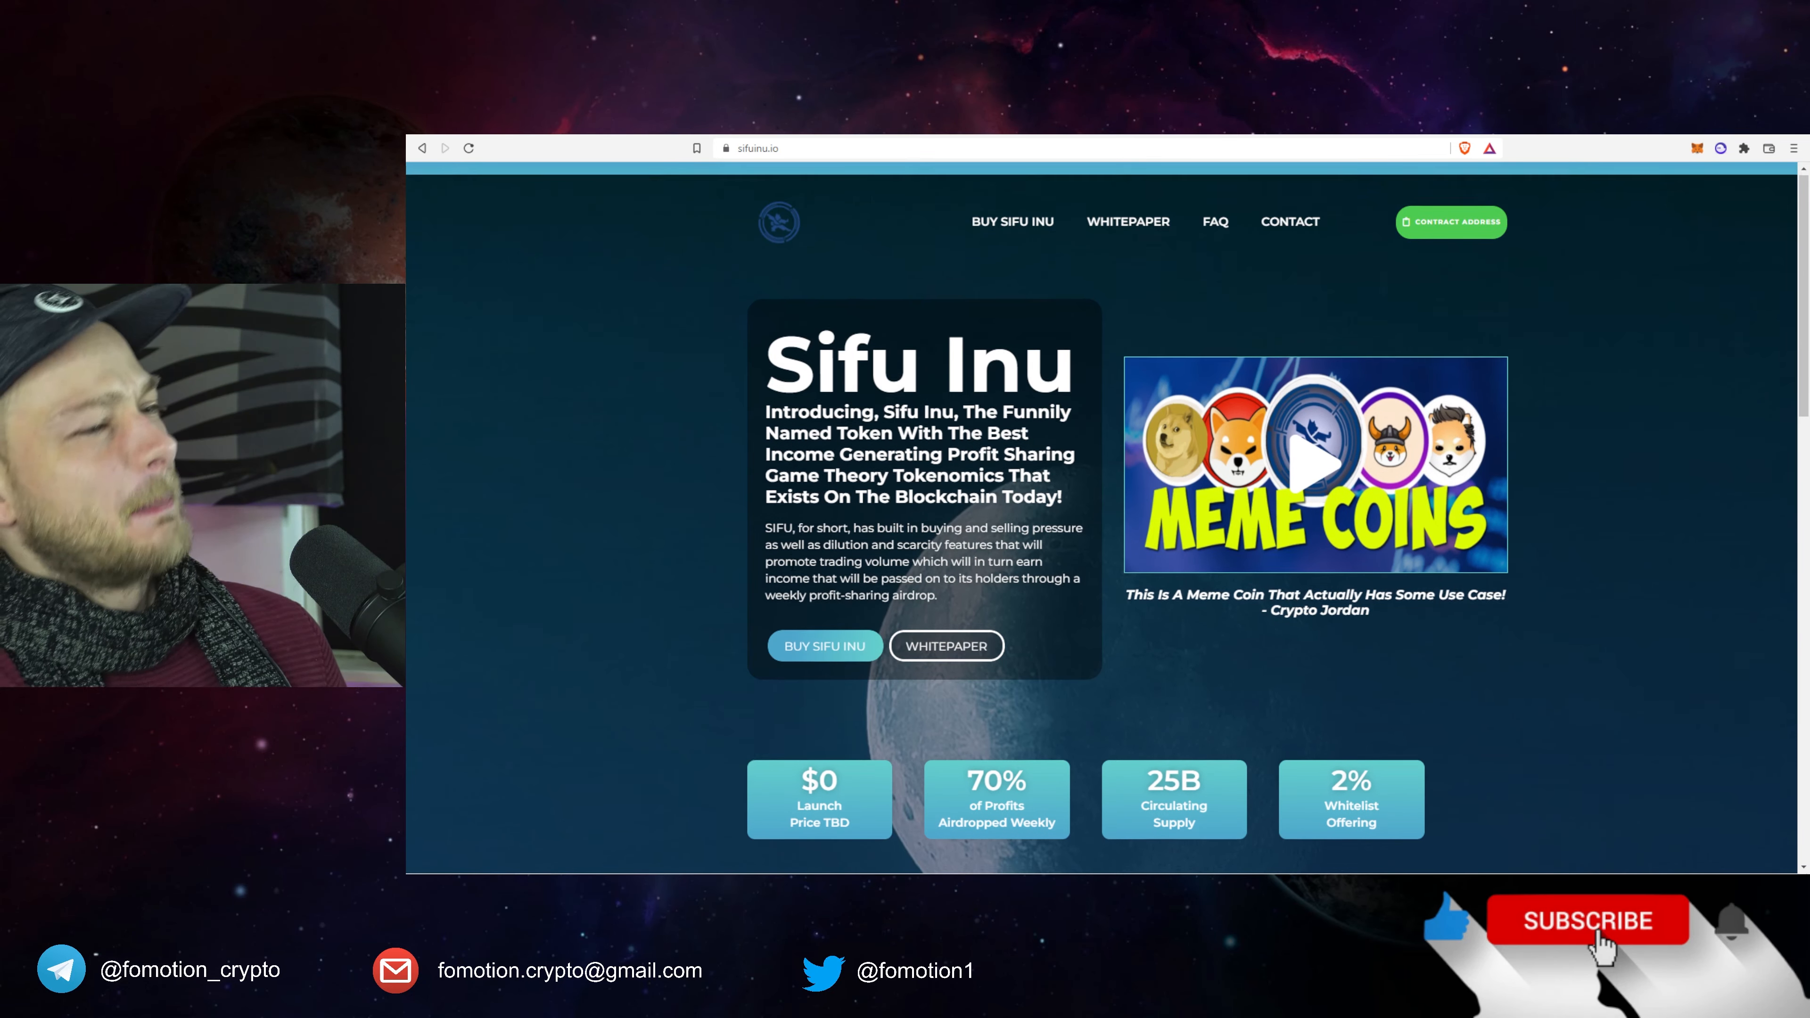
# Scroll the home page from the hero to the launch stats and Roadmap heading.
pyautogui.scroll(-3)
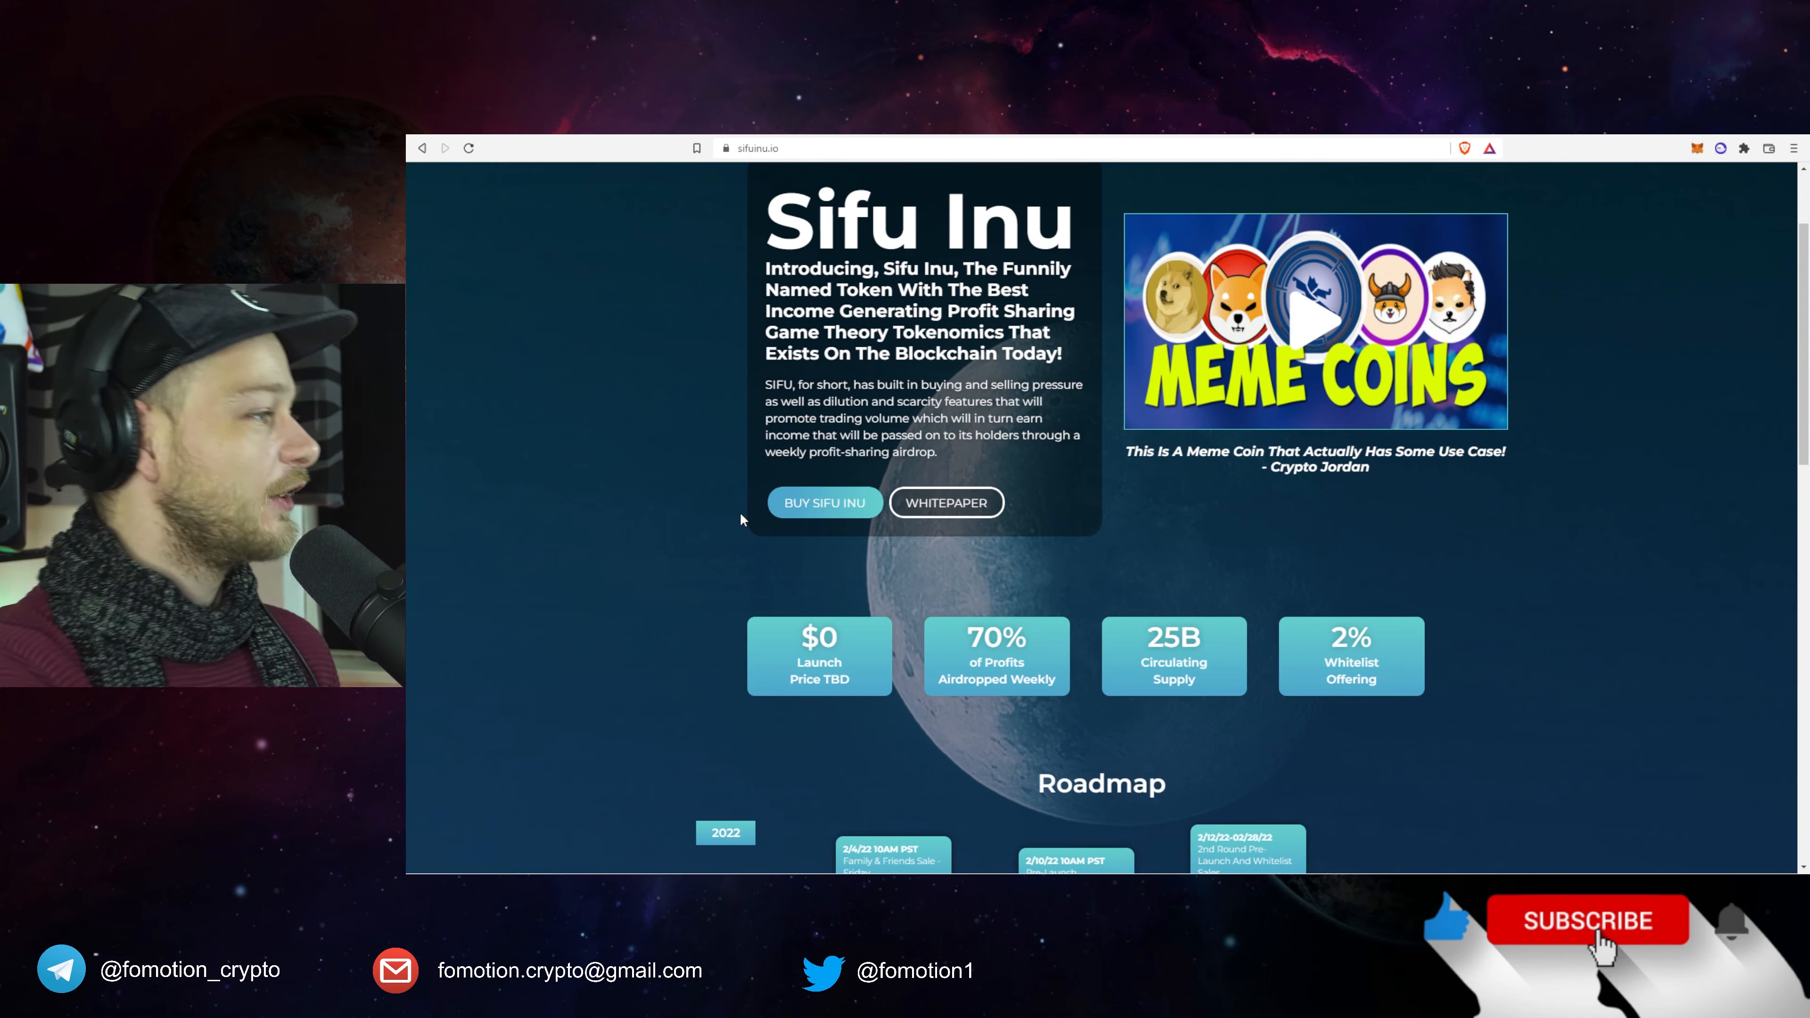
pyautogui.scroll(-3)
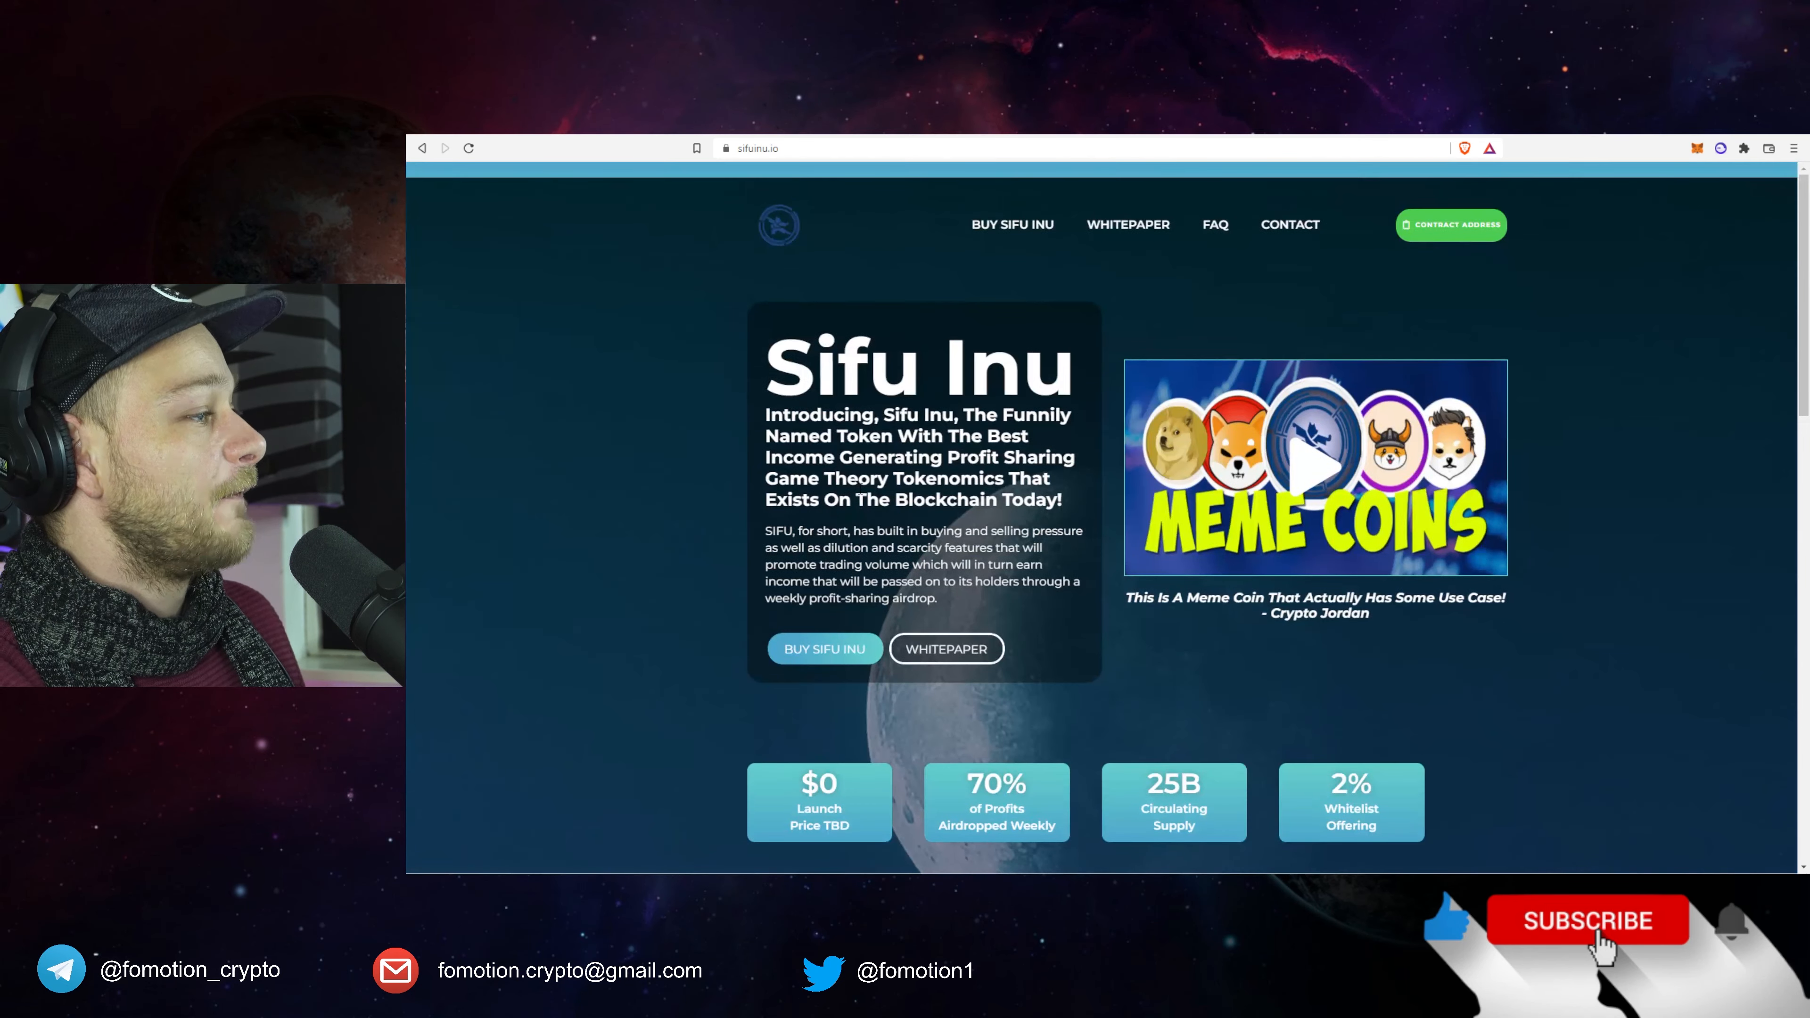
pyautogui.scroll(-3)
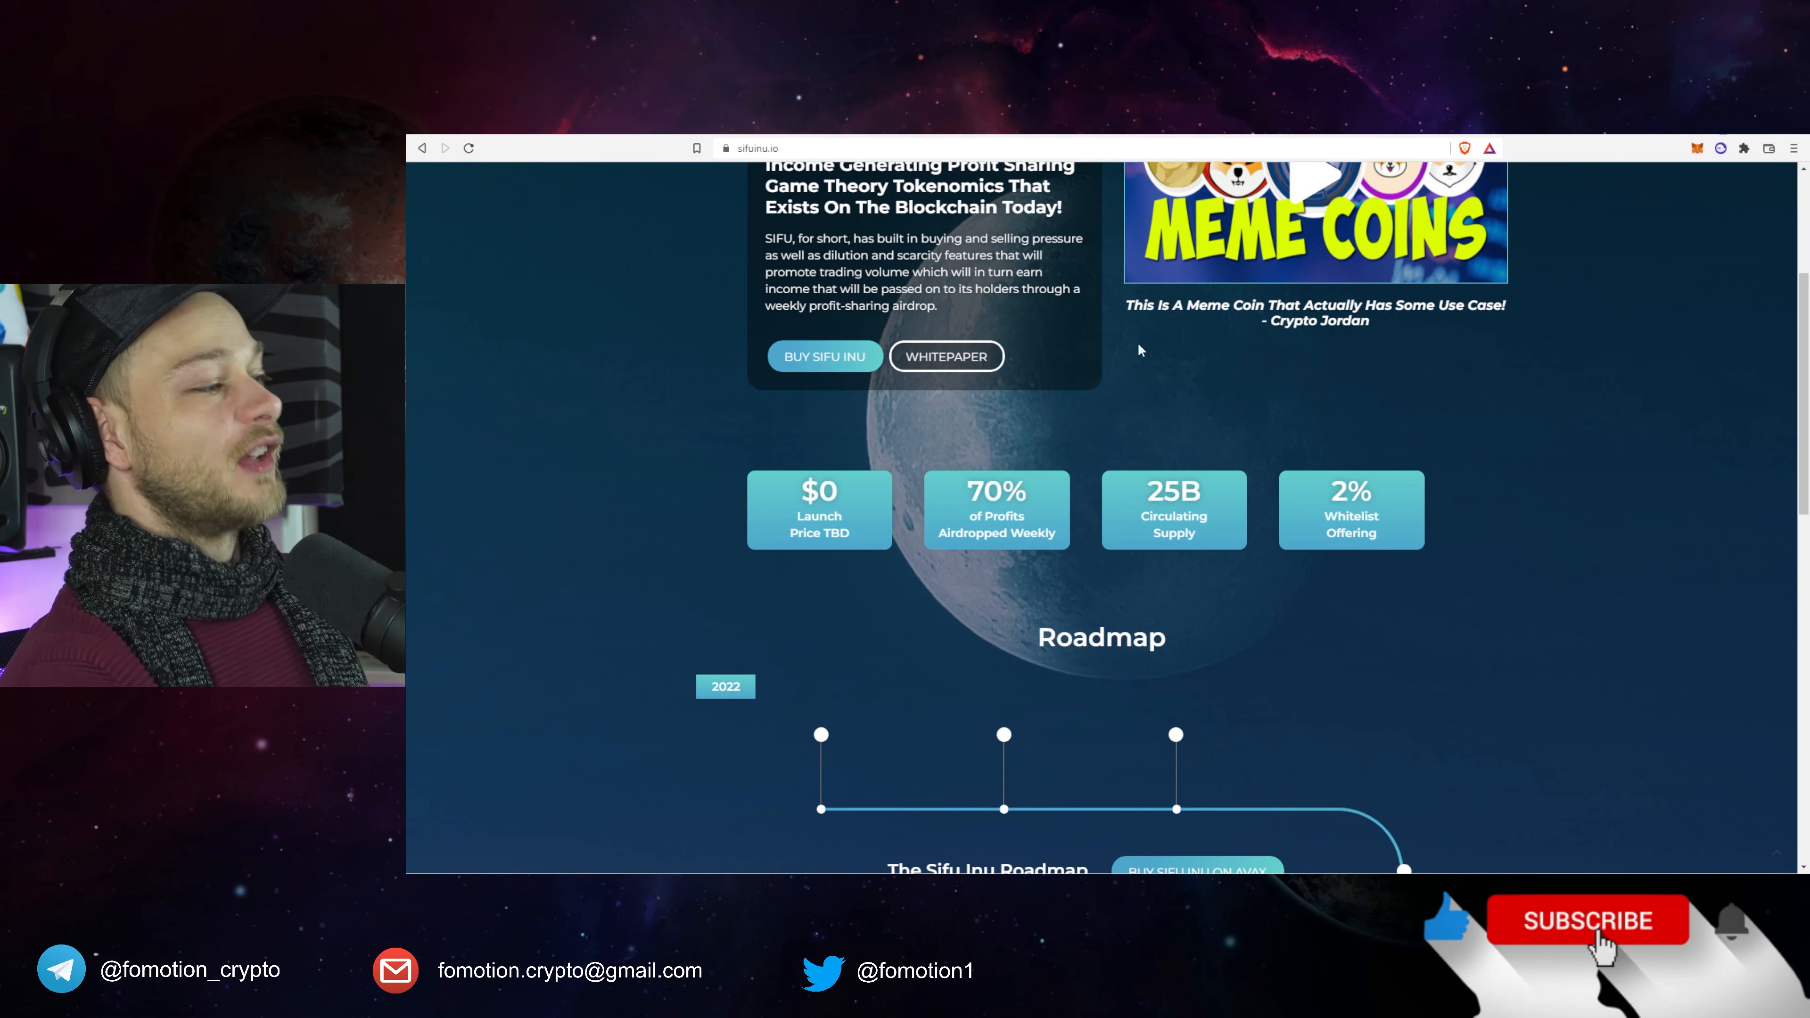
# Scroll through the 2022 roadmap timeline to the start of The Team section.
pyautogui.scroll(-3)
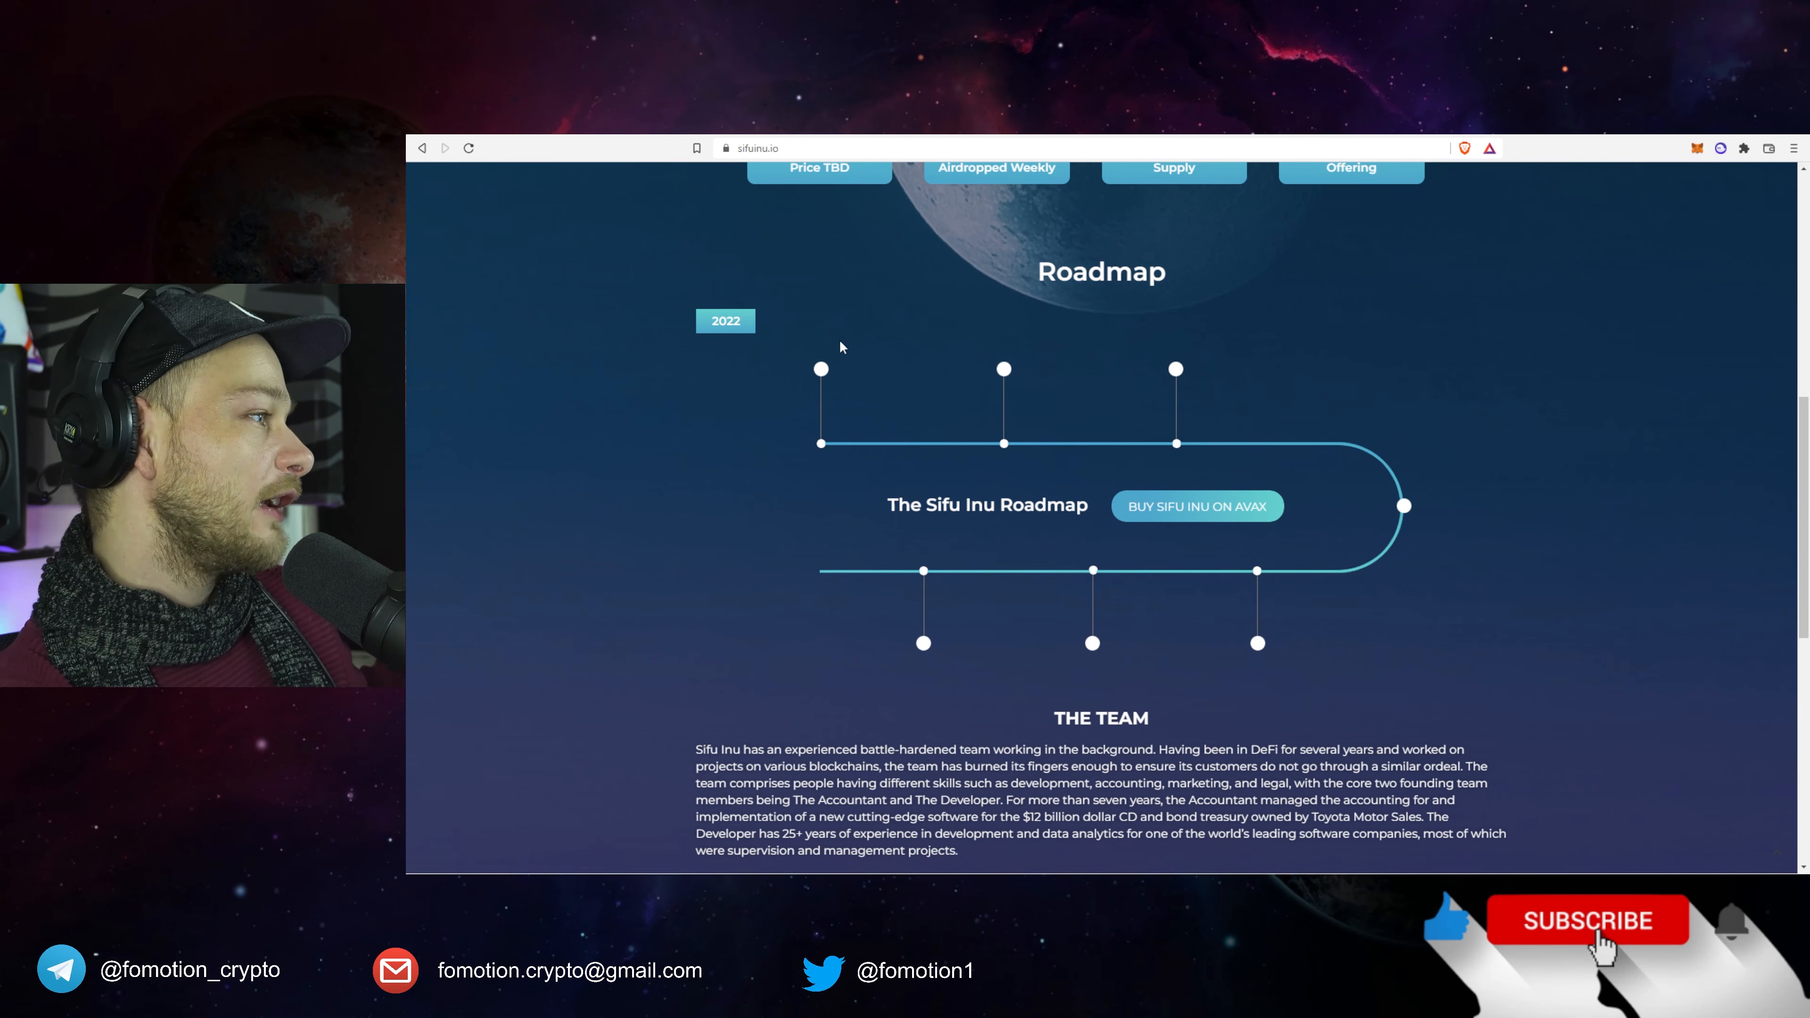
pyautogui.moveTo(821, 369)
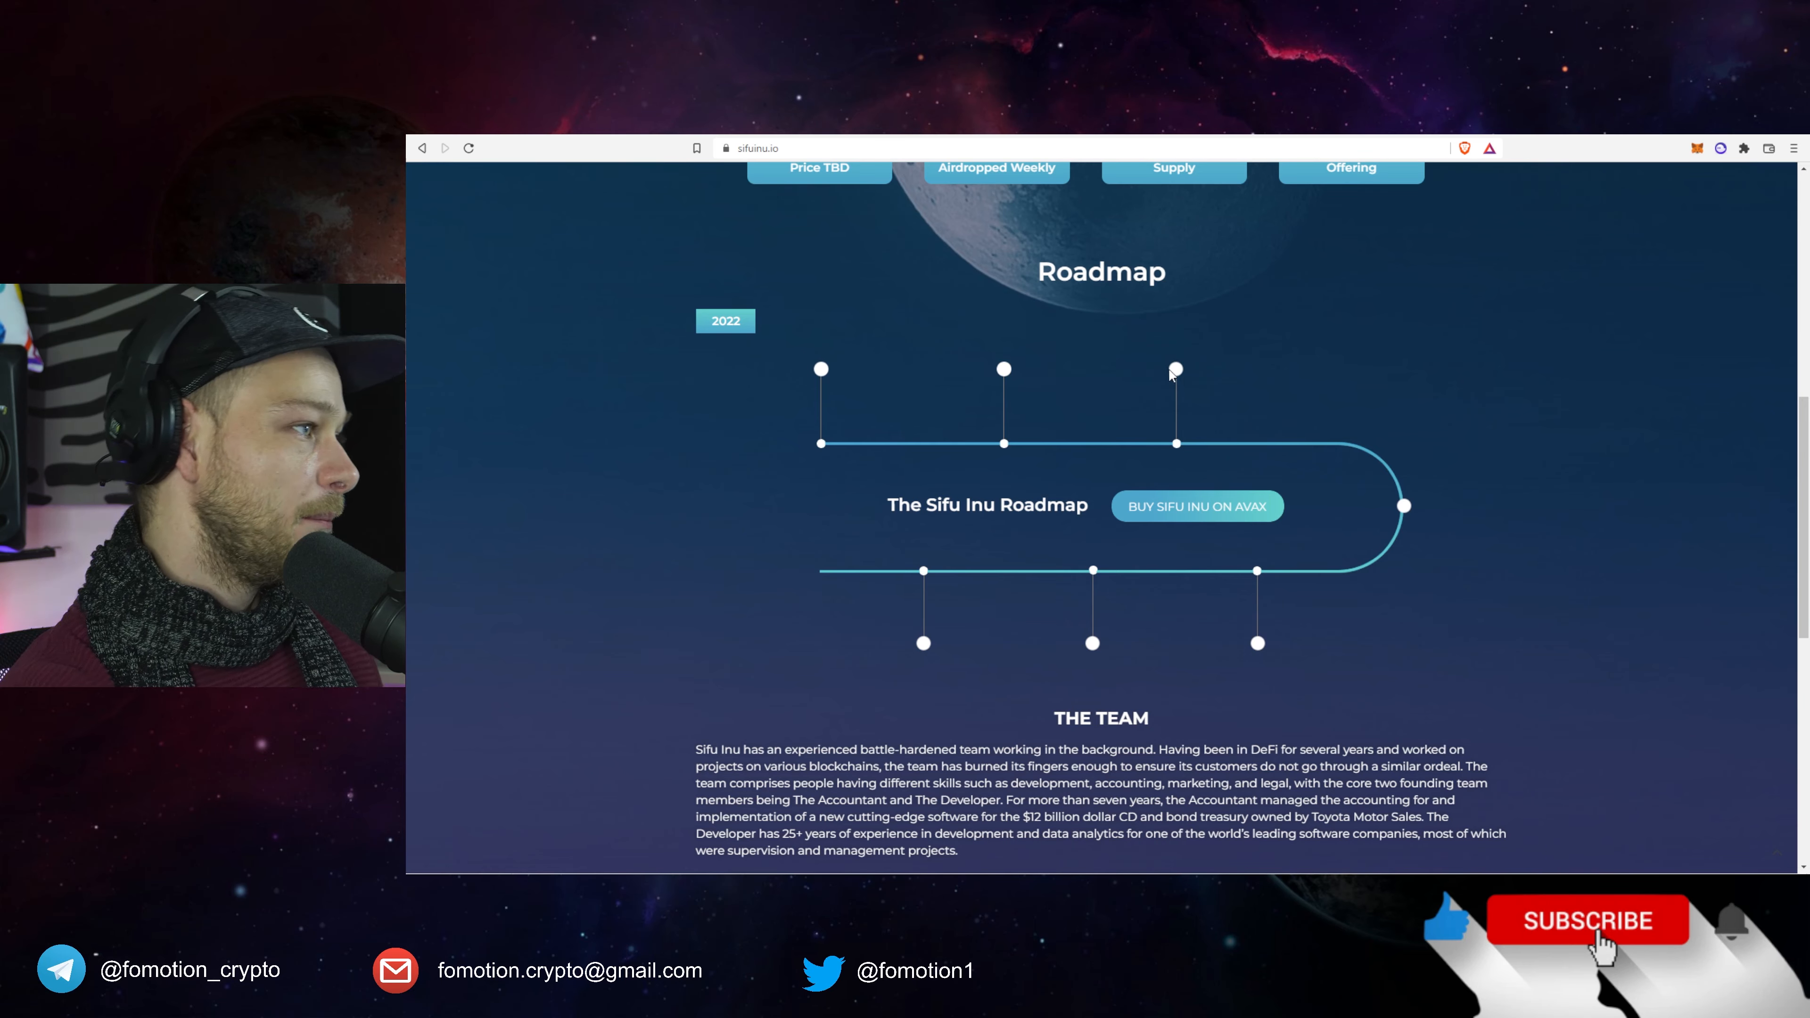
pyautogui.moveTo(1175, 370)
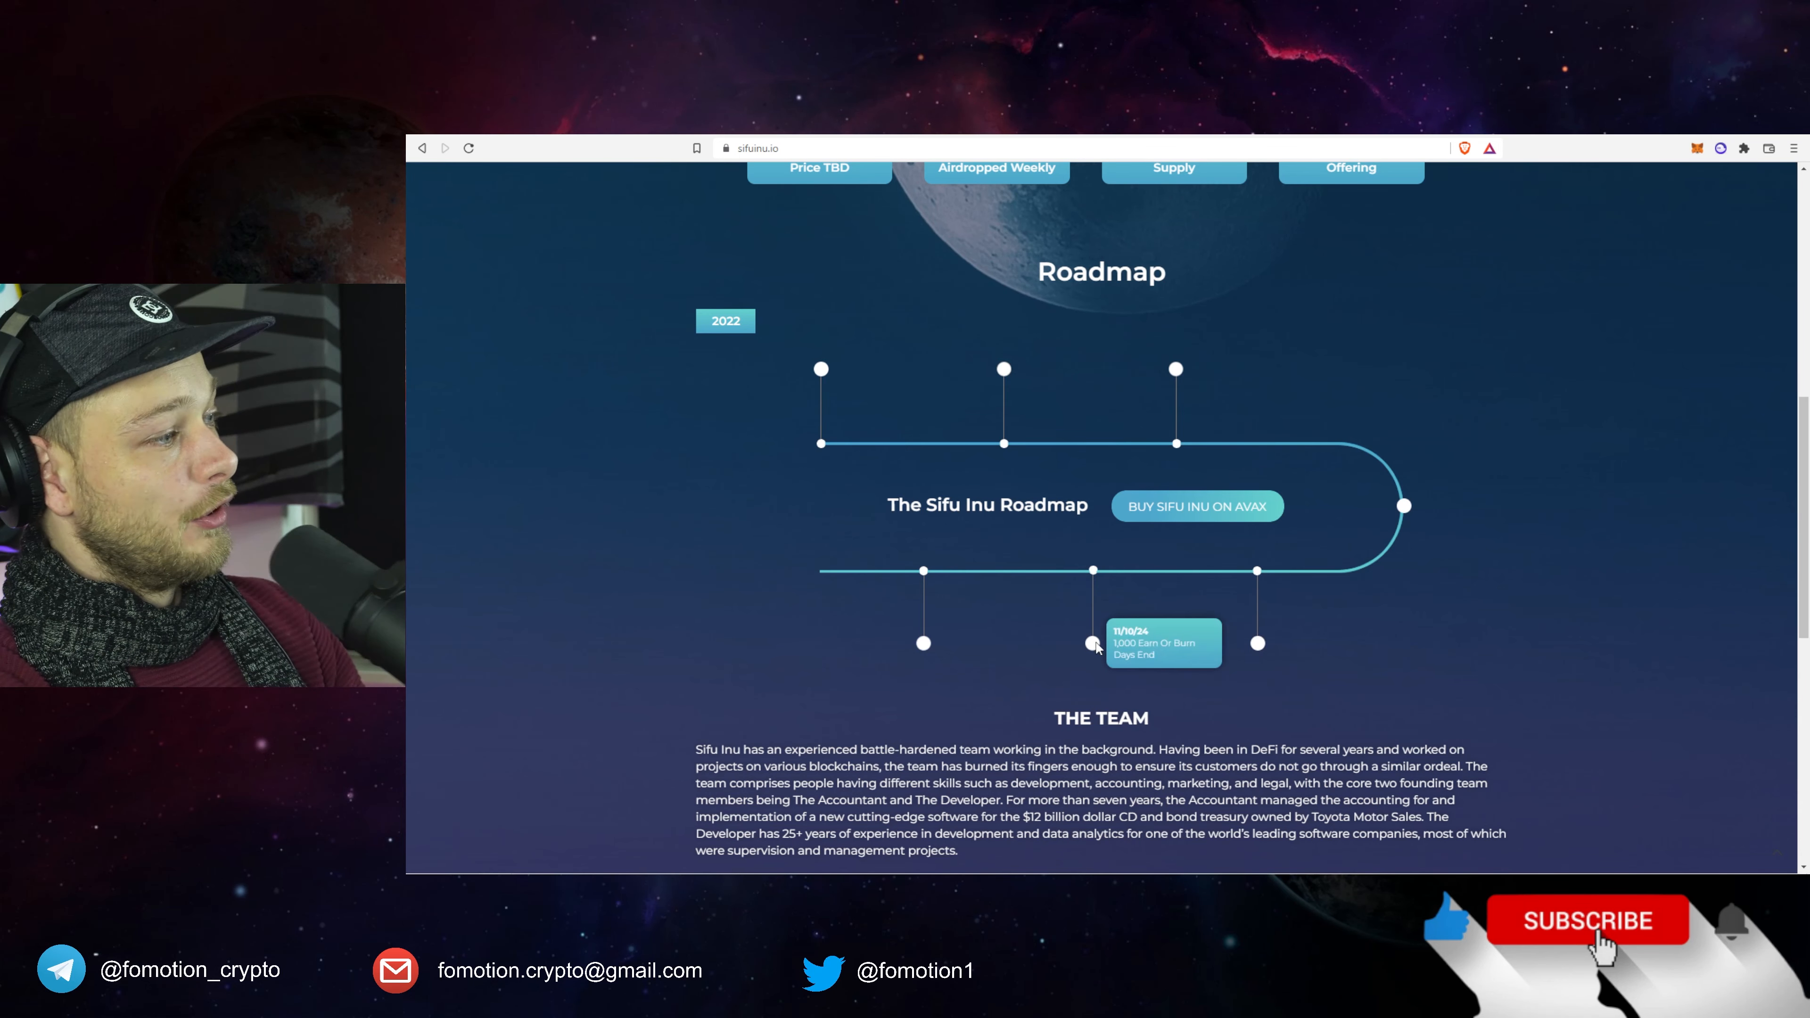
pyautogui.moveTo(922, 643)
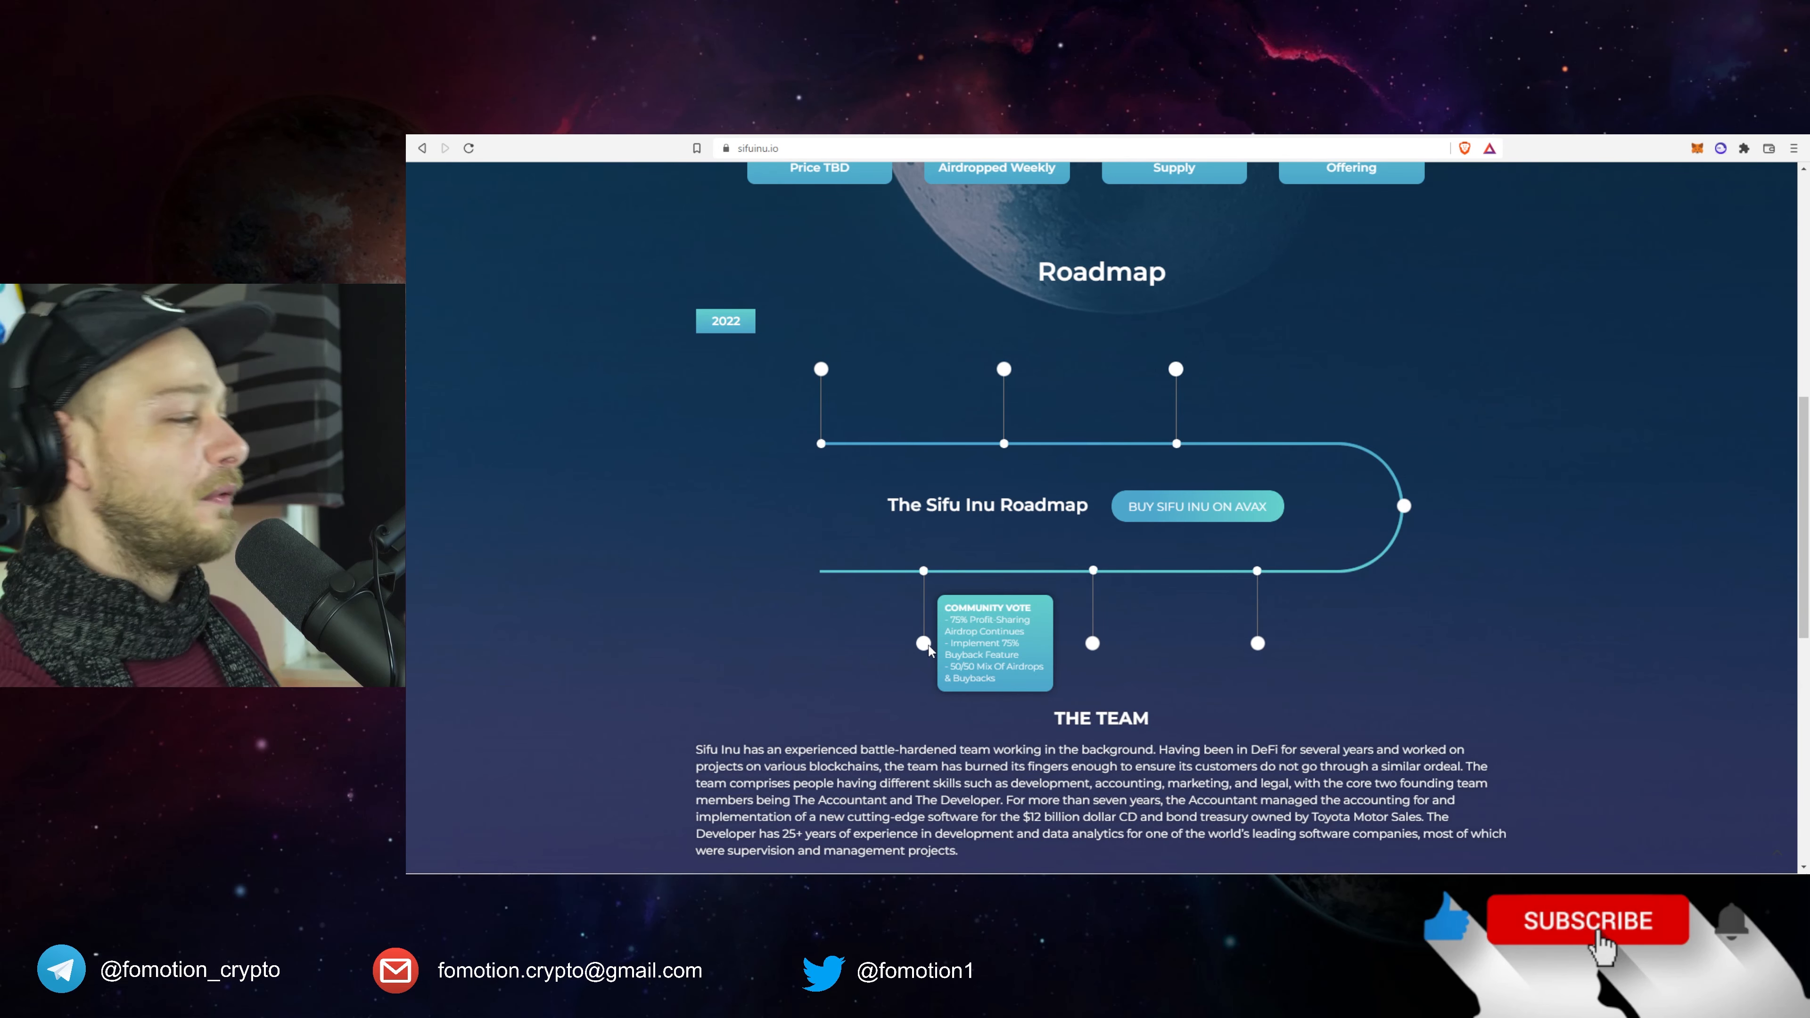
pyautogui.scroll(-3)
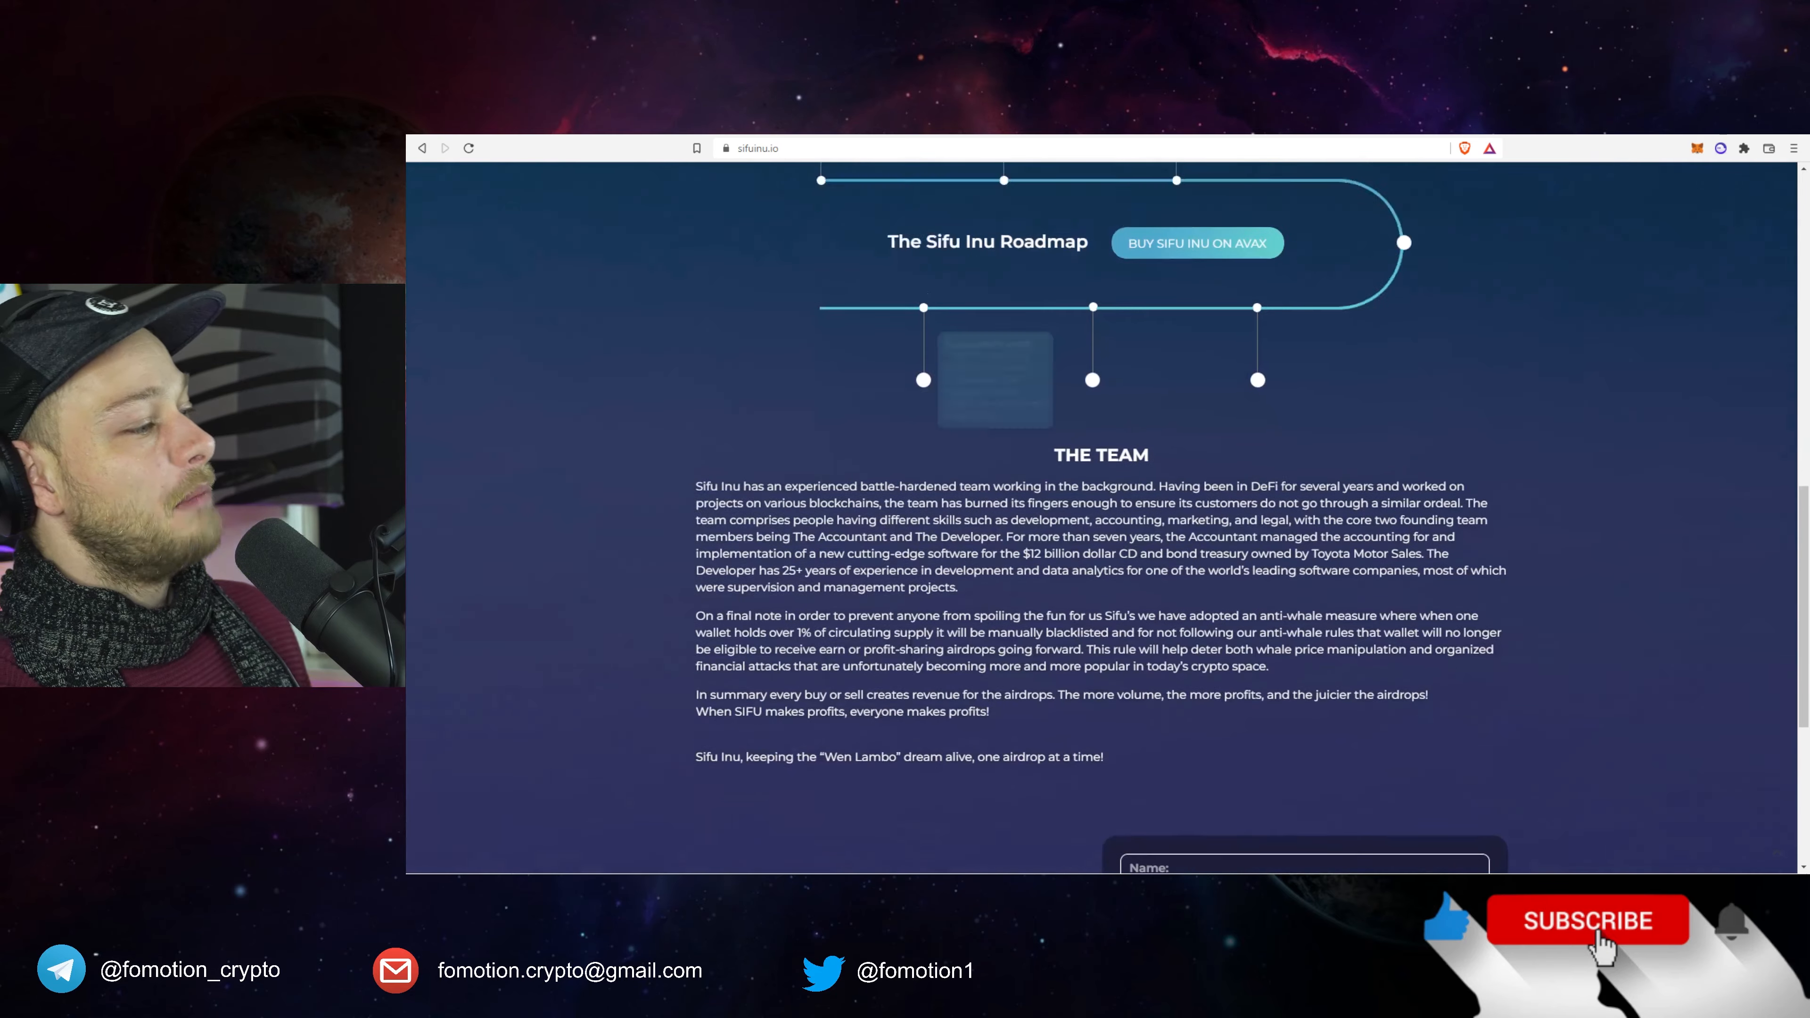
# Scroll through The Team section and anti-whale note down to the contact form.
pyautogui.scroll(-3)
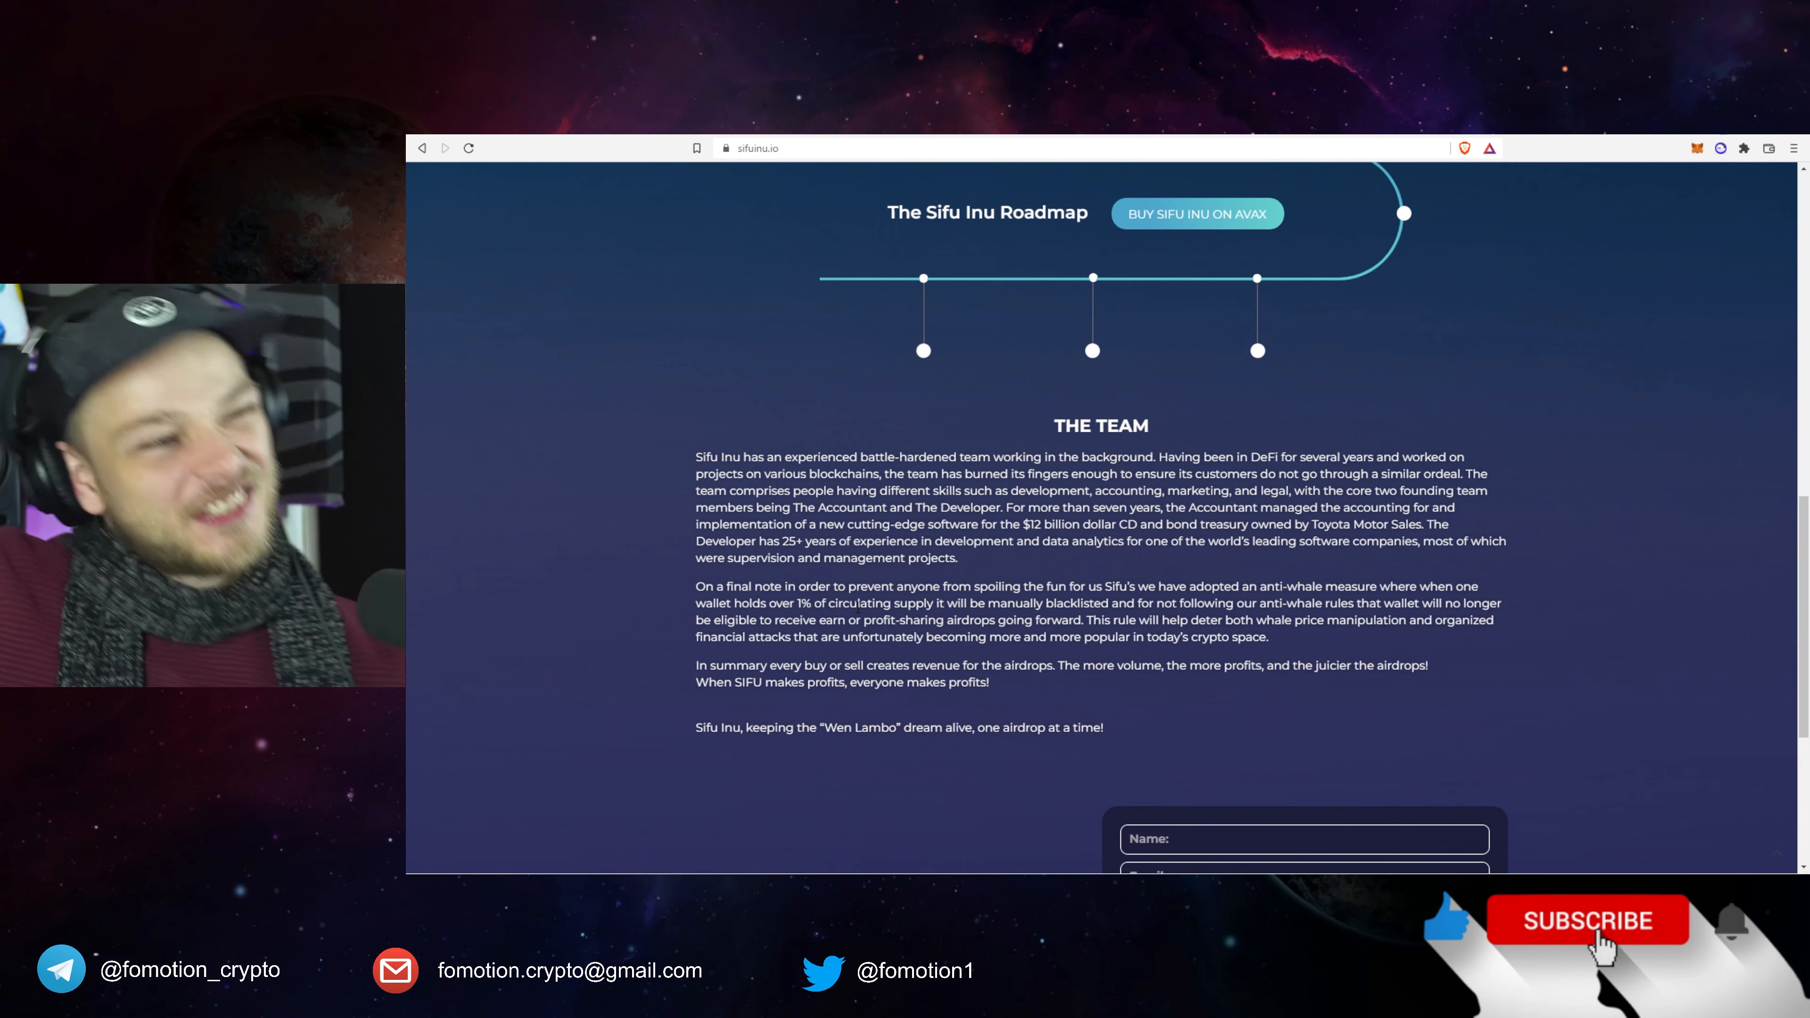
pyautogui.scroll(-3)
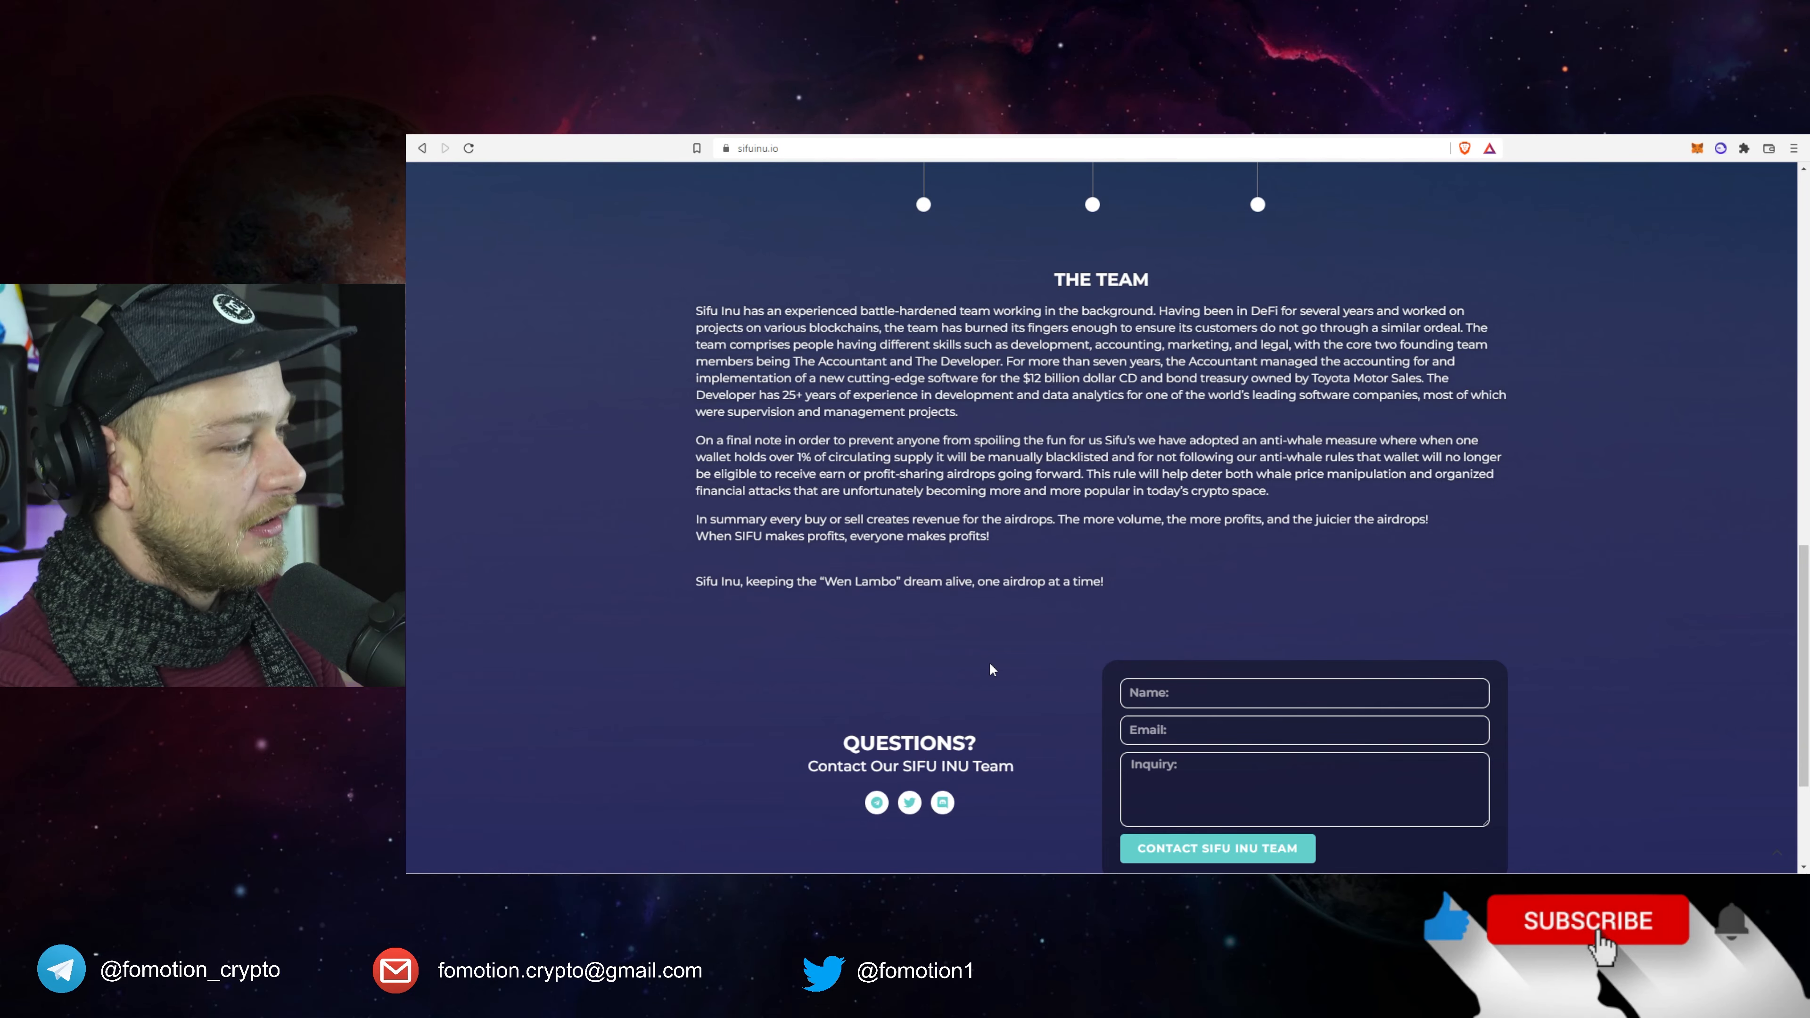
pyautogui.scroll(-3)
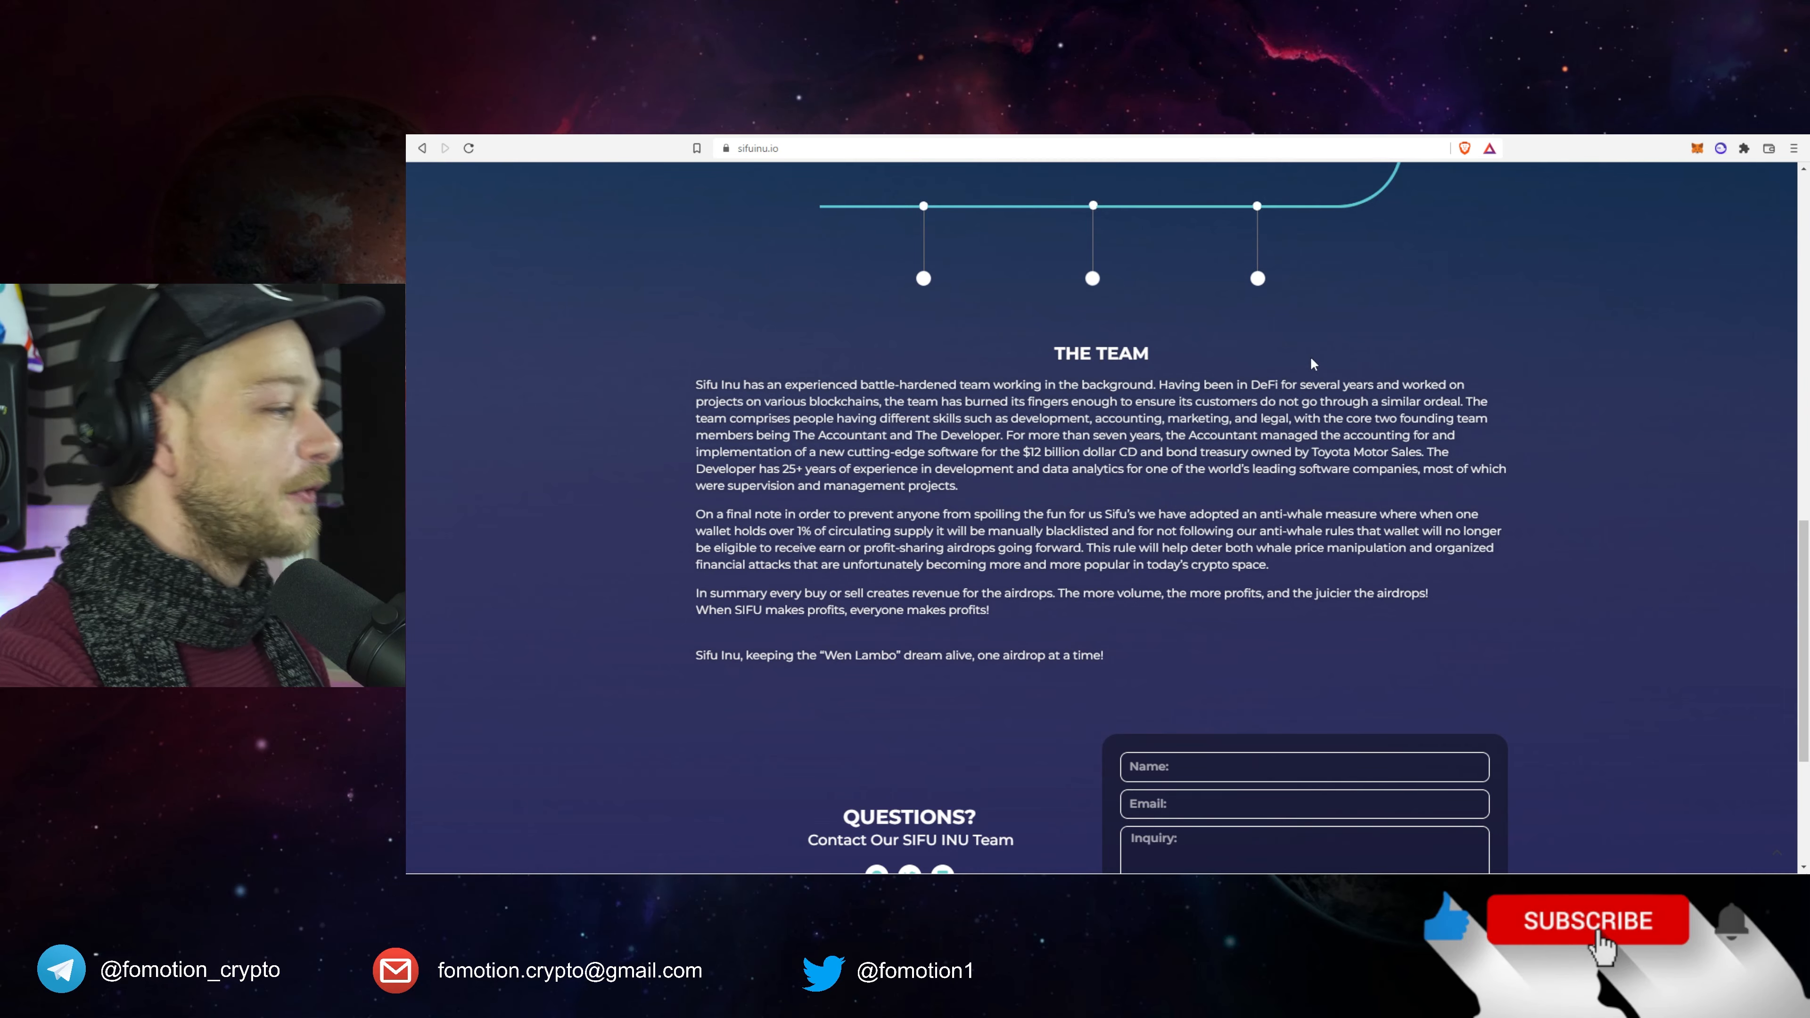
pyautogui.scroll(-3)
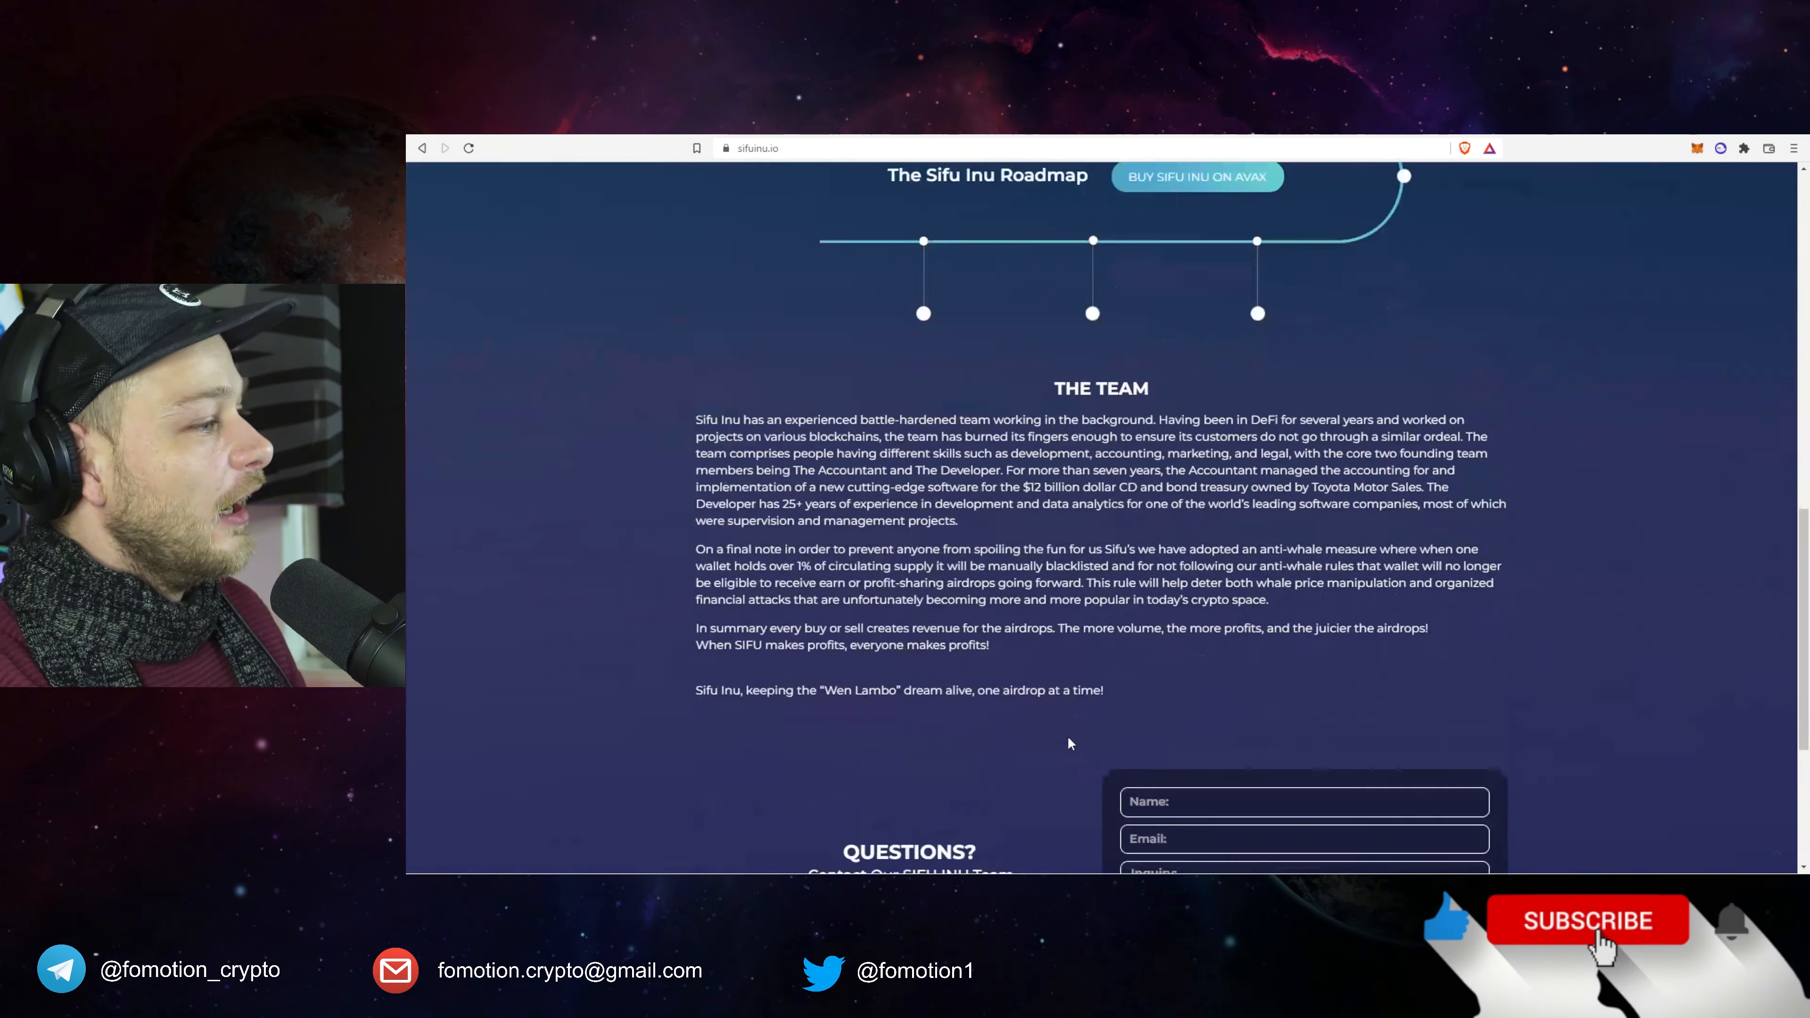
pyautogui.scroll(3)
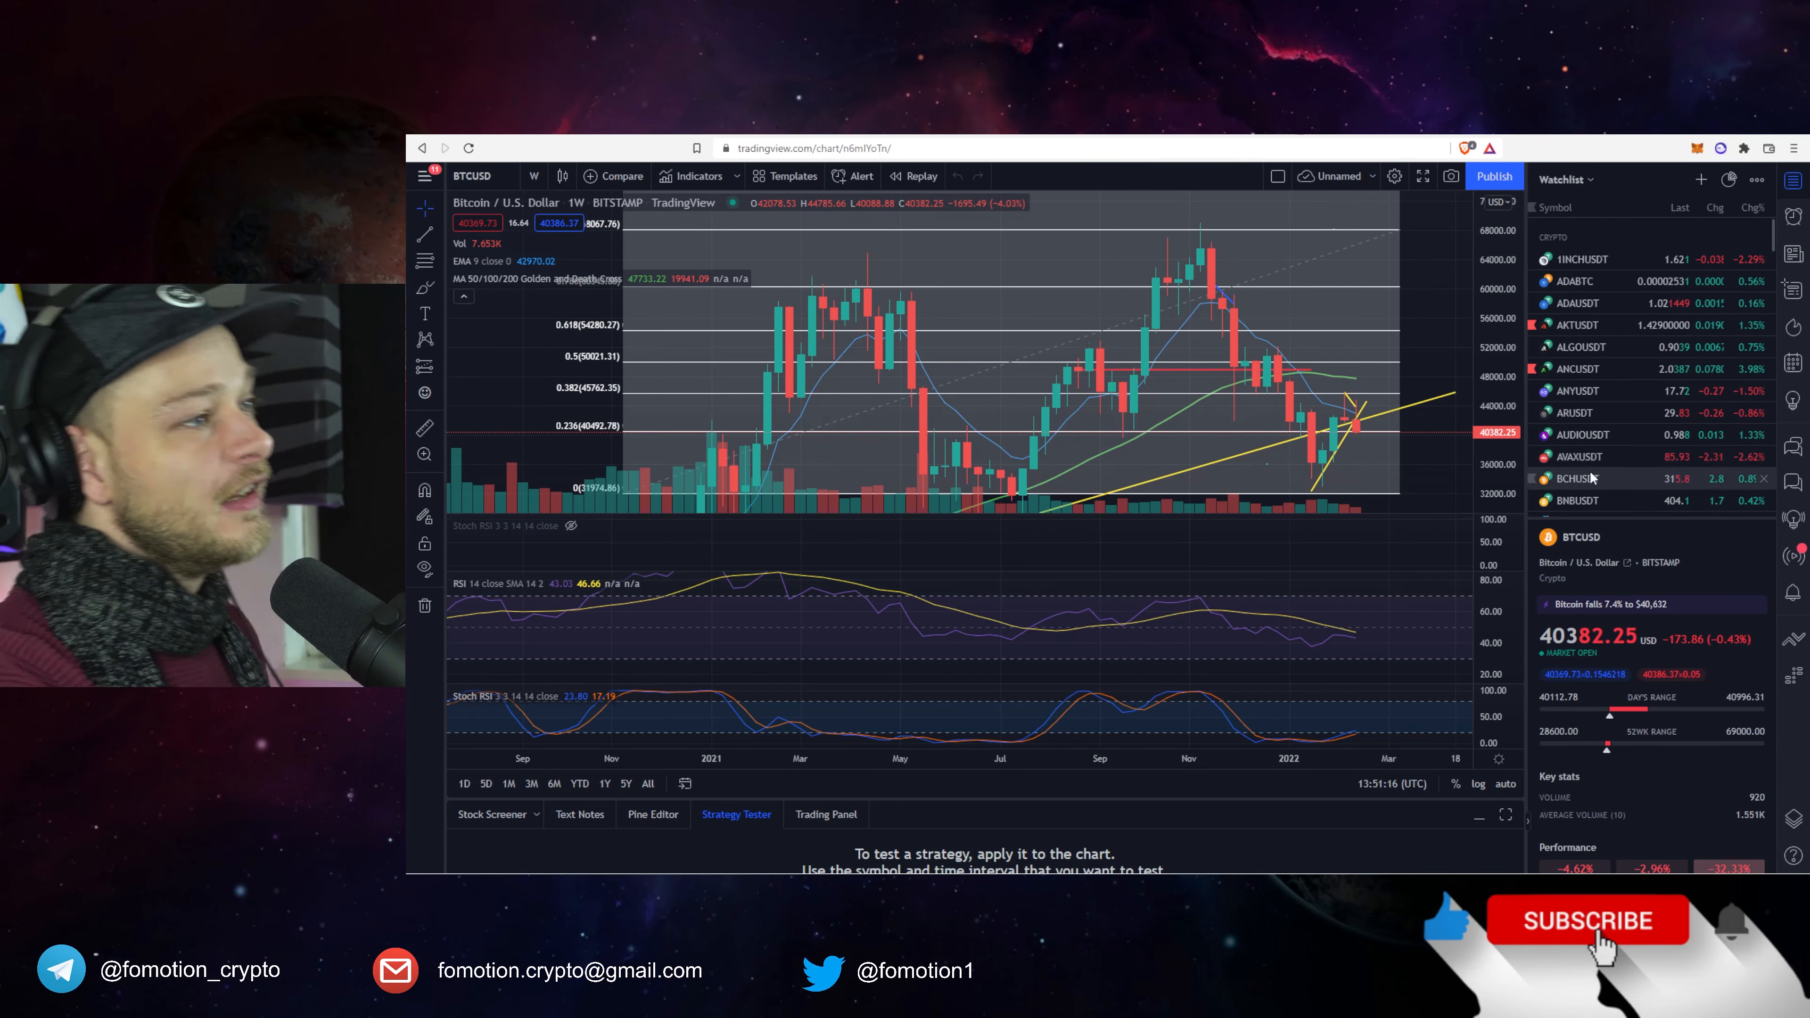
# Switch to the CoinTool tab showing the Sifu Inu (SIFU) presale pool.
pyautogui.click(1578, 456)
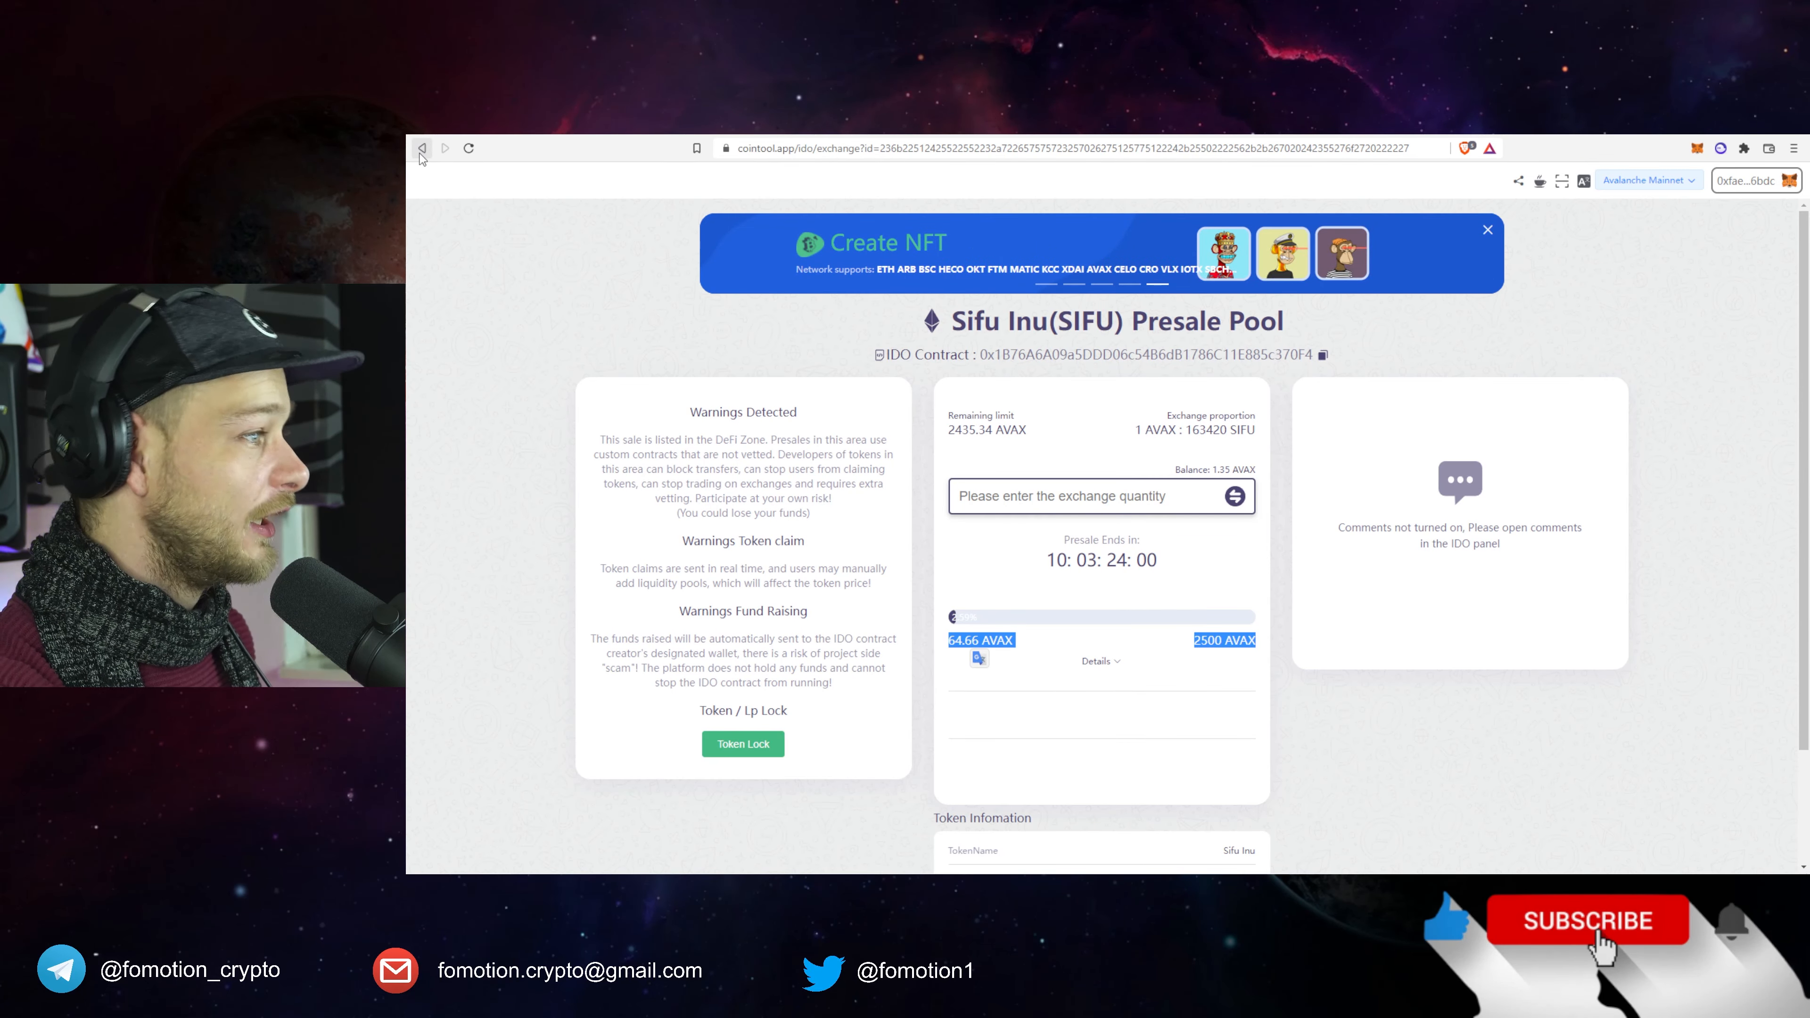
pyautogui.moveTo(421, 148)
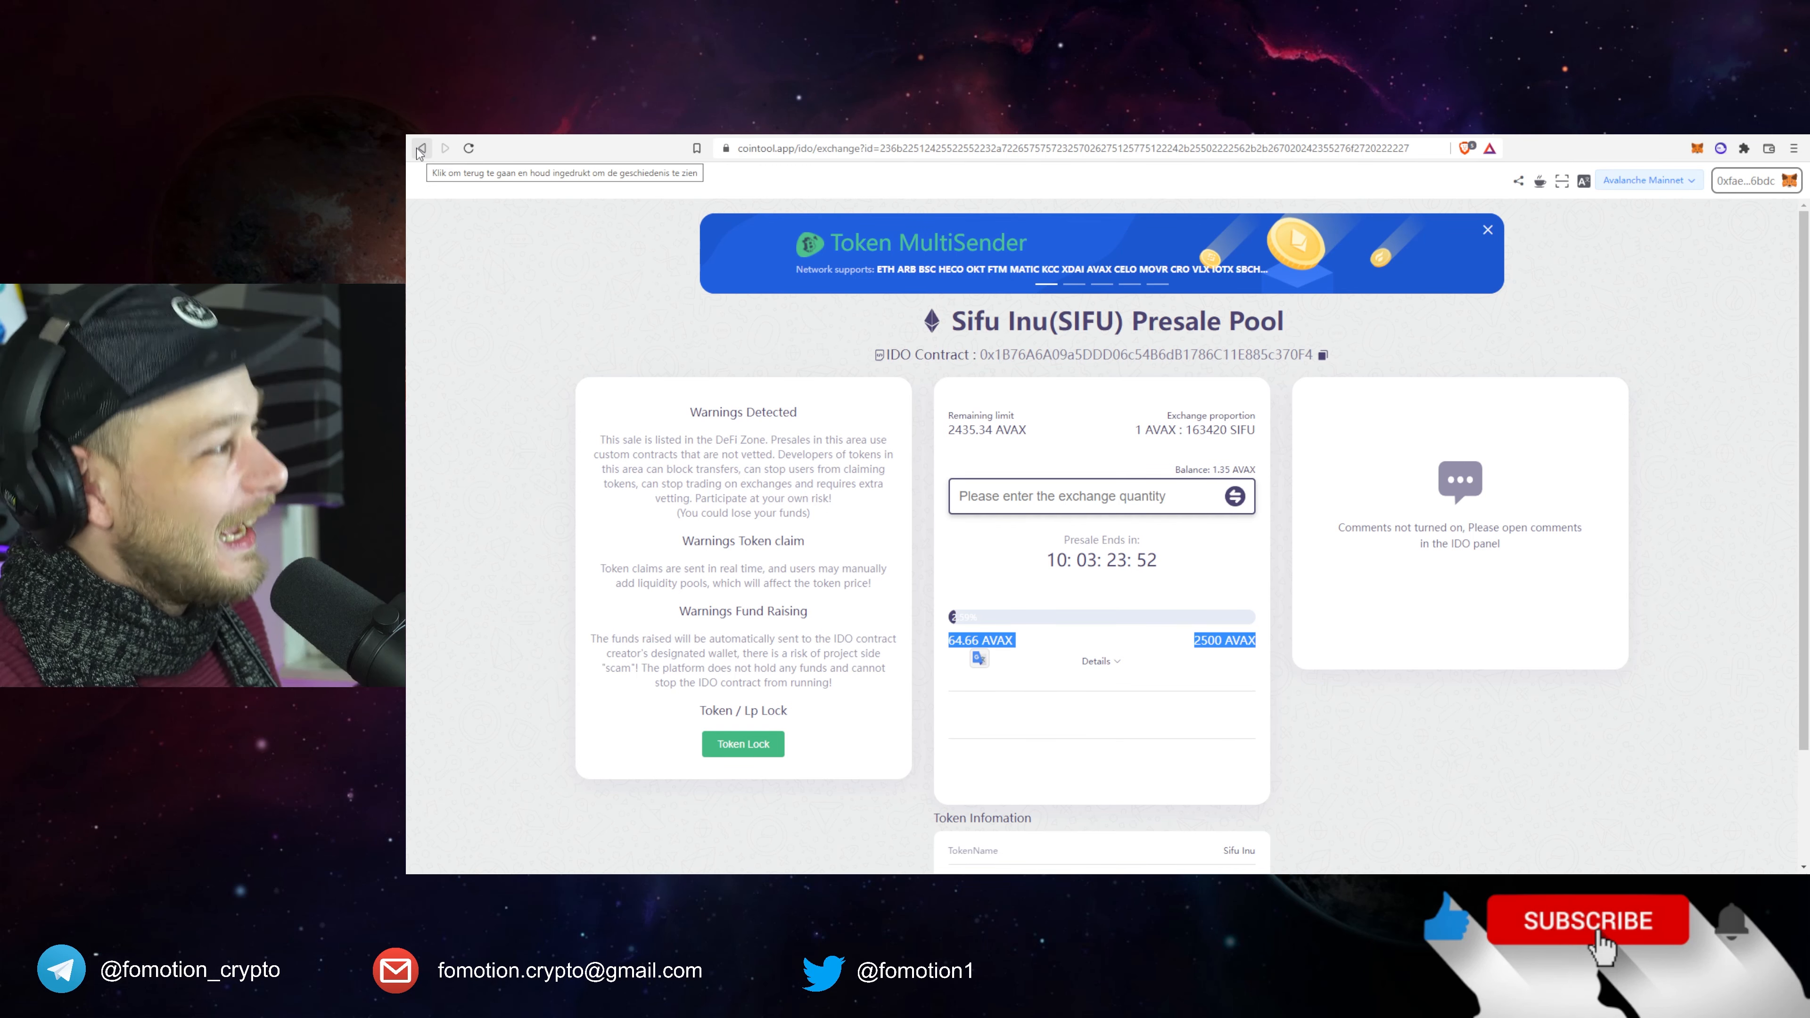
# Go back to sifuinu.io on the way to the Whitepaper page.
pyautogui.click(420, 148)
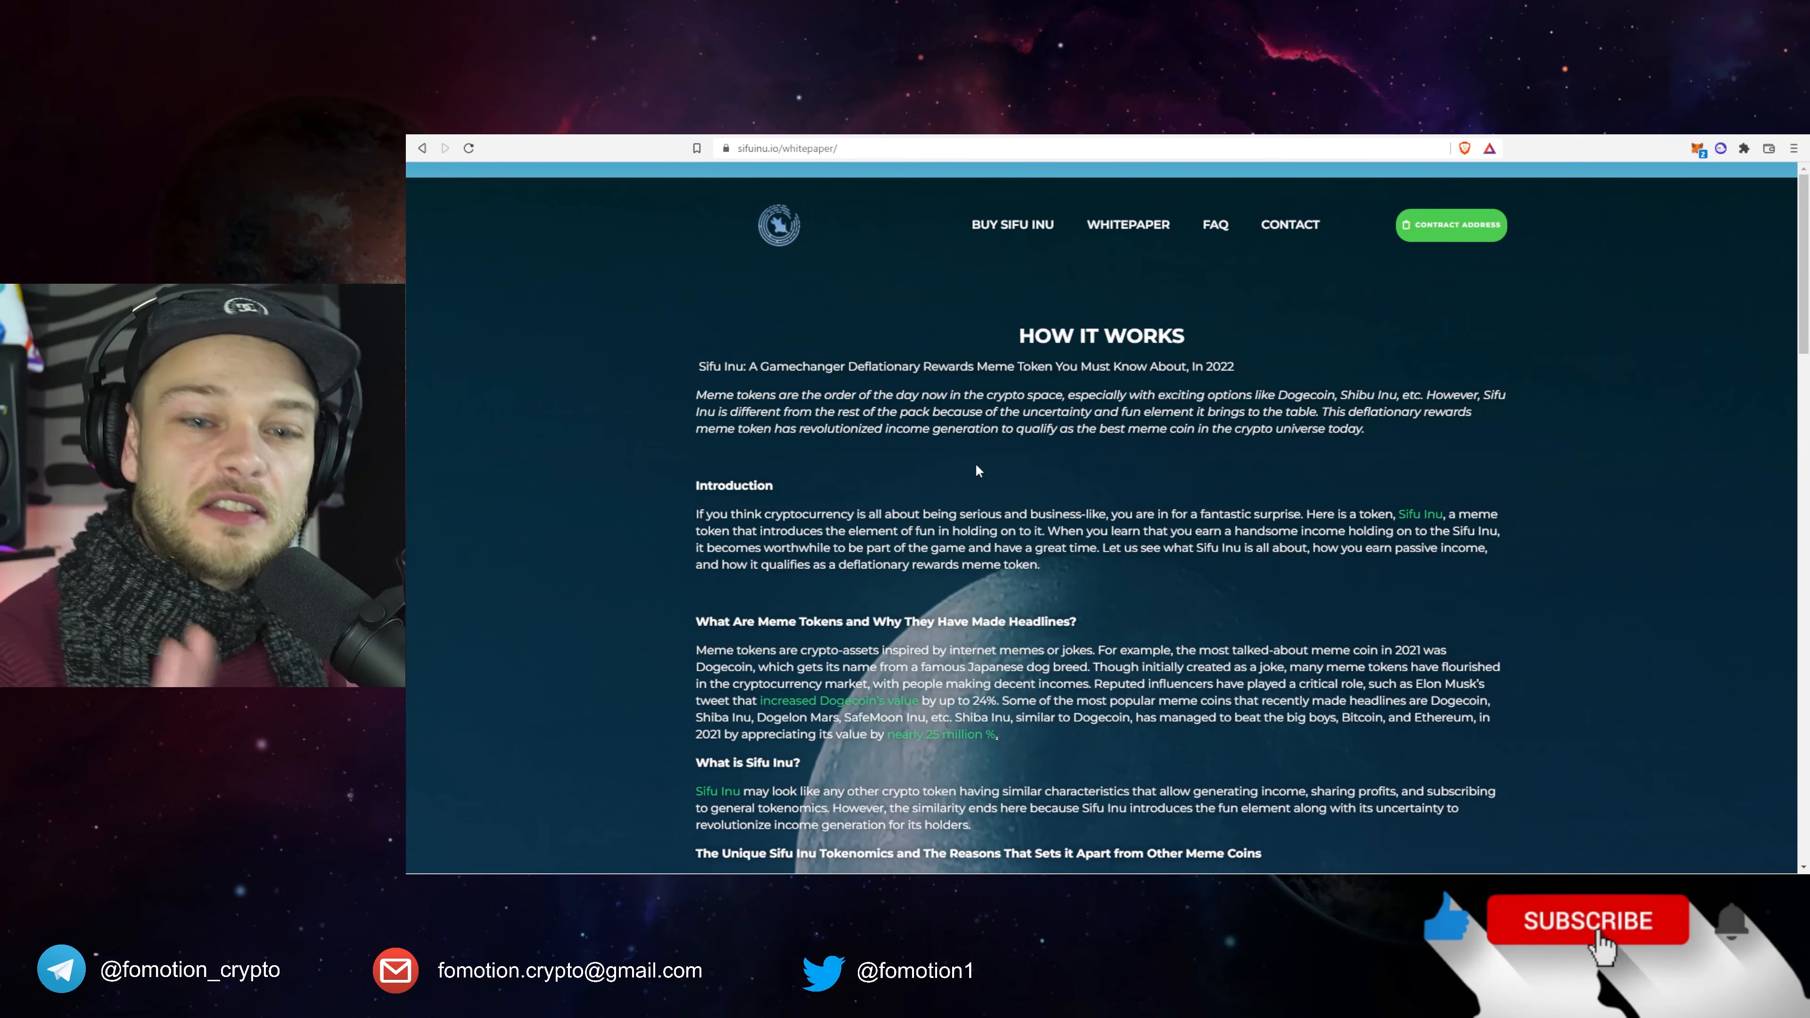
# Scroll the whitepaper from How It Works down to the tokenomics bullet list.
pyautogui.scroll(-3)
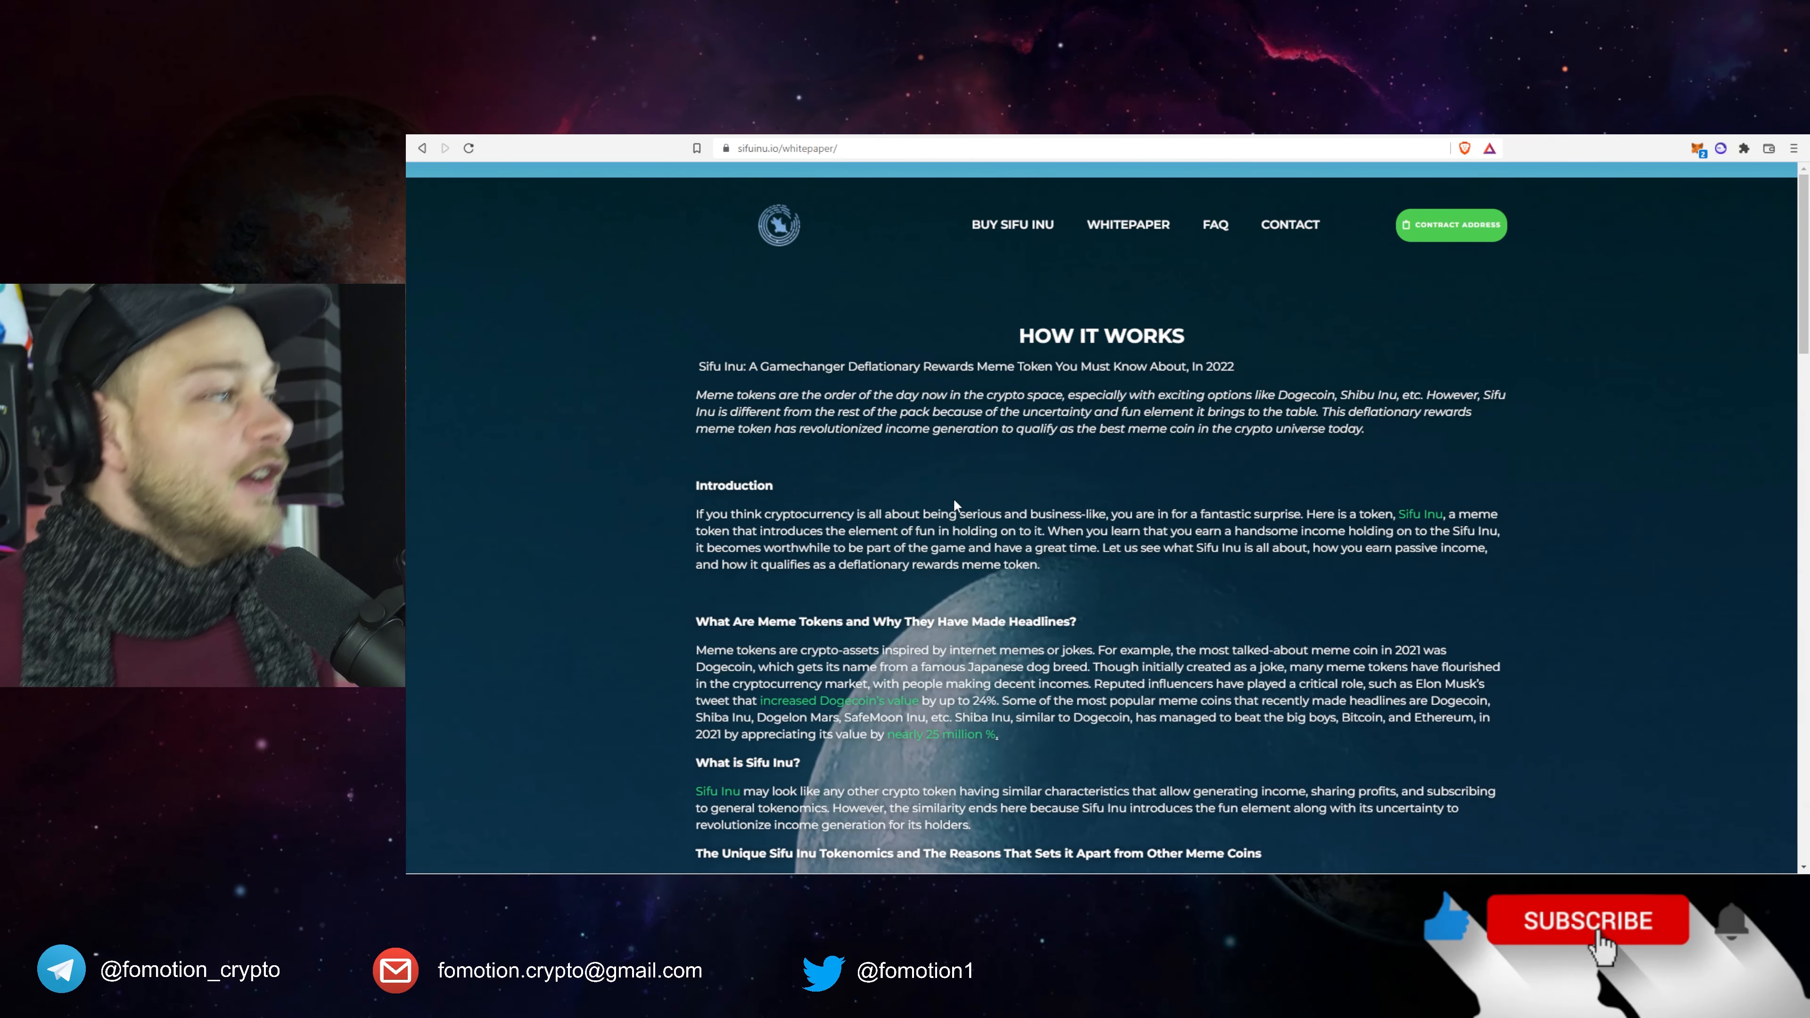
pyautogui.scroll(-3)
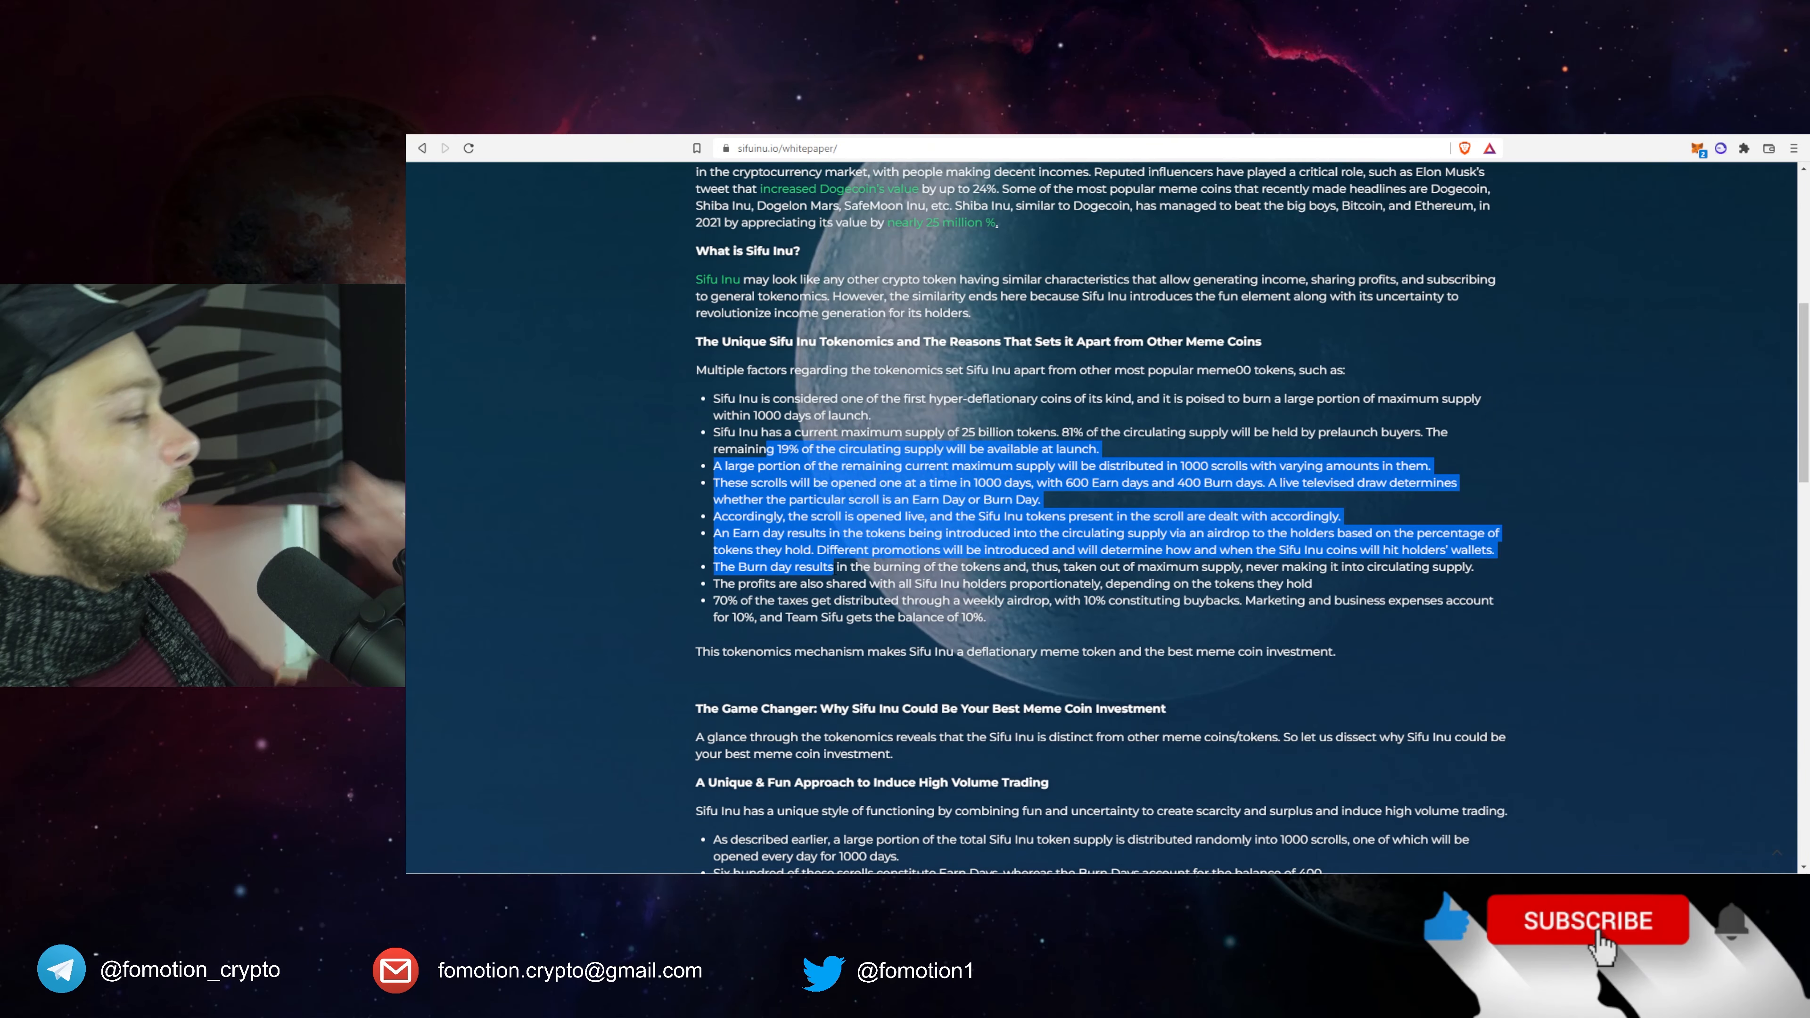
# Read the whitepaper to its final words, then go to the FAQs page.
pyautogui.scroll(-3)
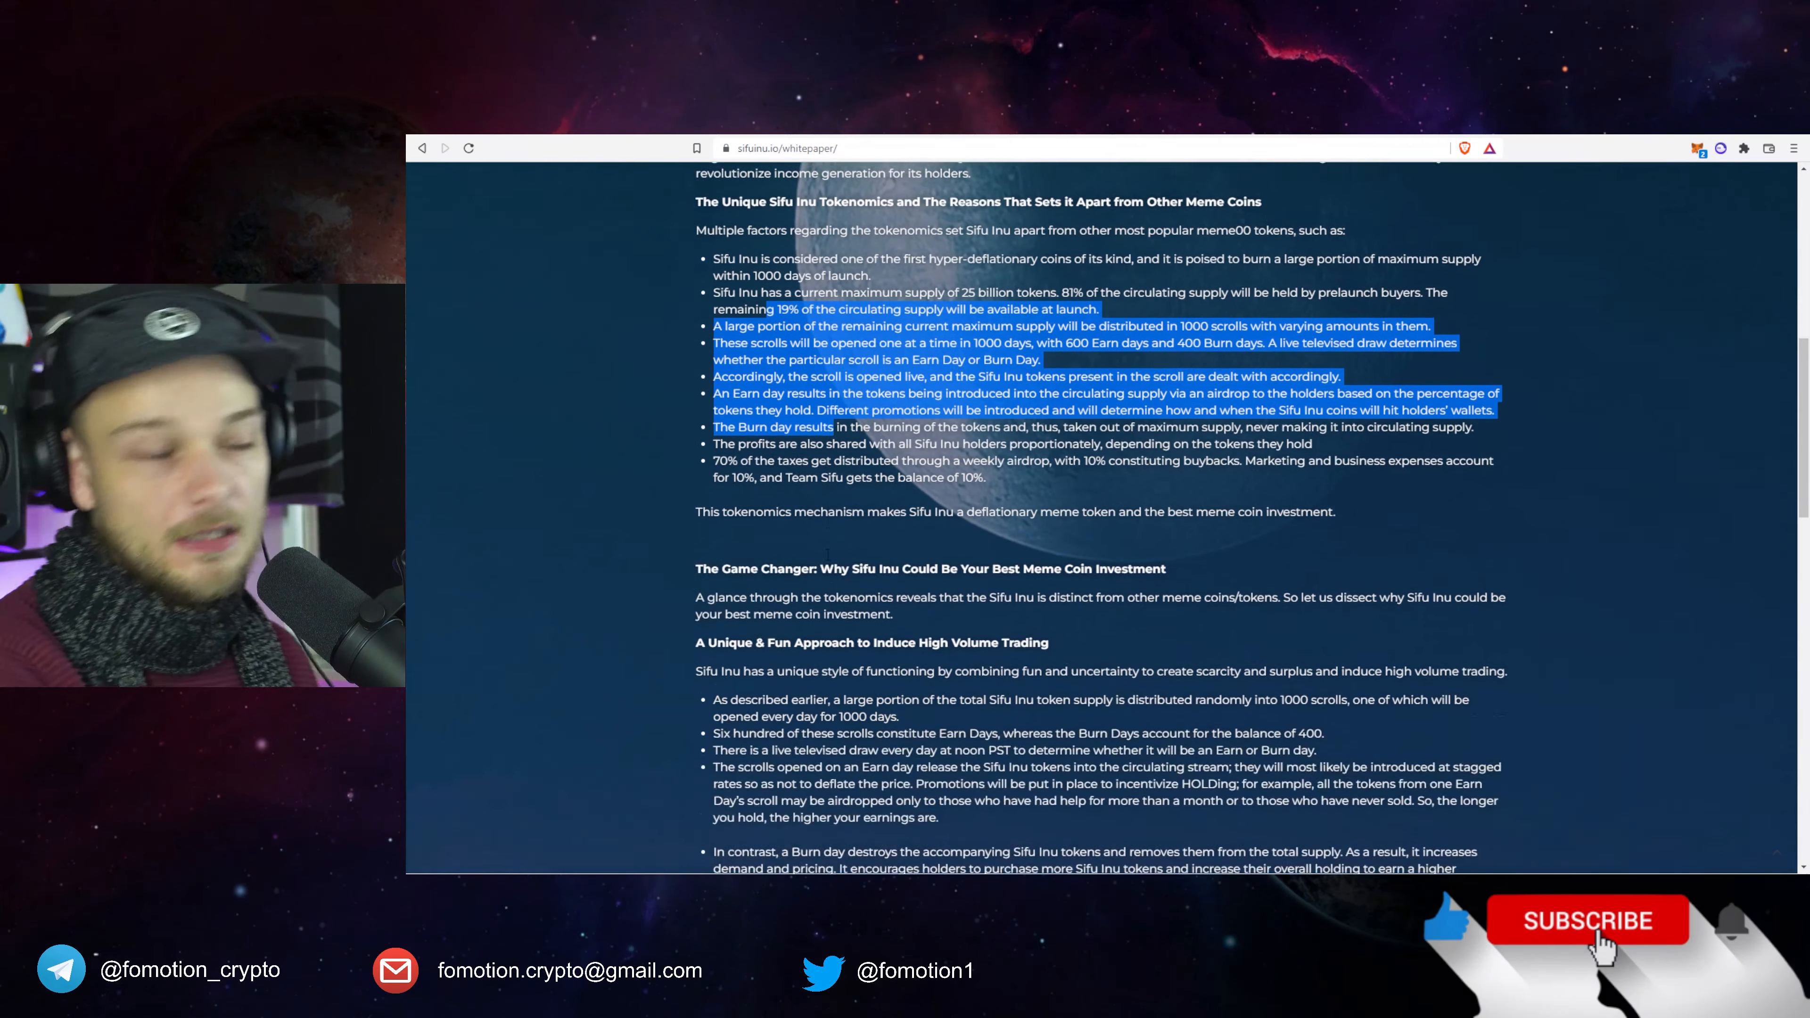
pyautogui.scroll(-3)
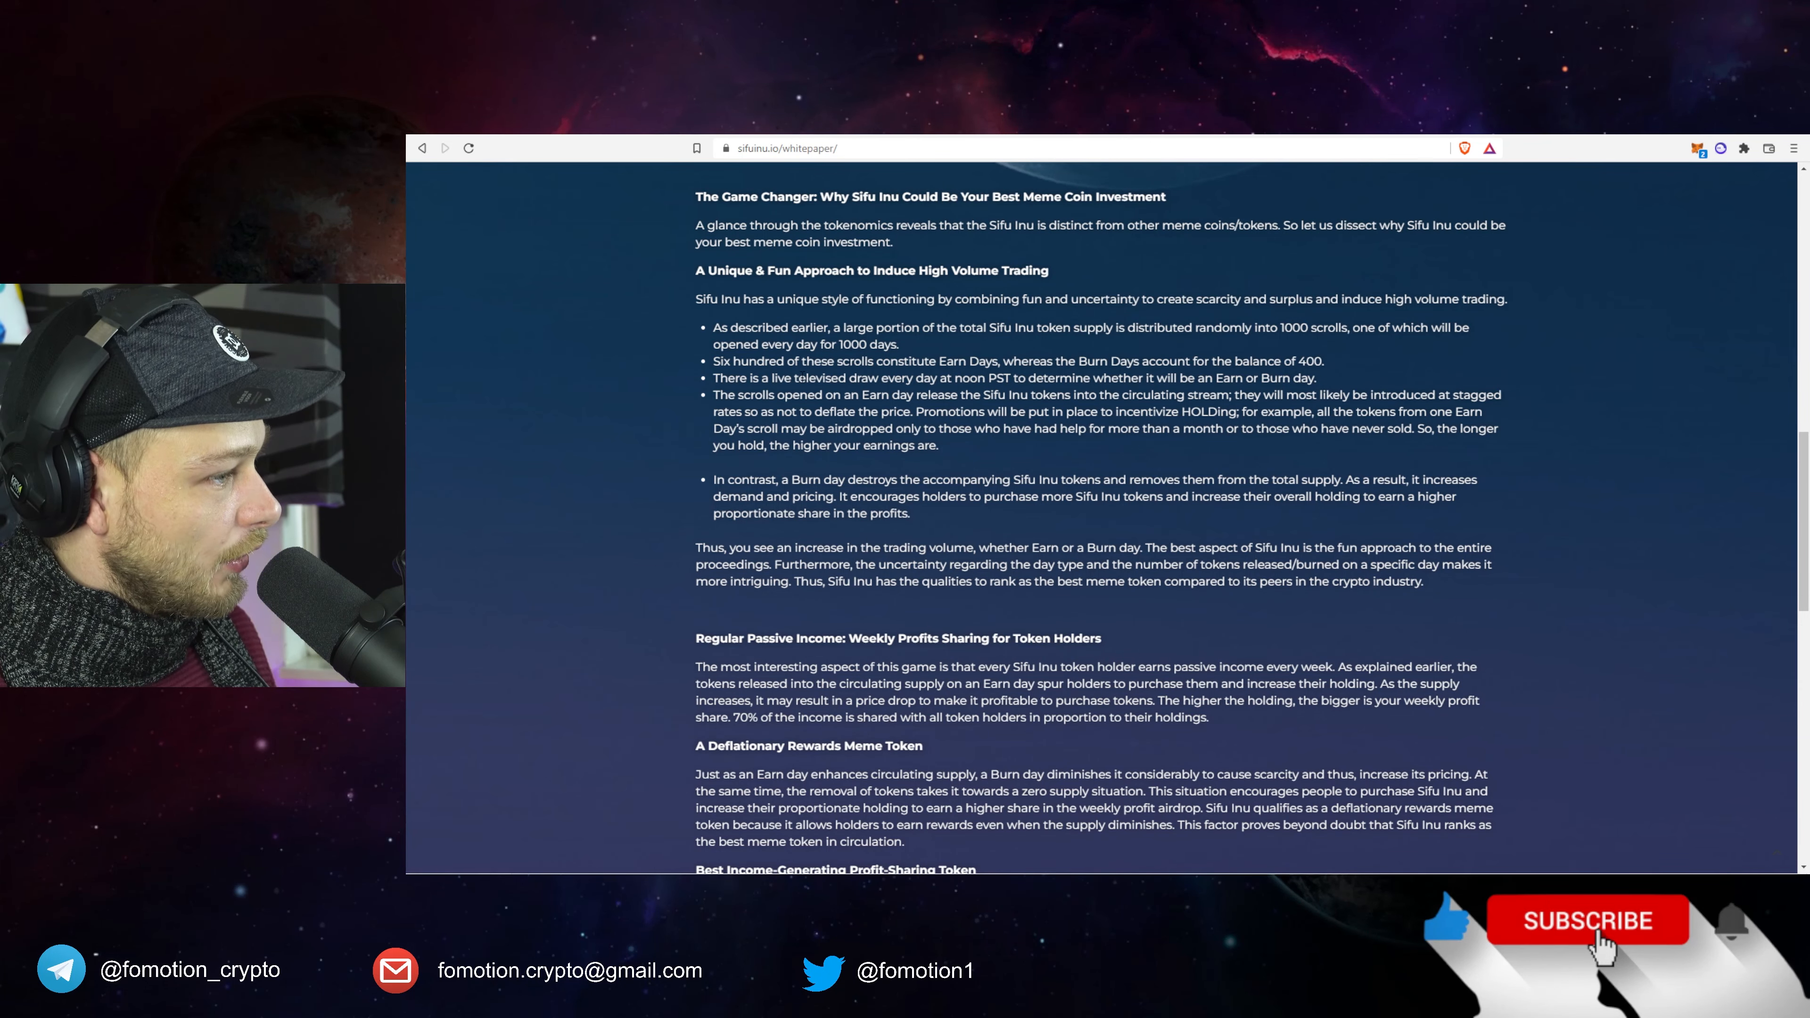
pyautogui.scroll(-3)
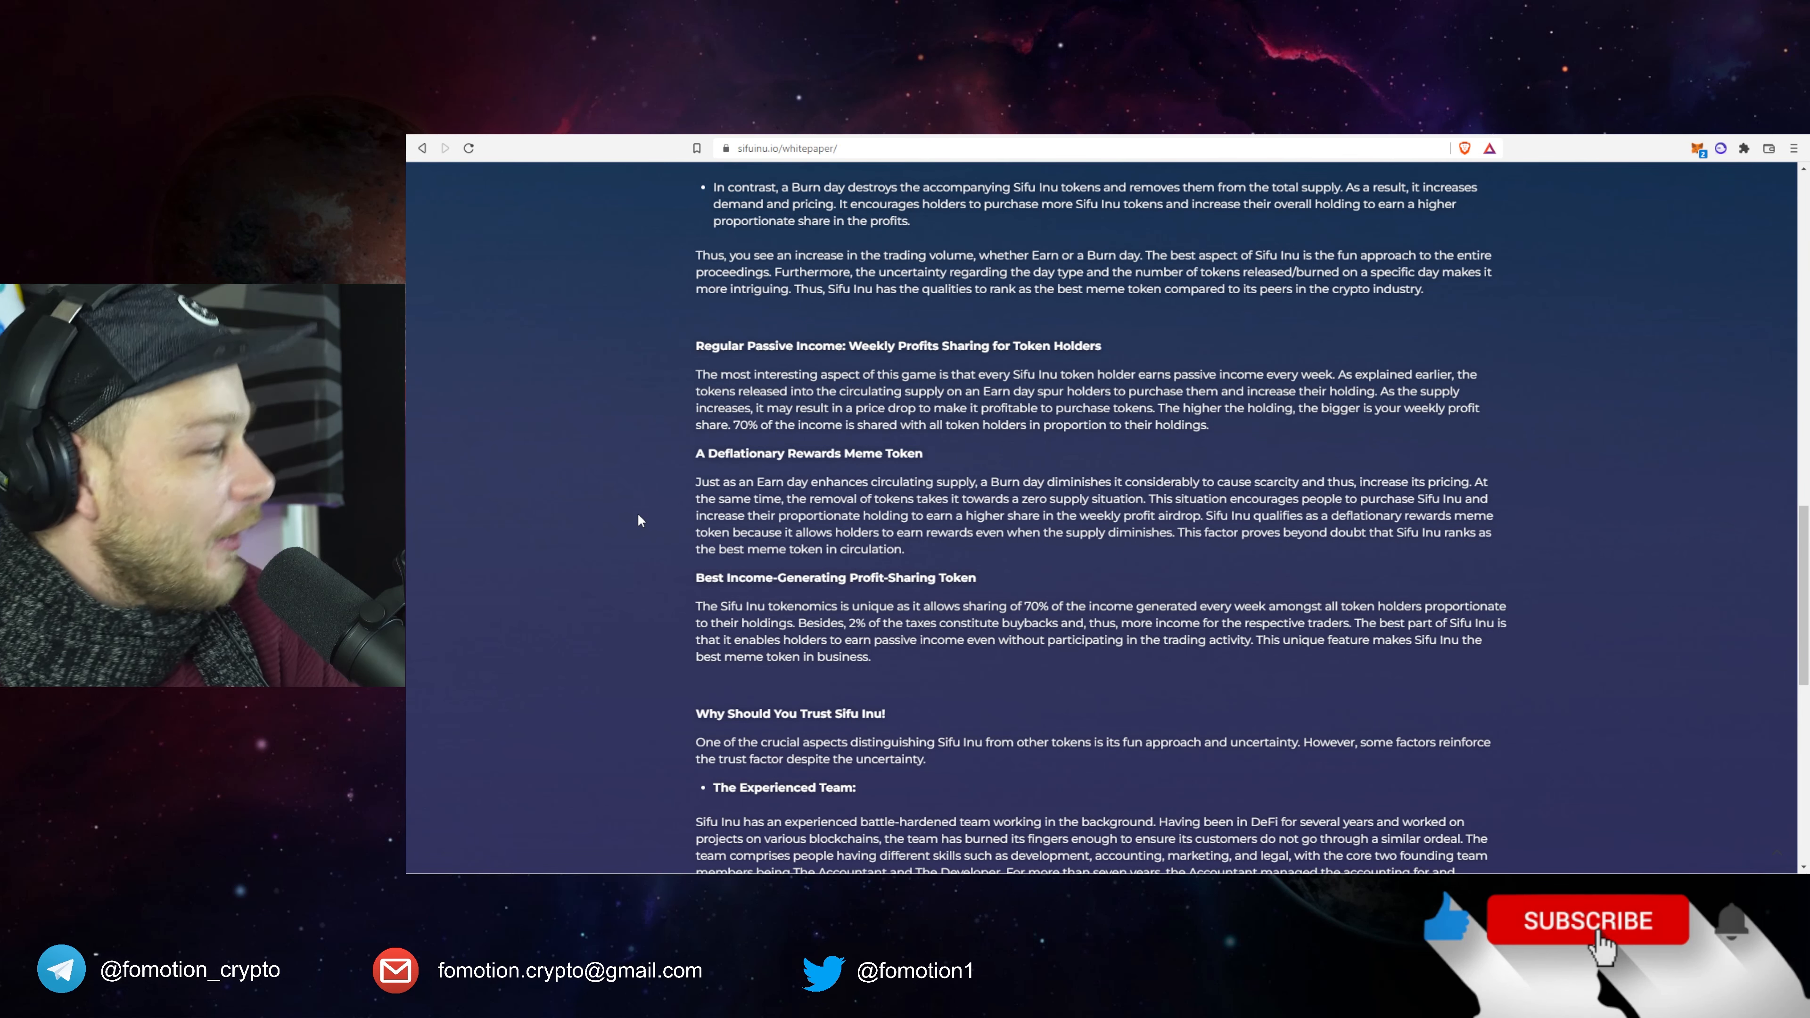
pyautogui.scroll(-3)
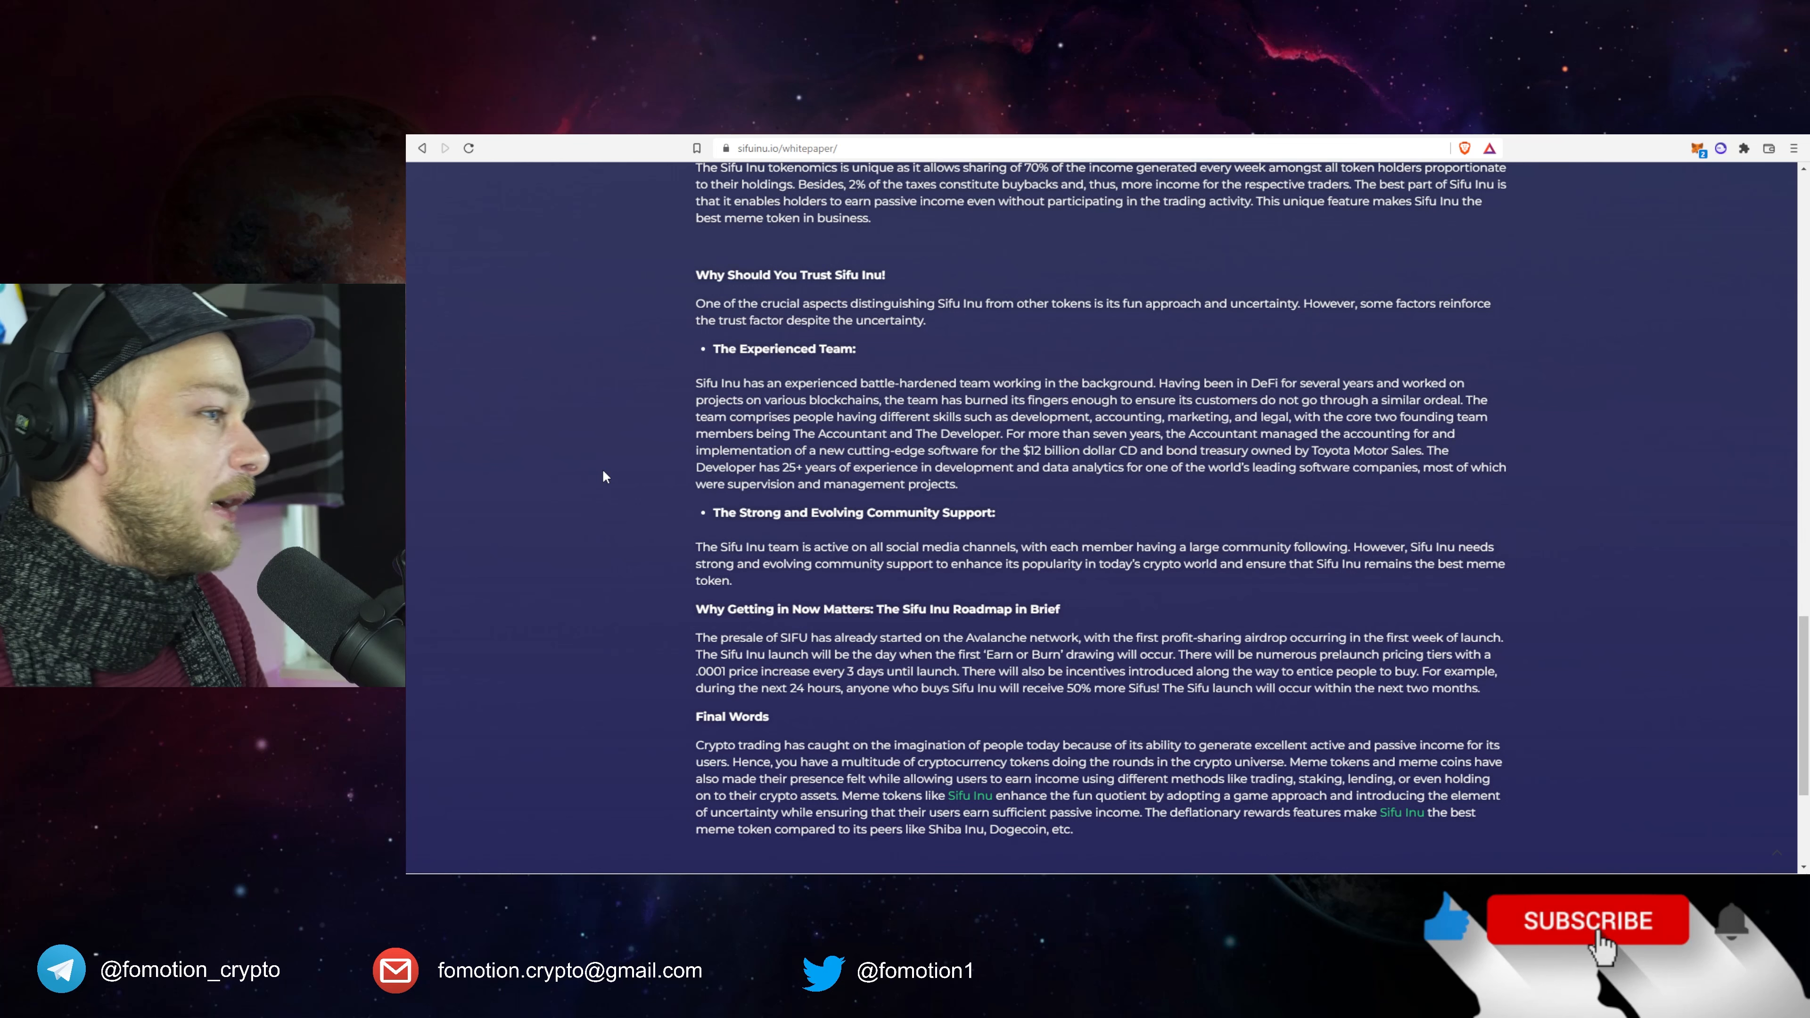
pyautogui.click(1213, 224)
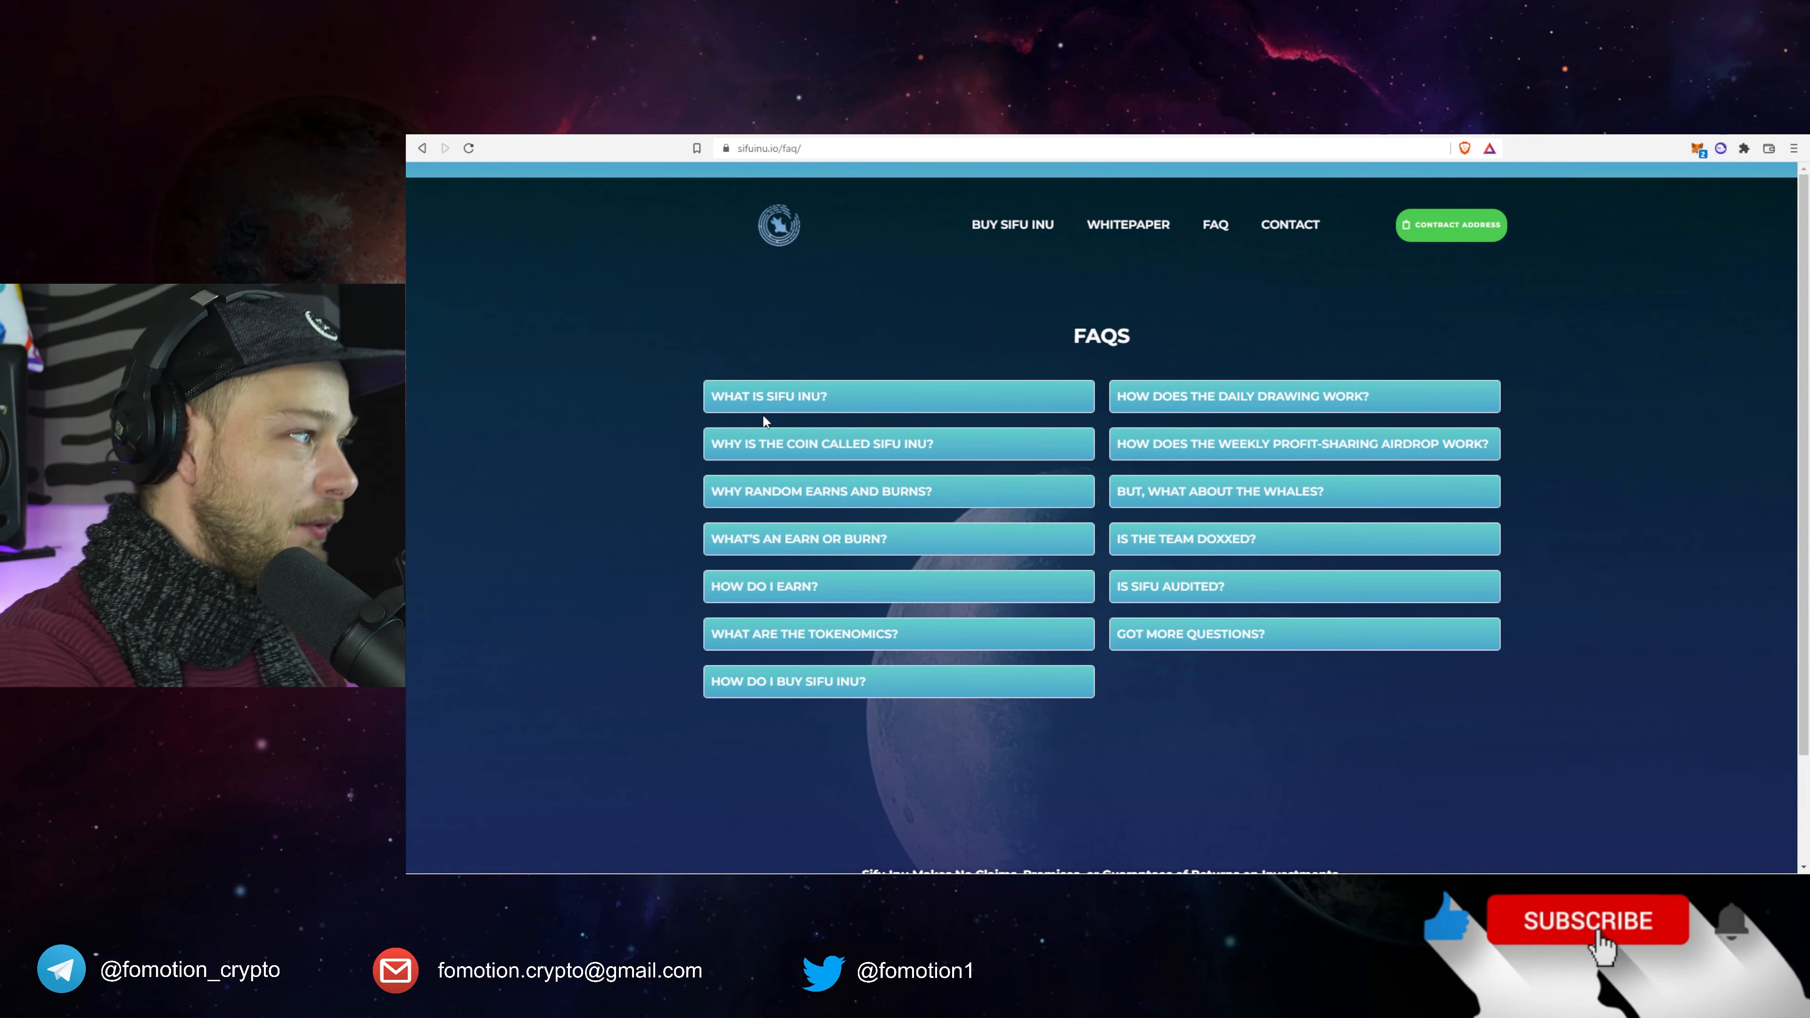
pyautogui.moveTo(808, 468)
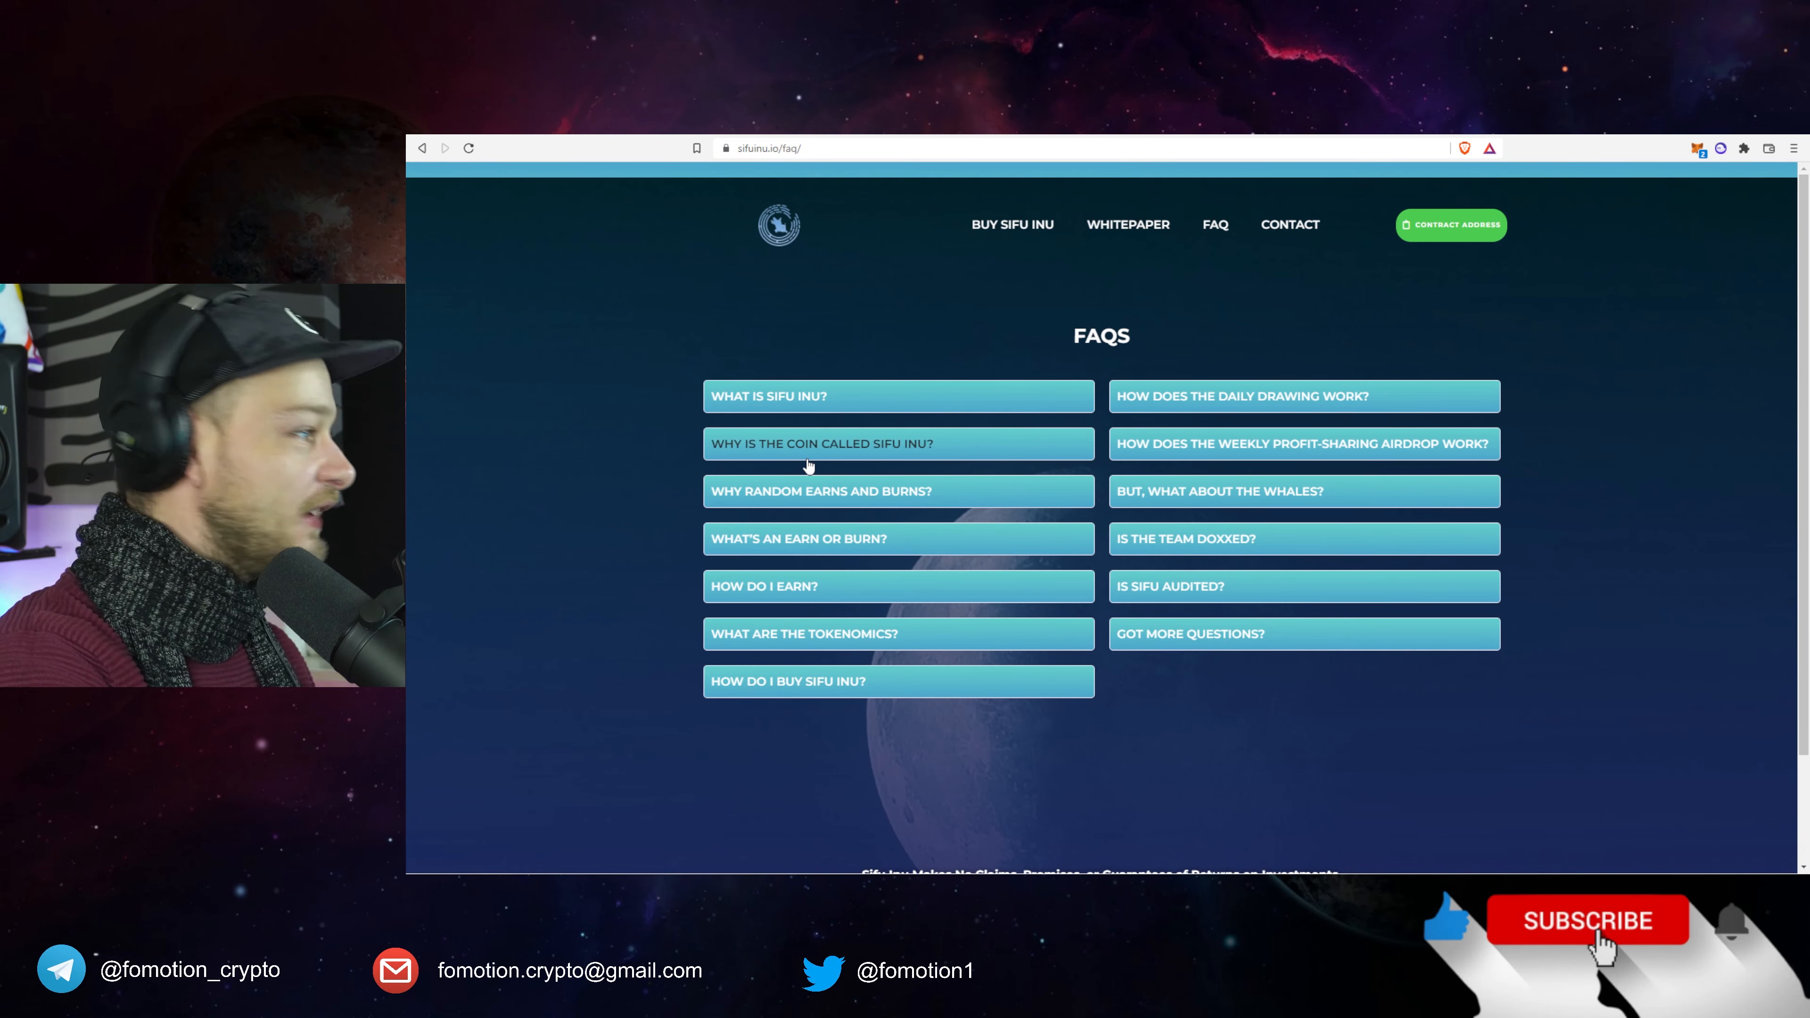
pyautogui.moveTo(827, 508)
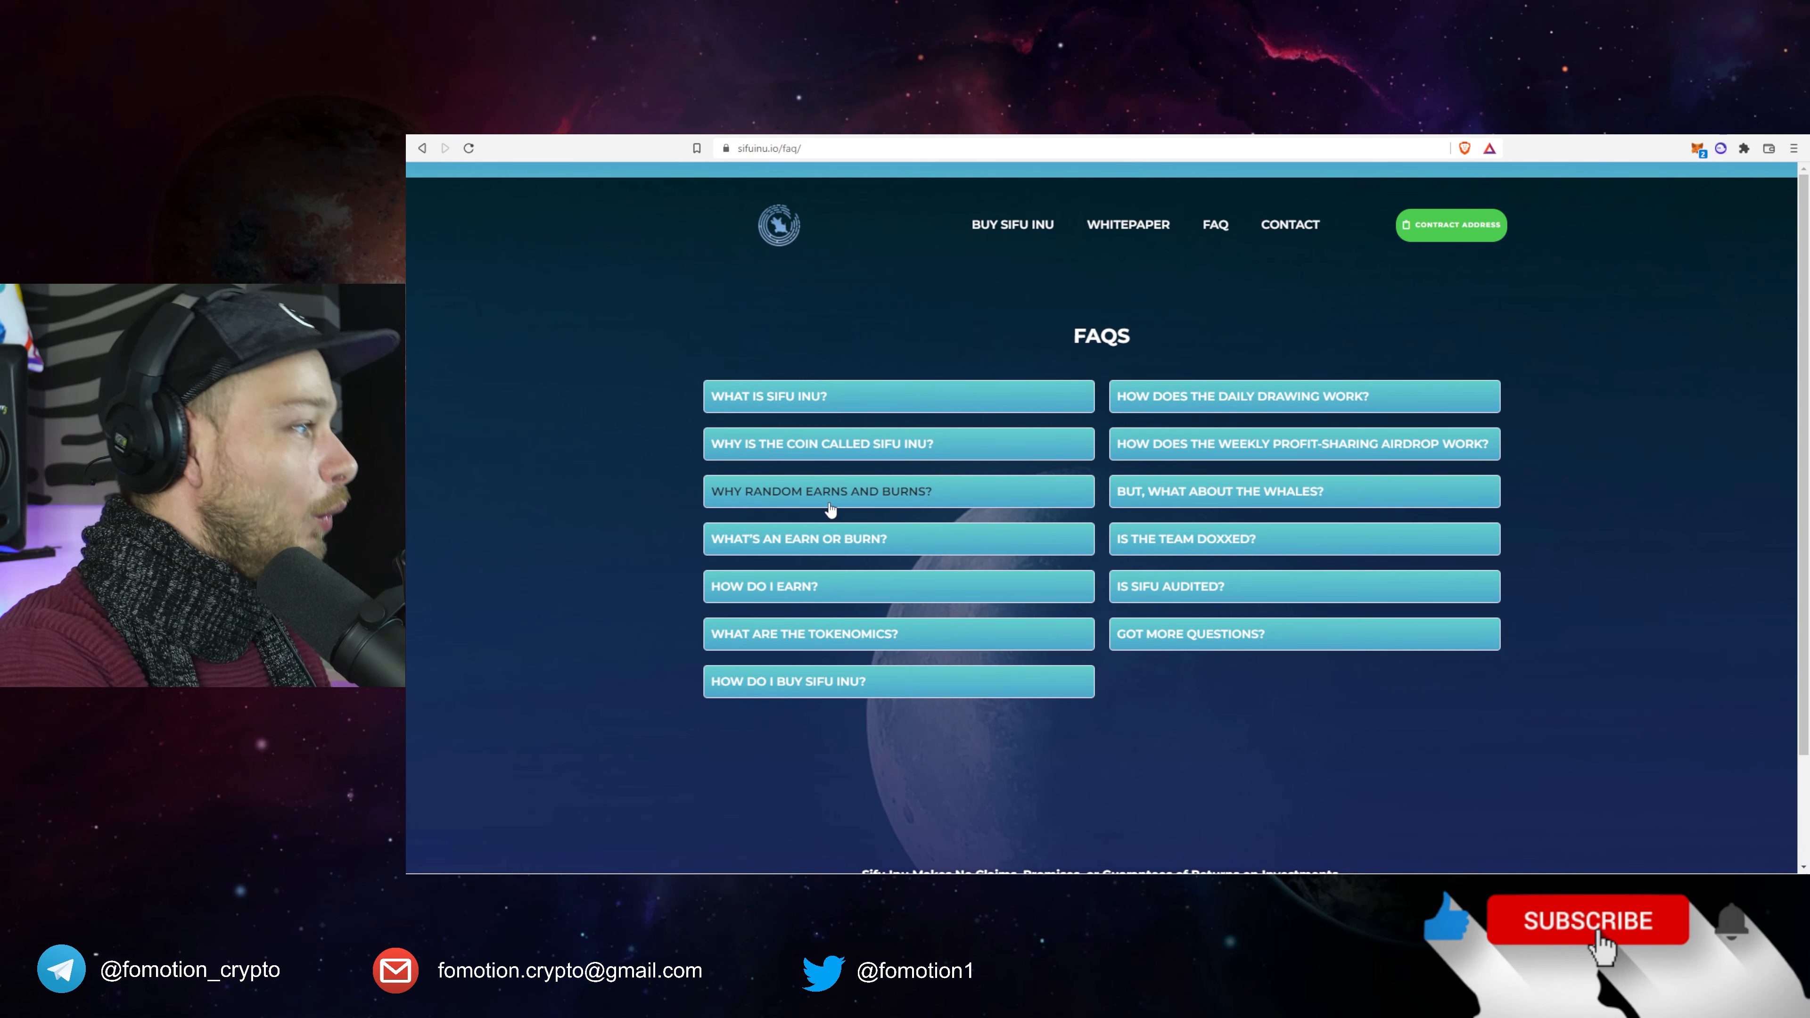
pyautogui.moveTo(860, 539)
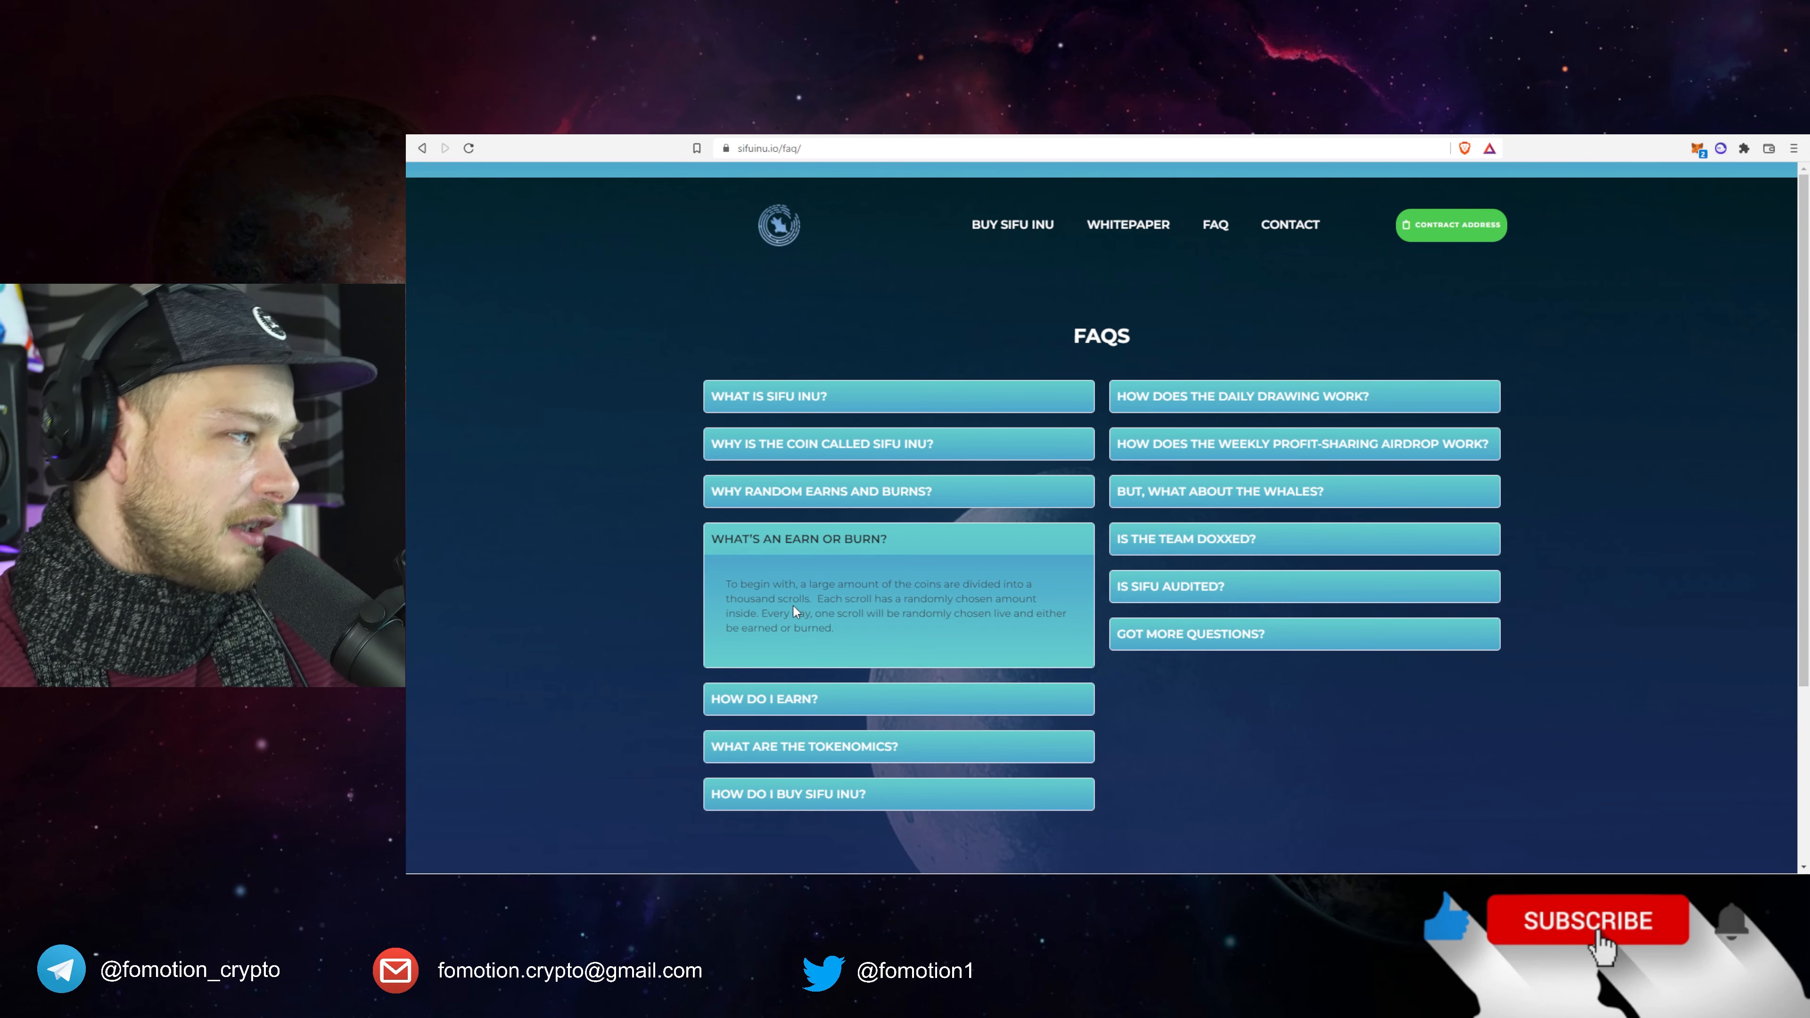
# Expand the 'How do I earn?' FAQ answer and scroll to read it.
pyautogui.click(763, 699)
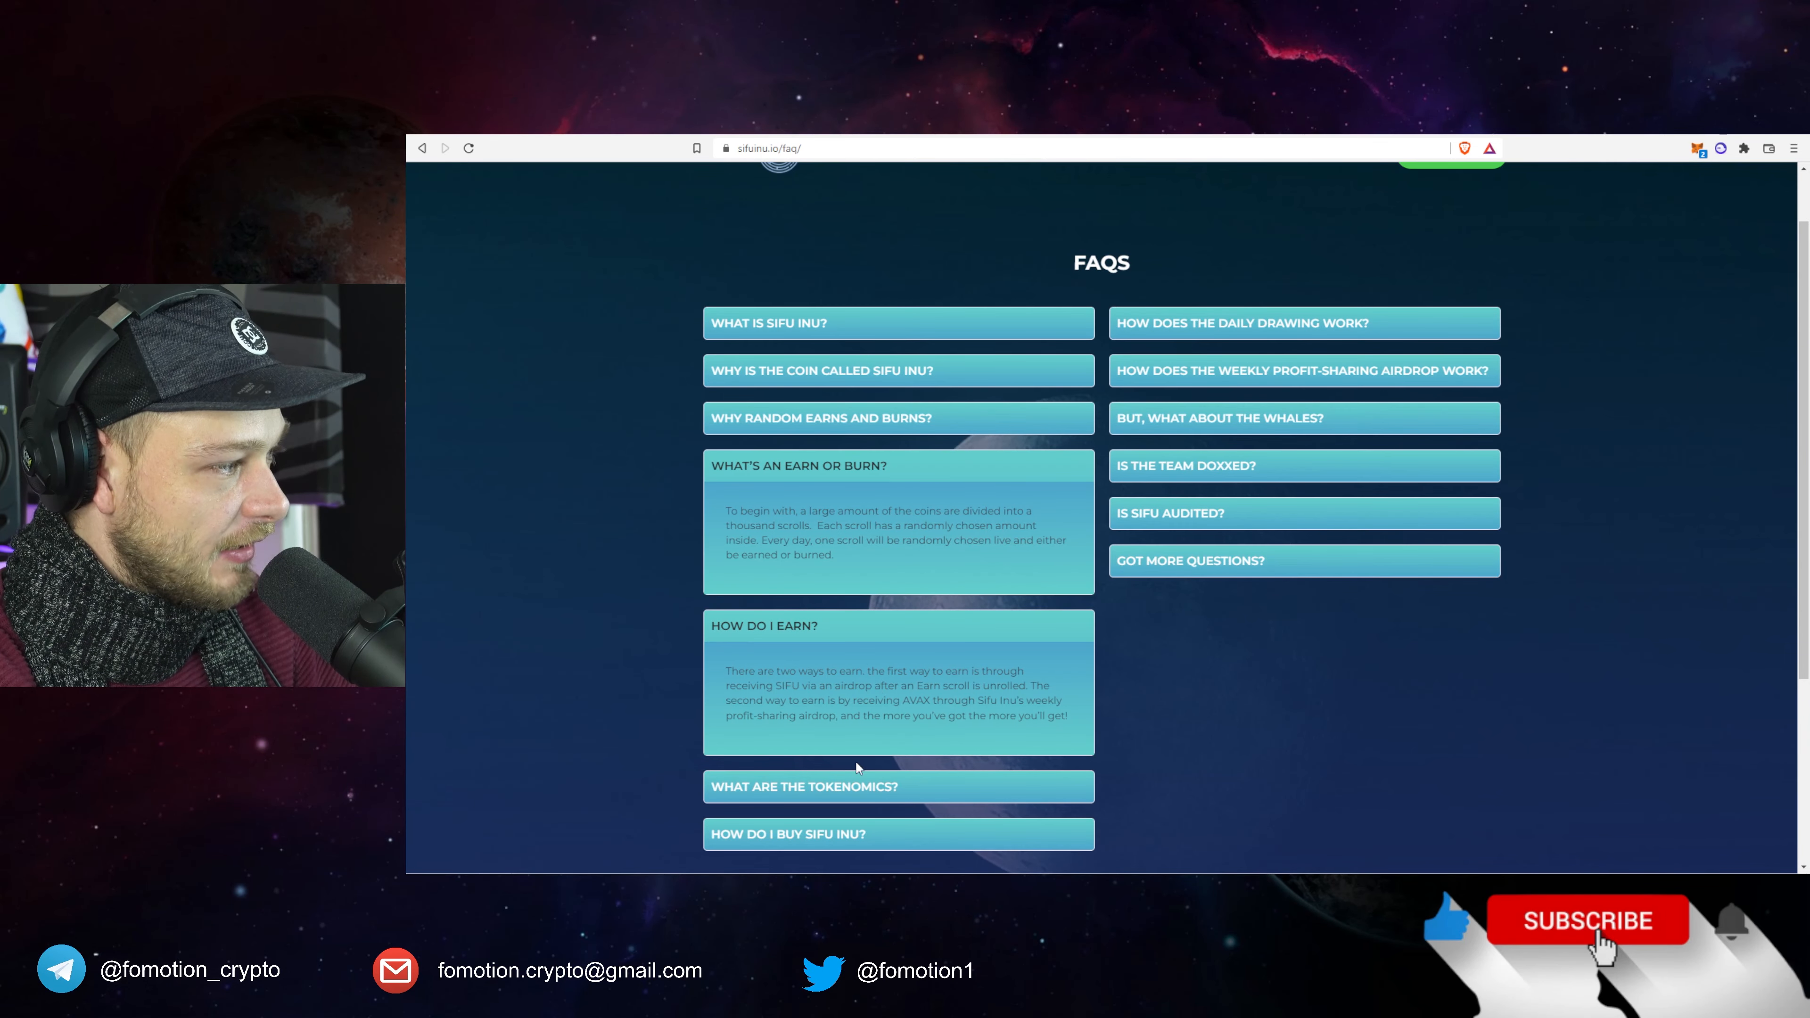
pyautogui.scroll(-3)
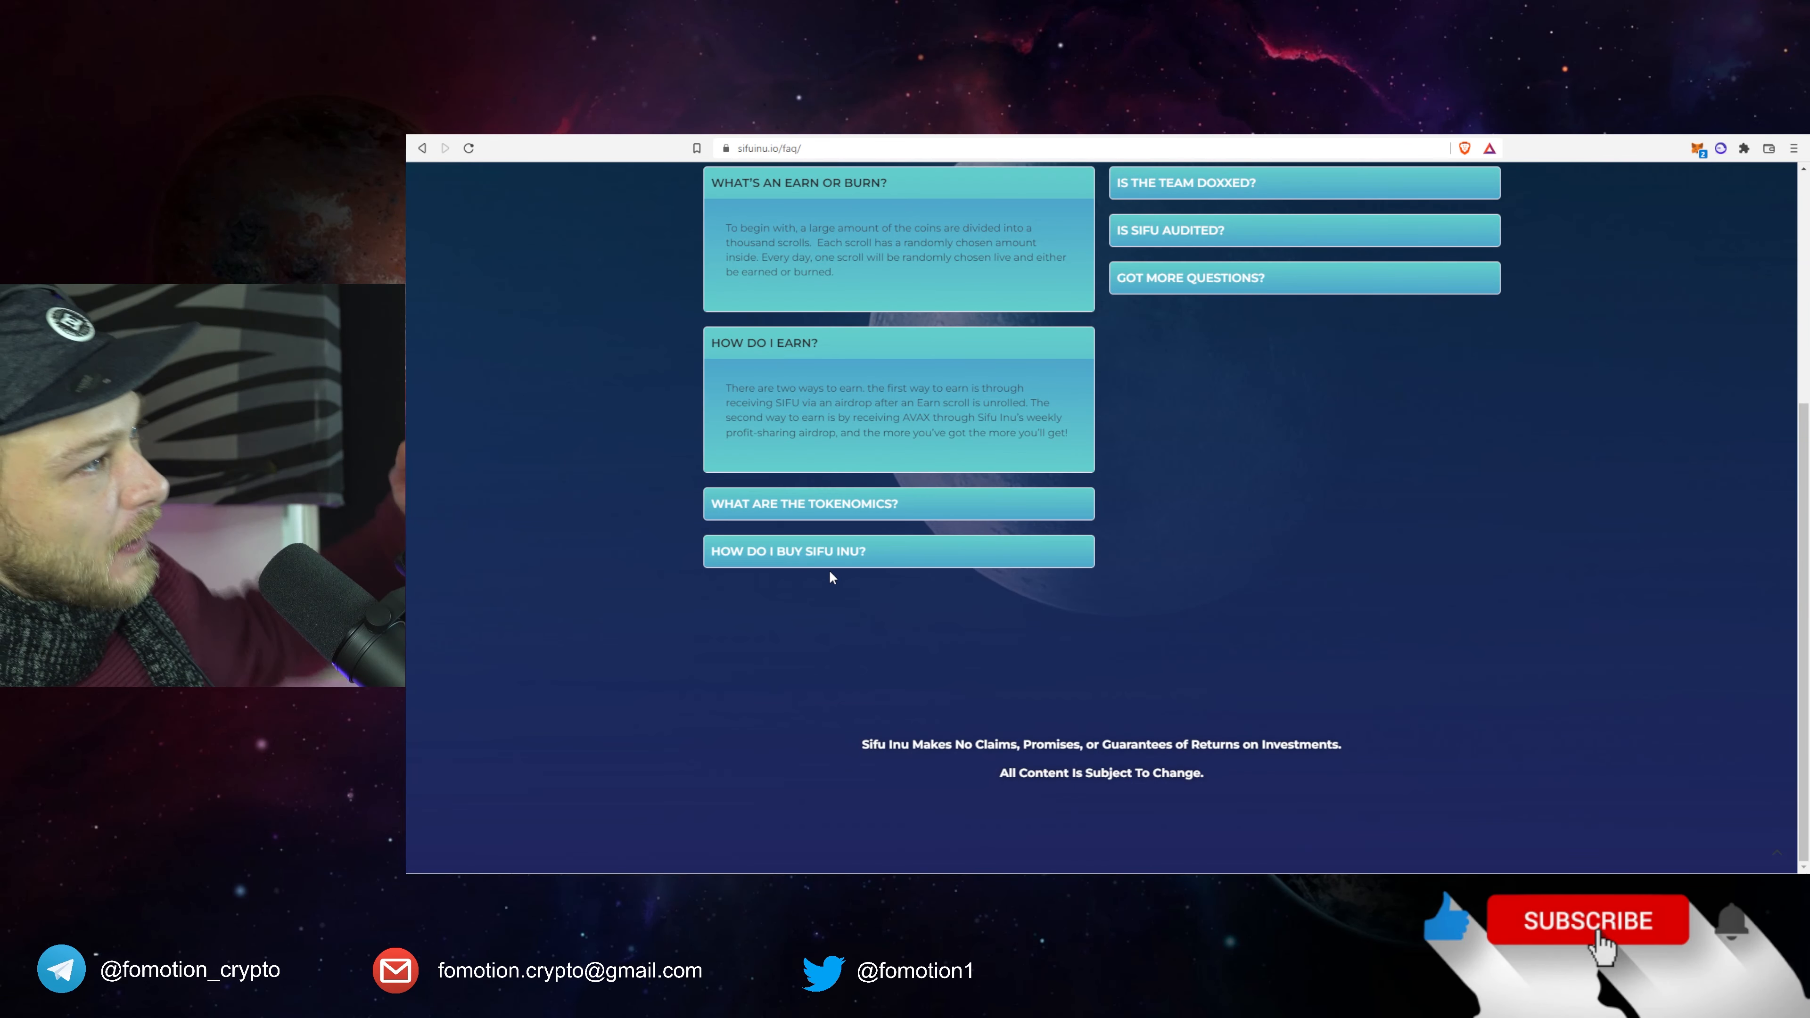
pyautogui.moveTo(826, 585)
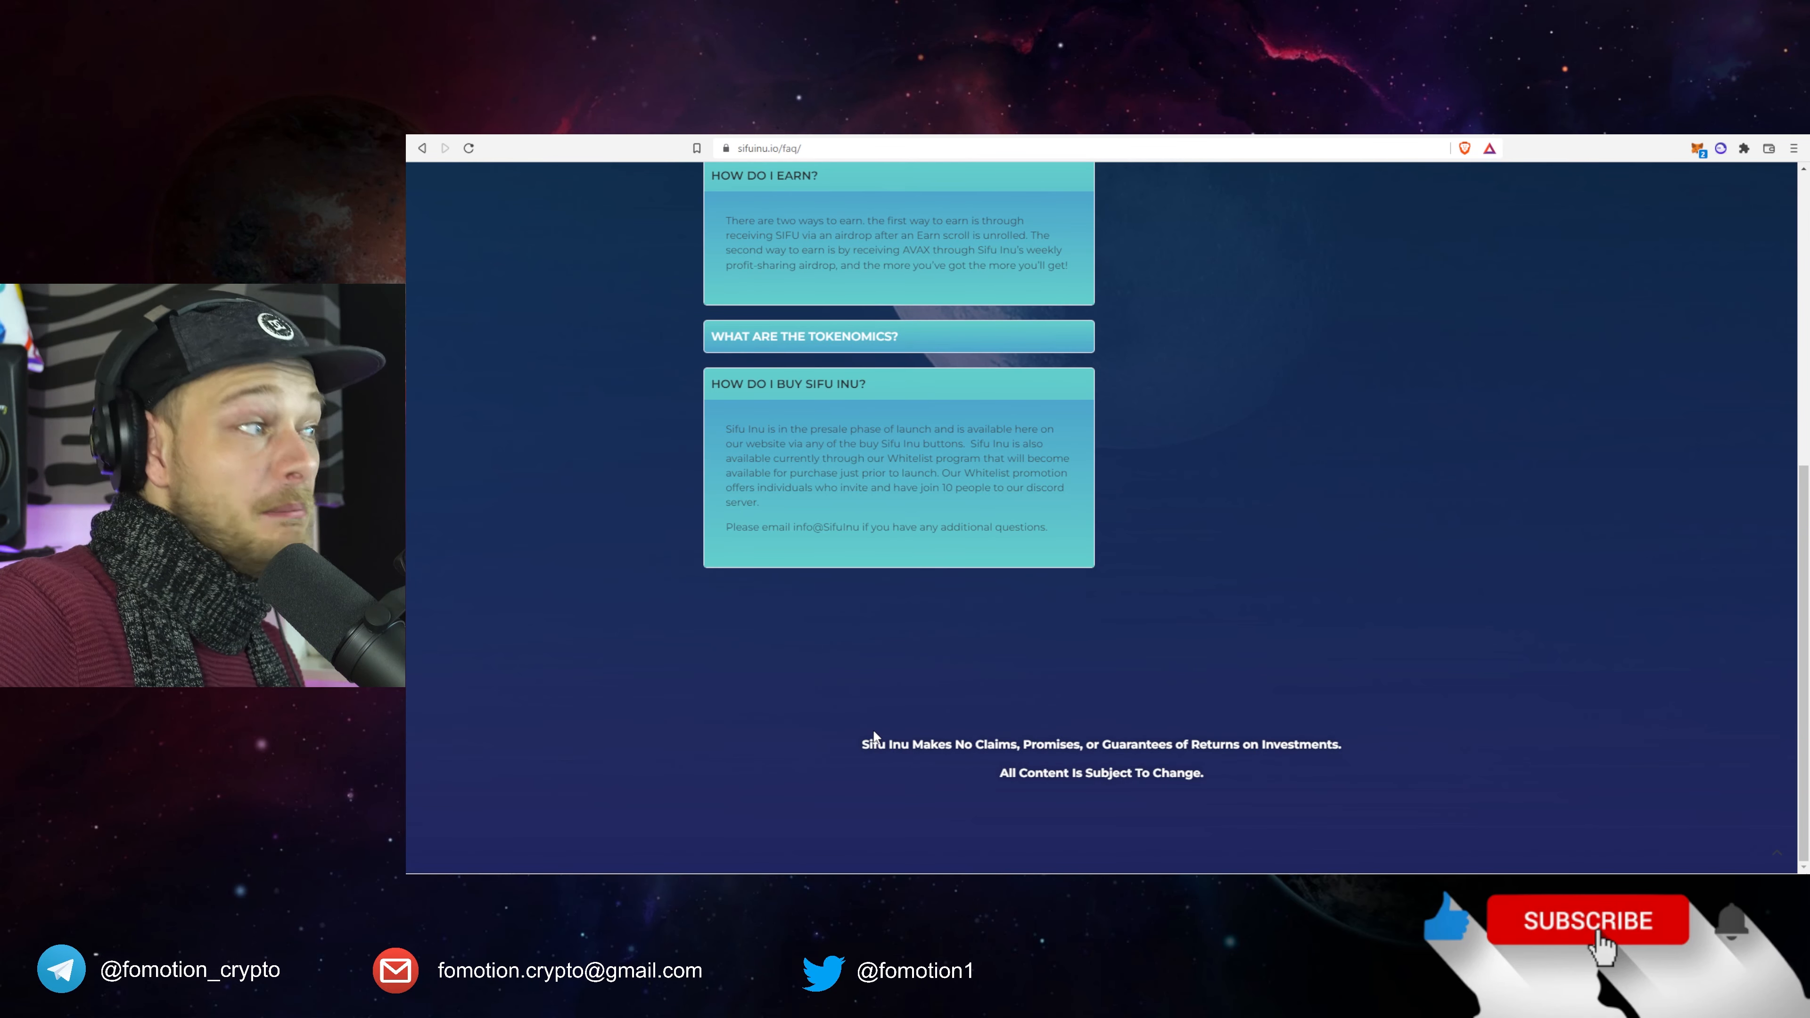
pyautogui.moveTo(840, 647)
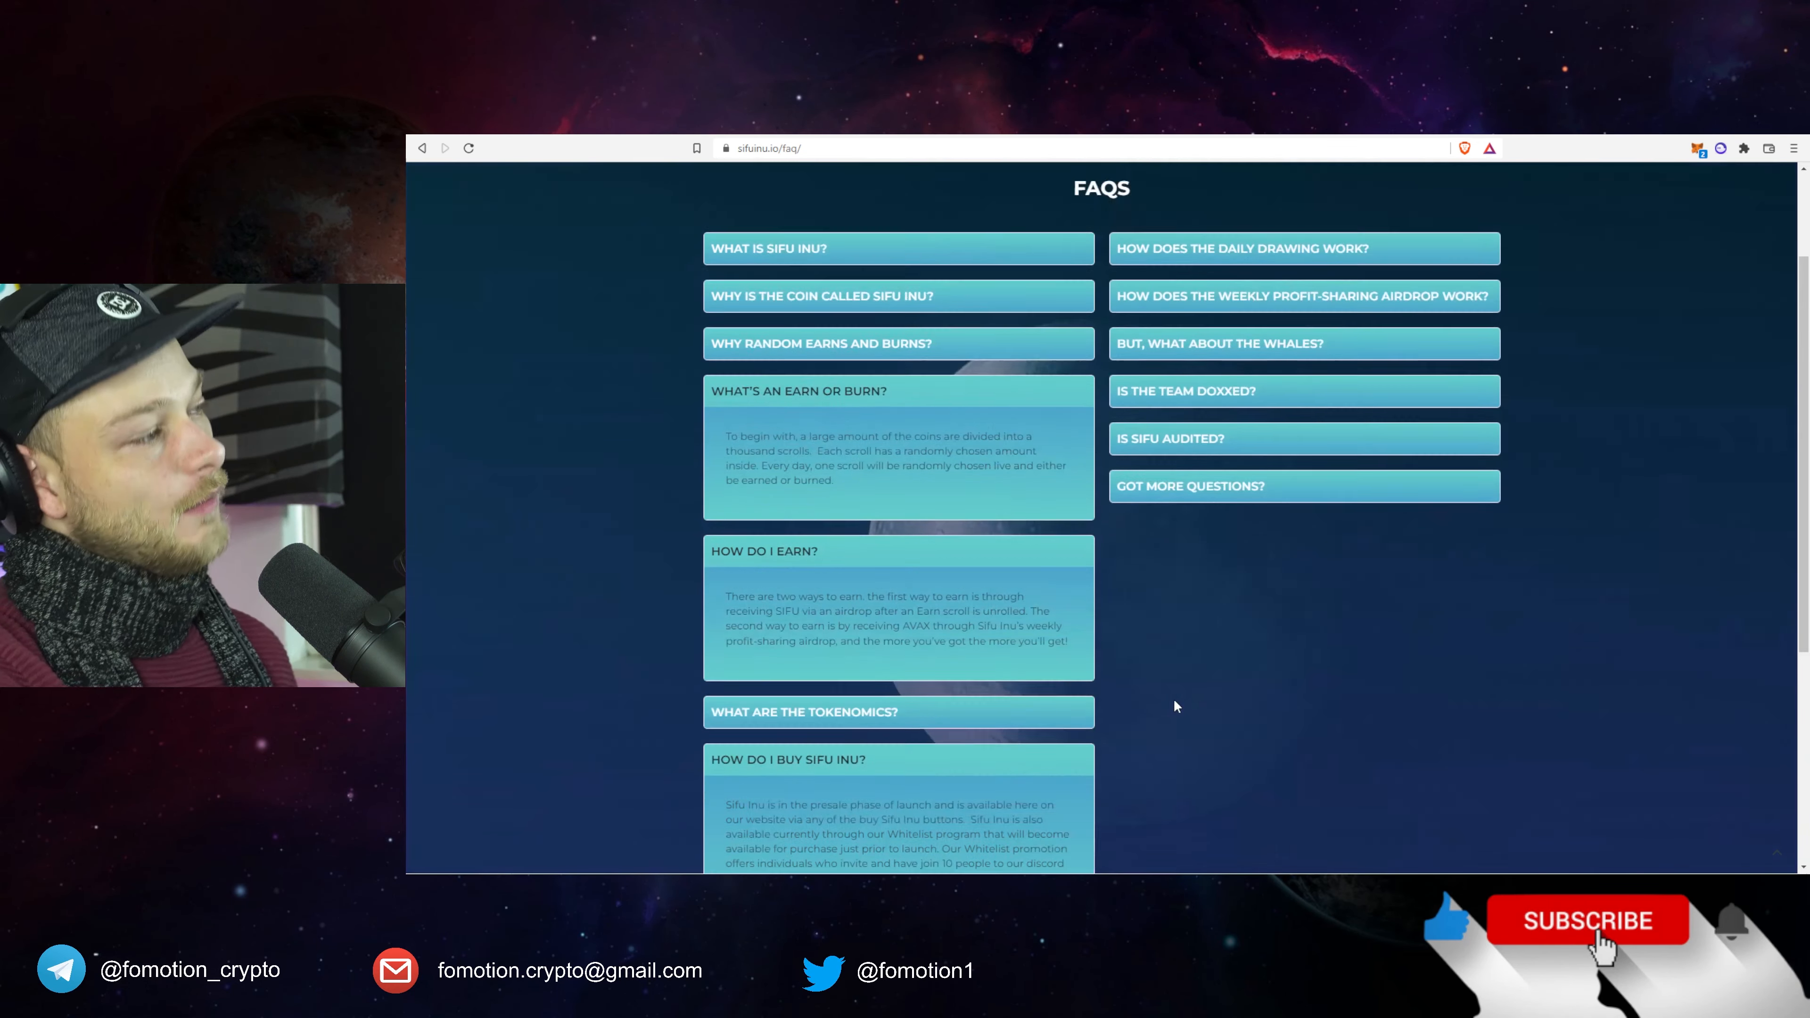
# Expand the whales answer, highlight part of it, collapse it, and expand the audit question.
pyautogui.scroll(3)
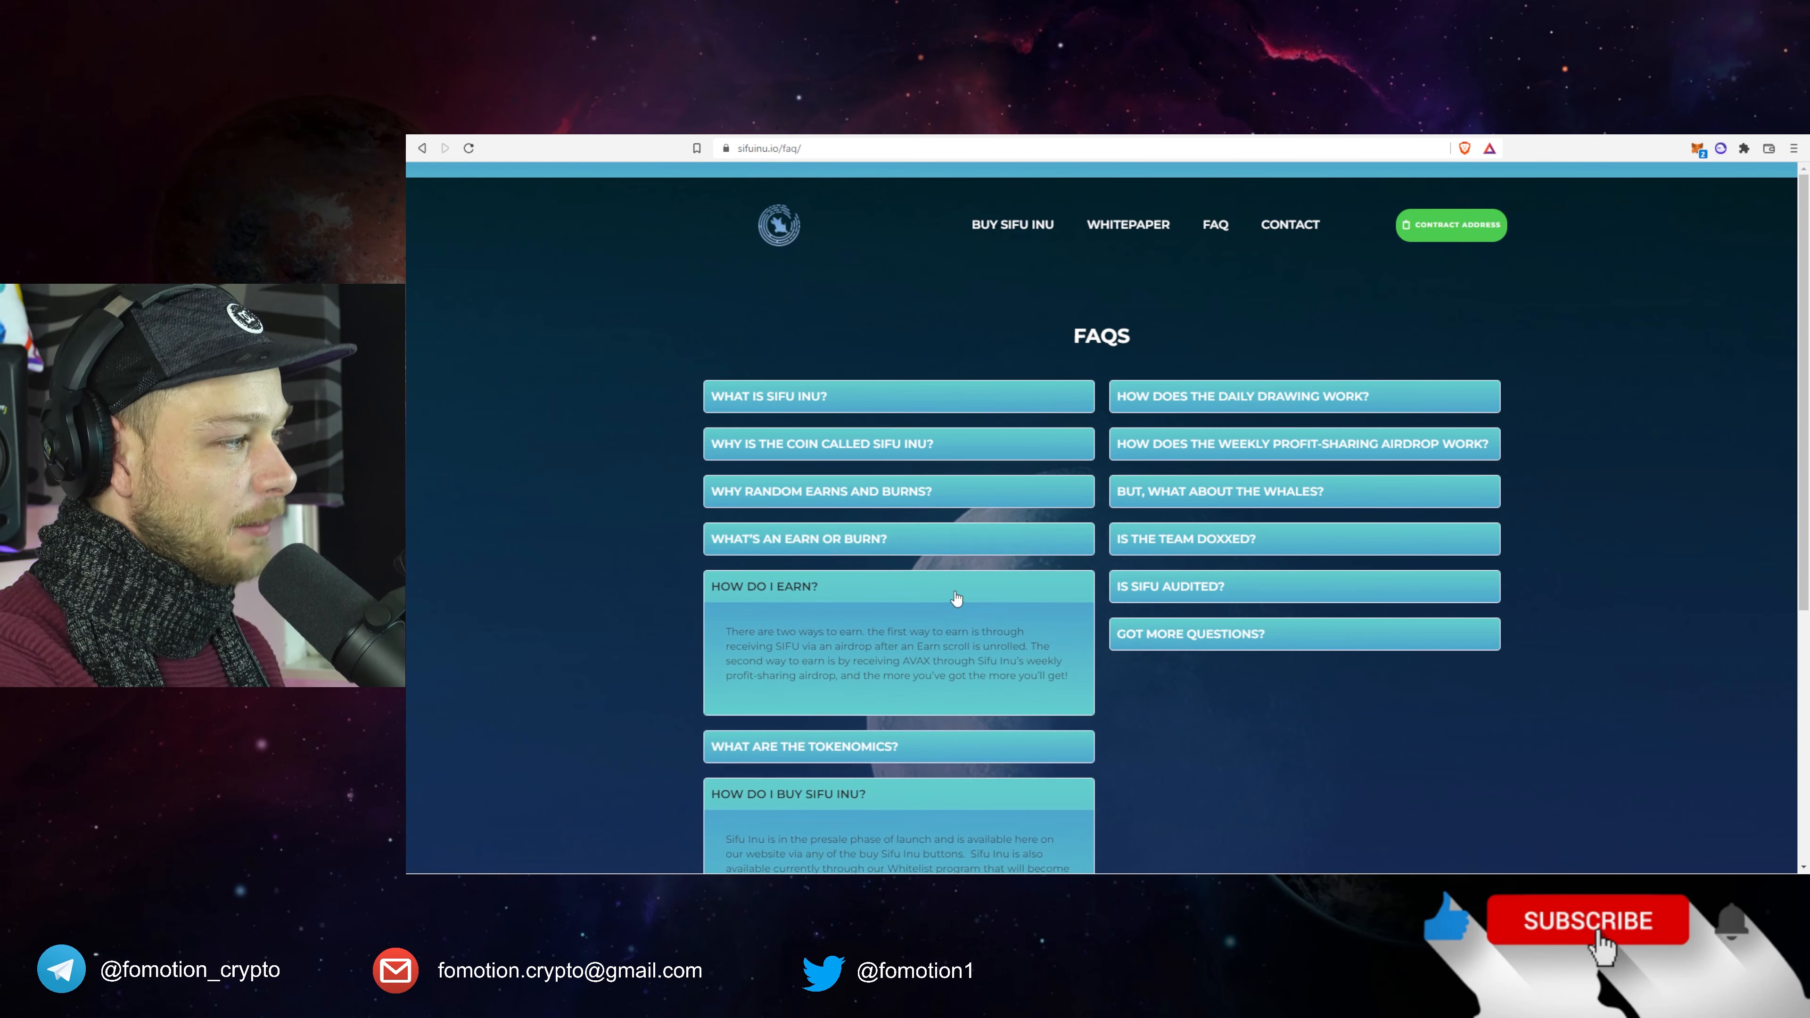
pyautogui.click(1220, 491)
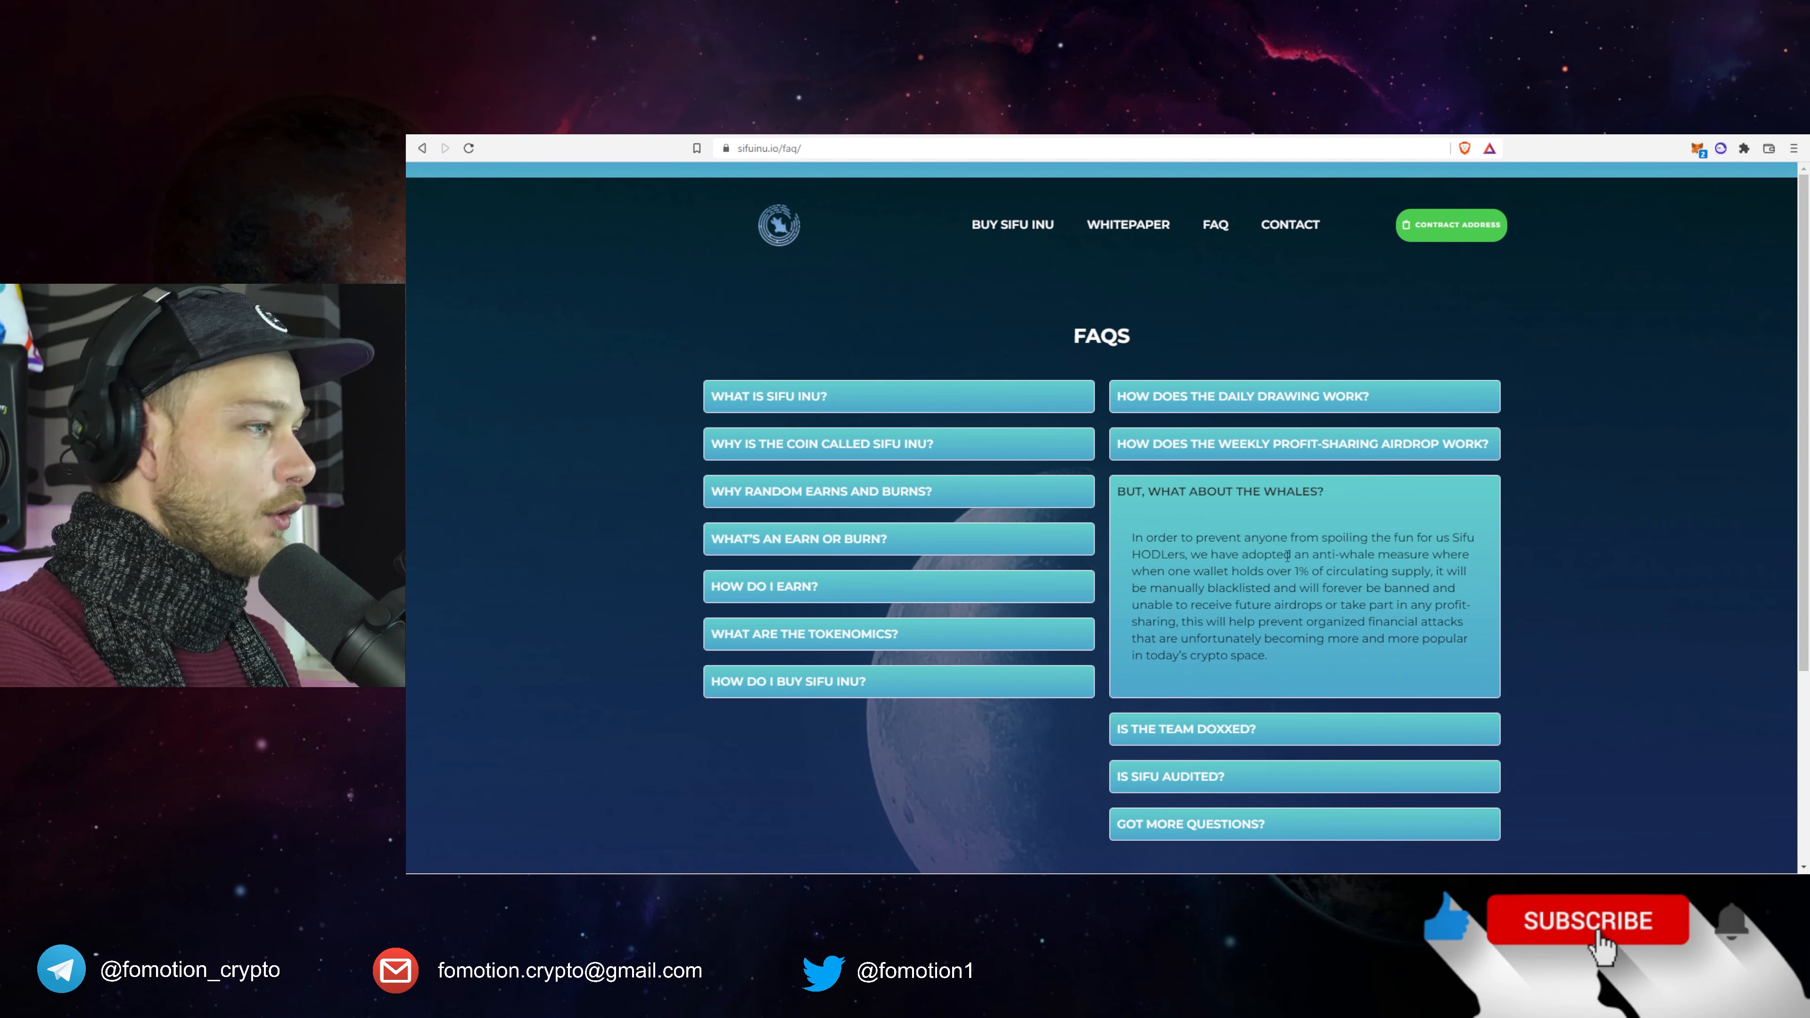
pyautogui.moveTo(1192, 570); pyautogui.dragTo(1266, 654)
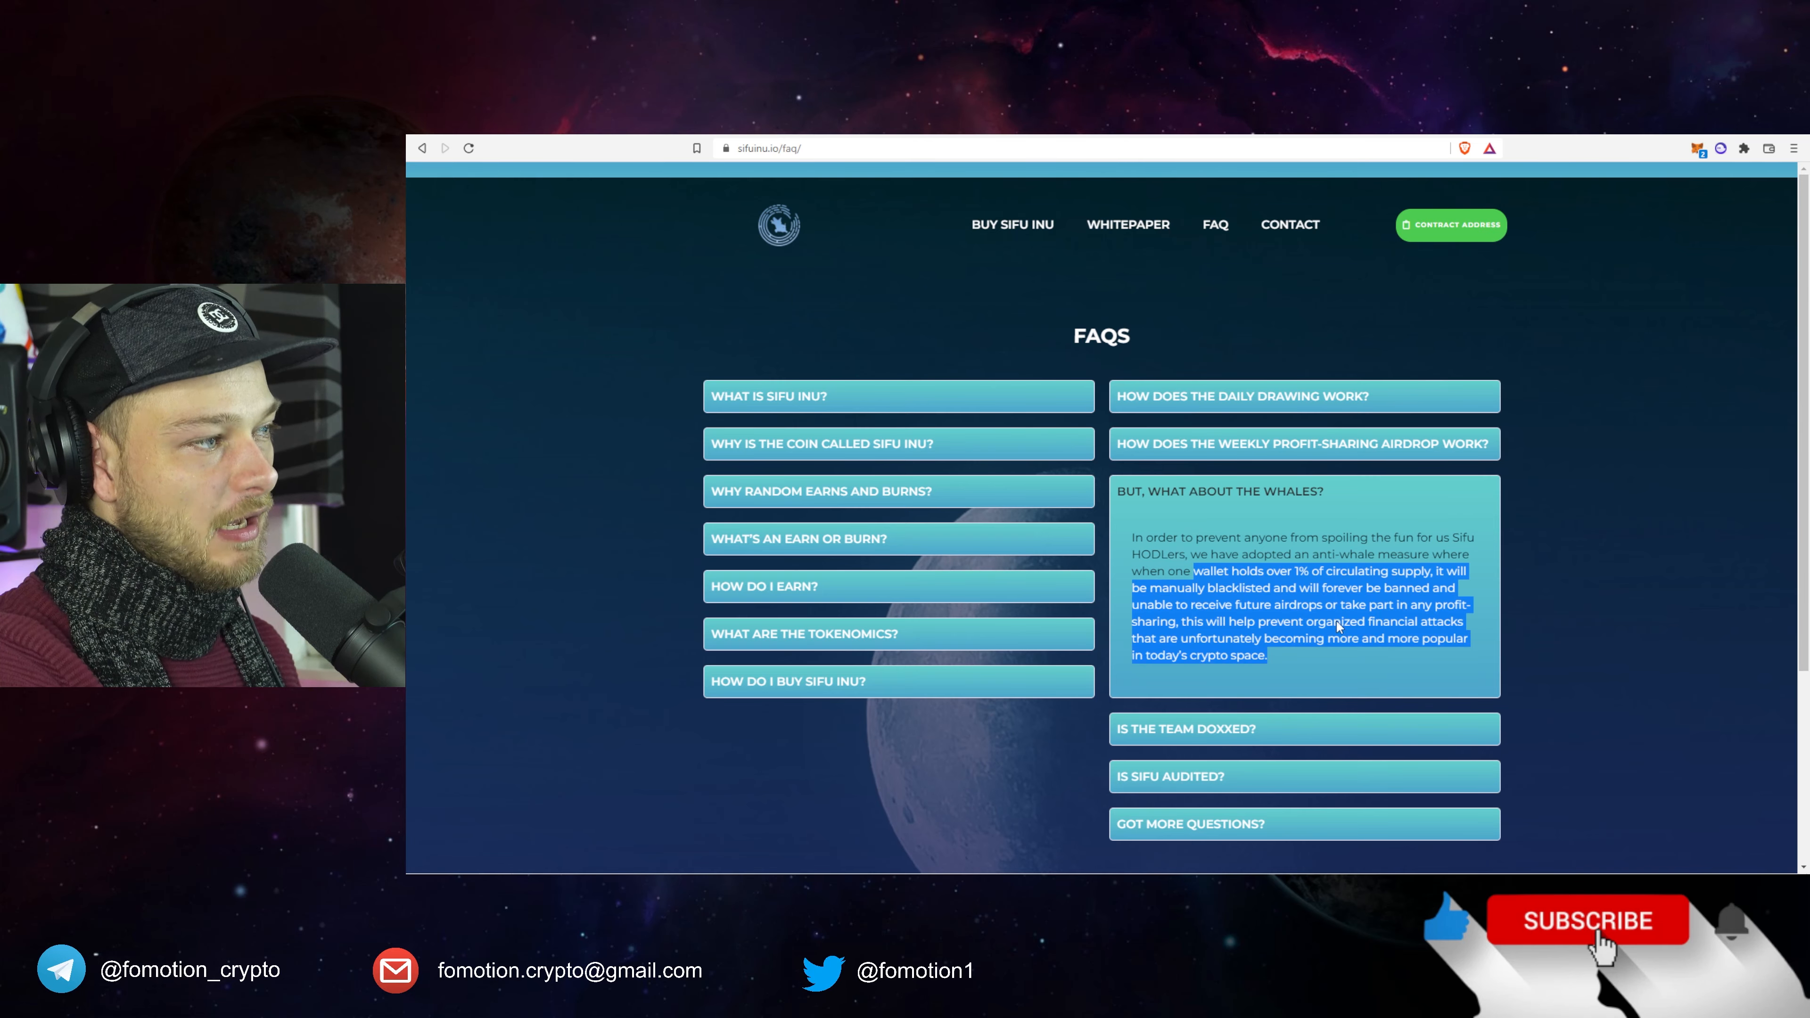
pyautogui.click(1302, 443)
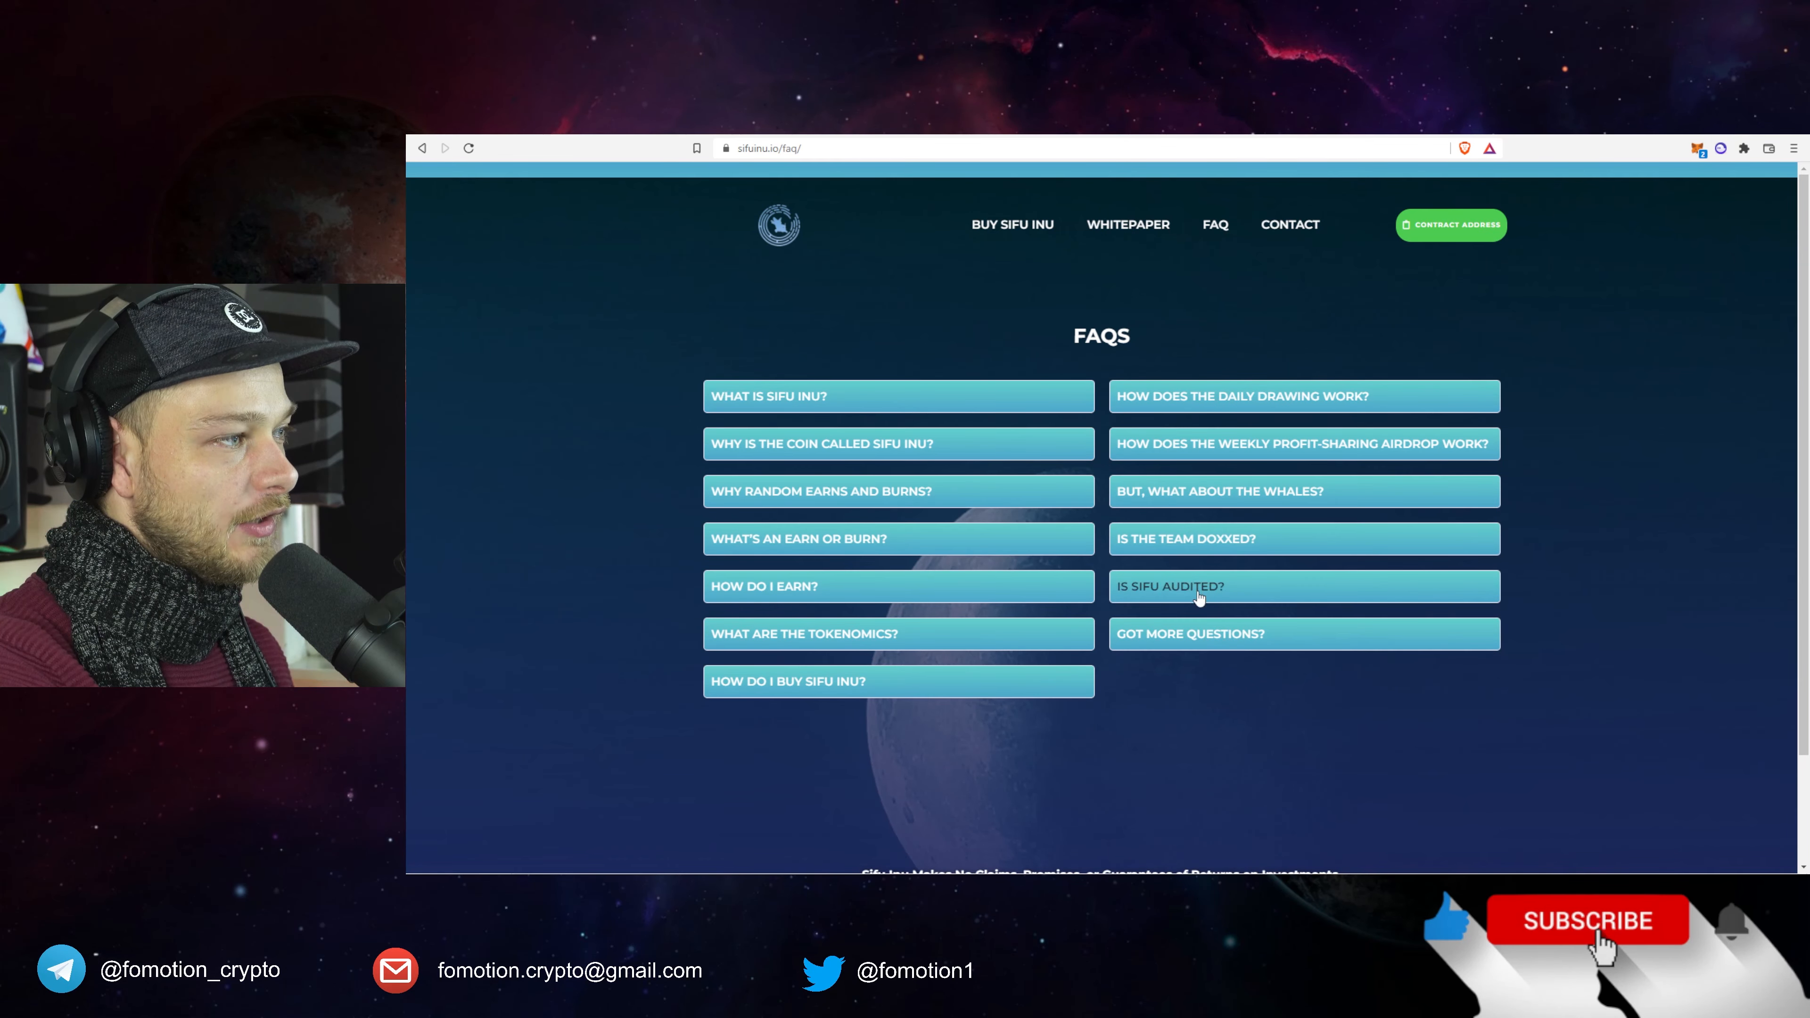
pyautogui.click(1301, 586)
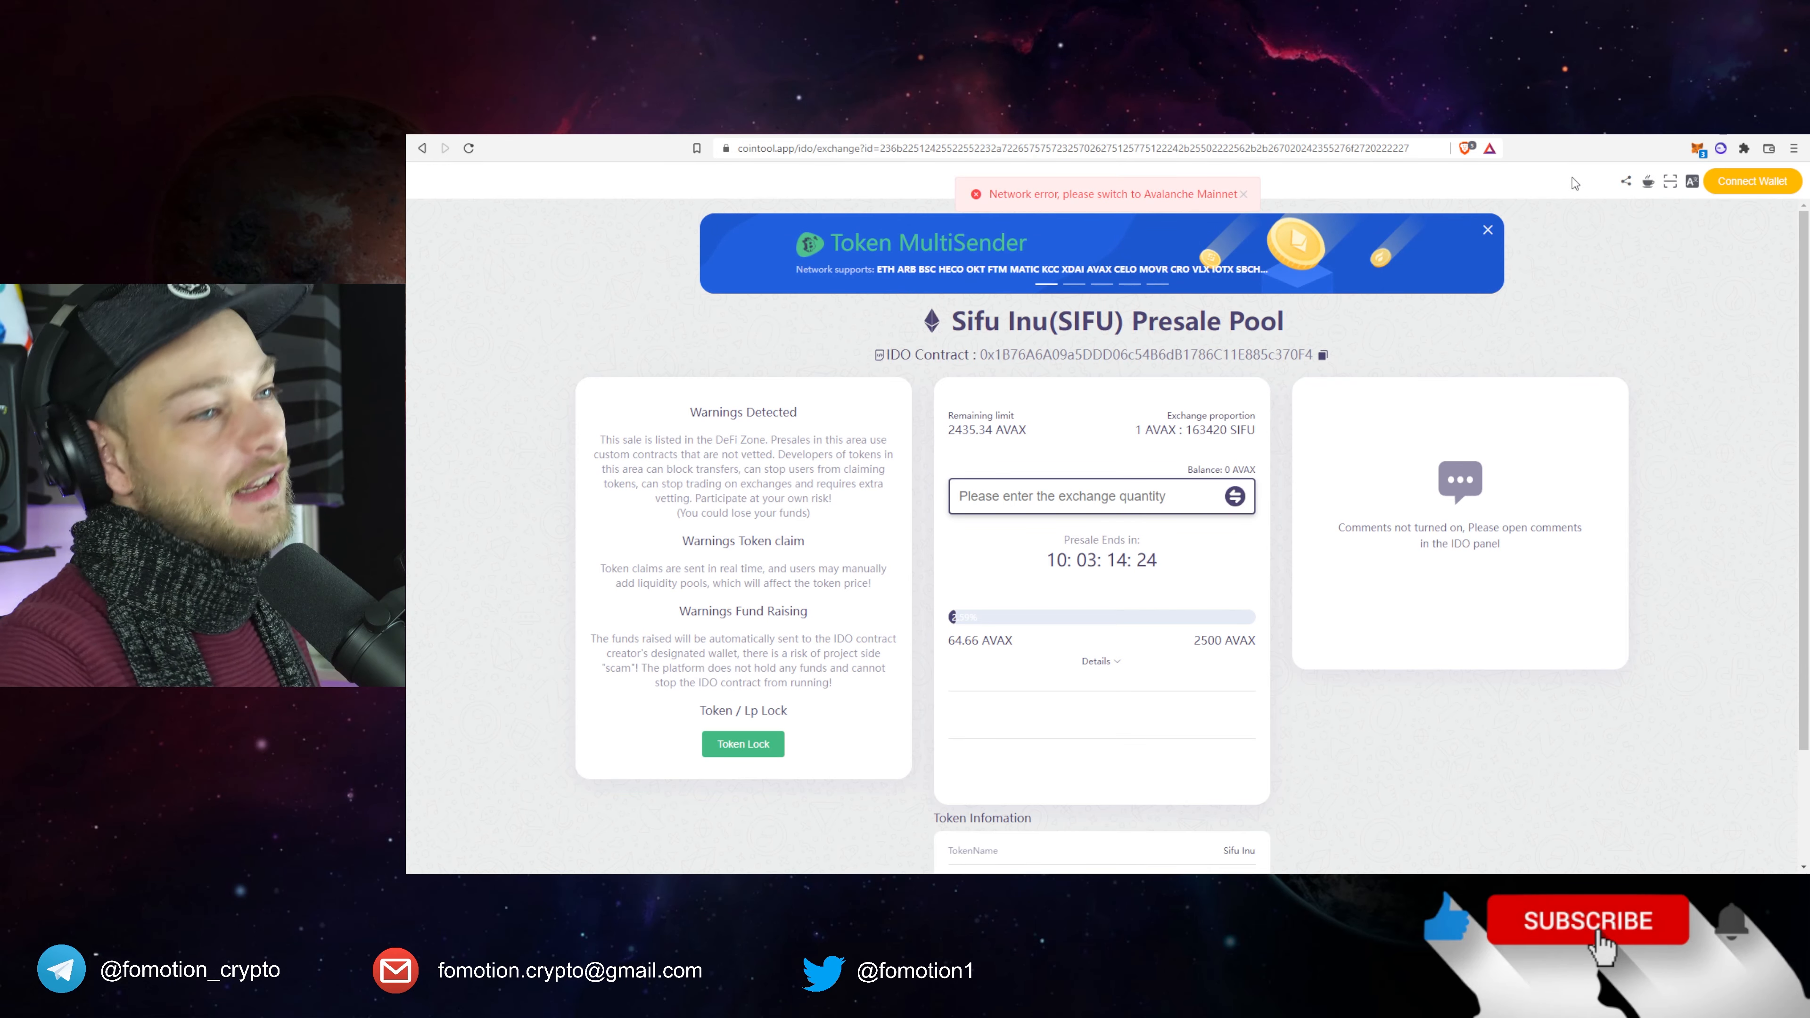
# Connect a wallet on the presale page via MetaMask and bring up the MetaMask login.
pyautogui.click(1751, 180)
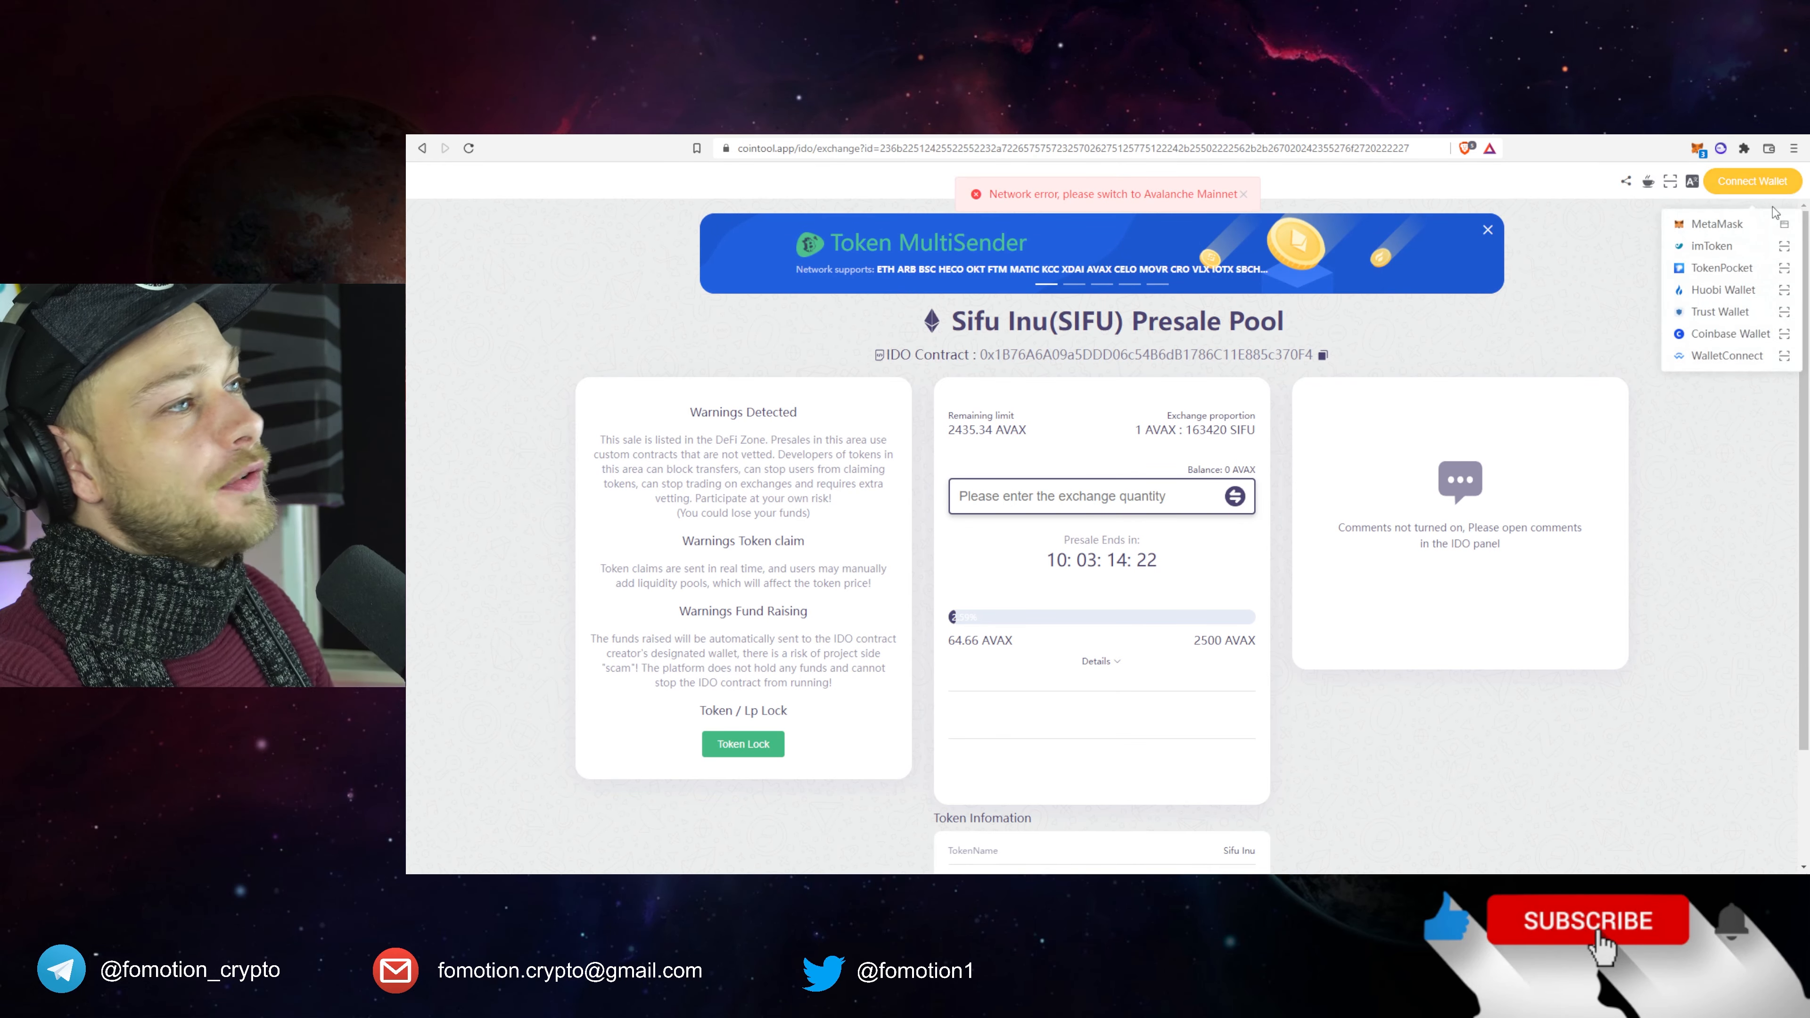
pyautogui.click(1718, 224)
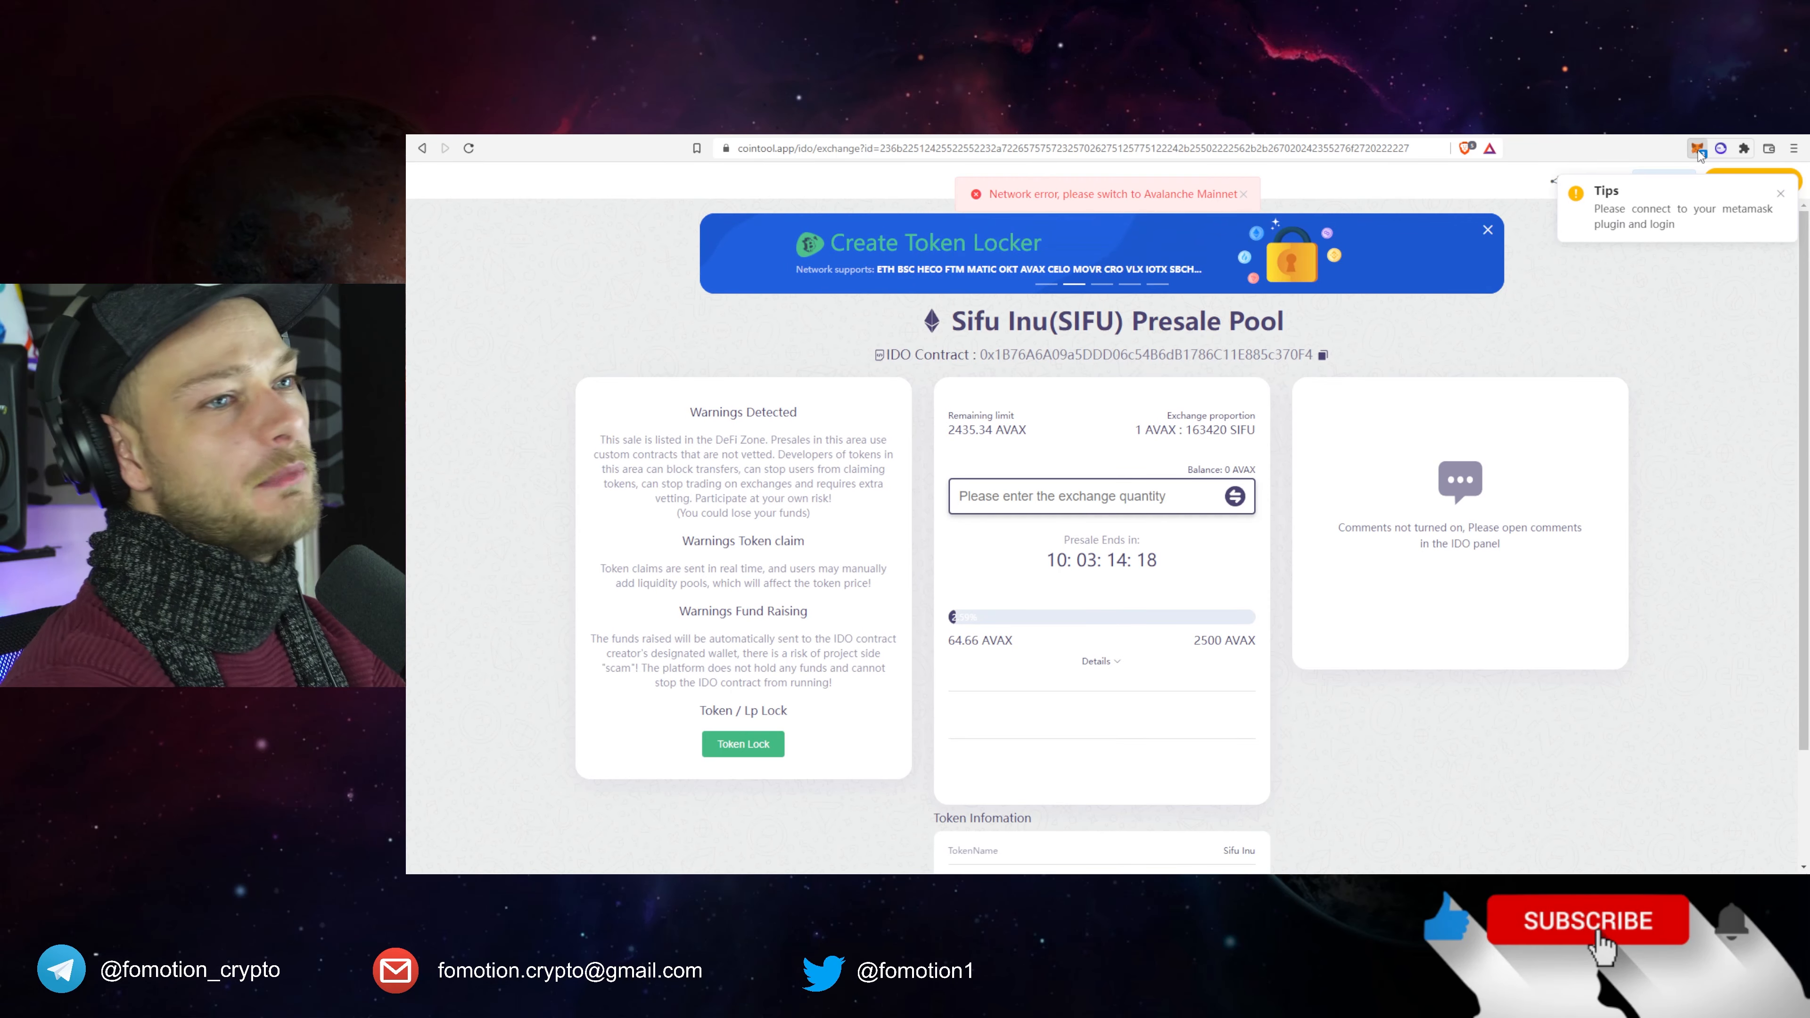
pyautogui.click(1697, 148)
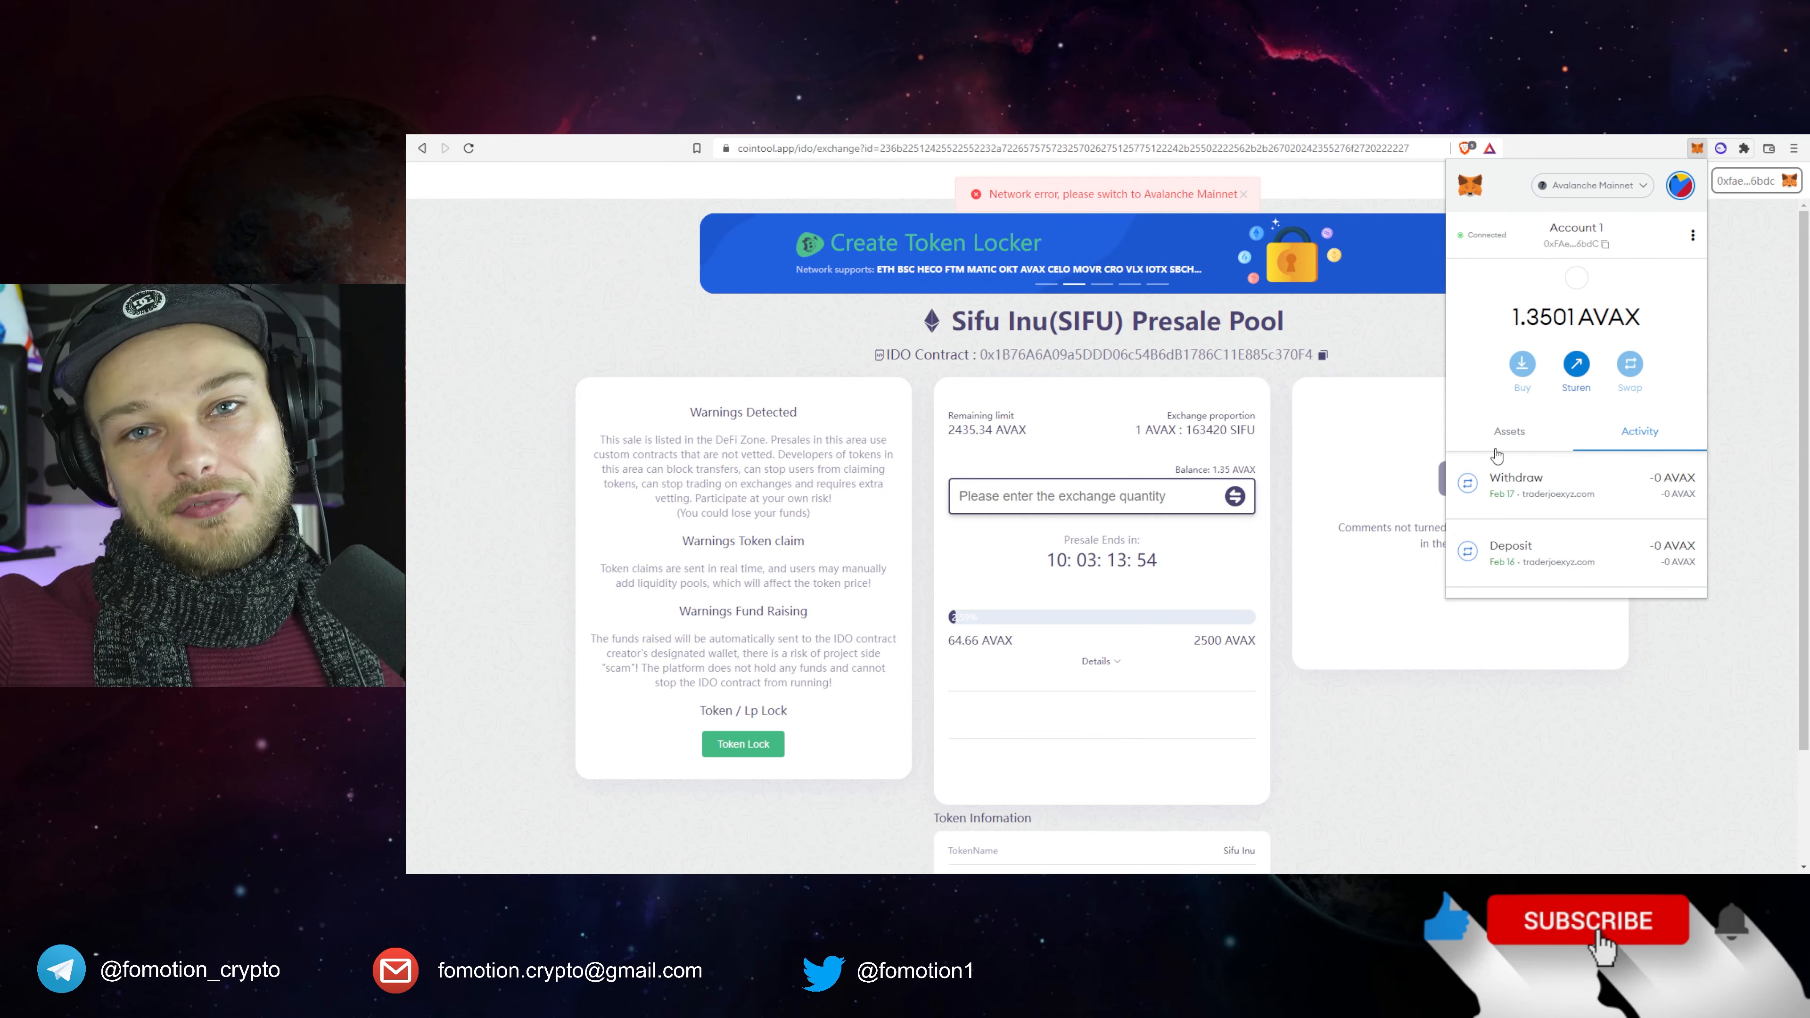
pyautogui.moveTo(1736, 271)
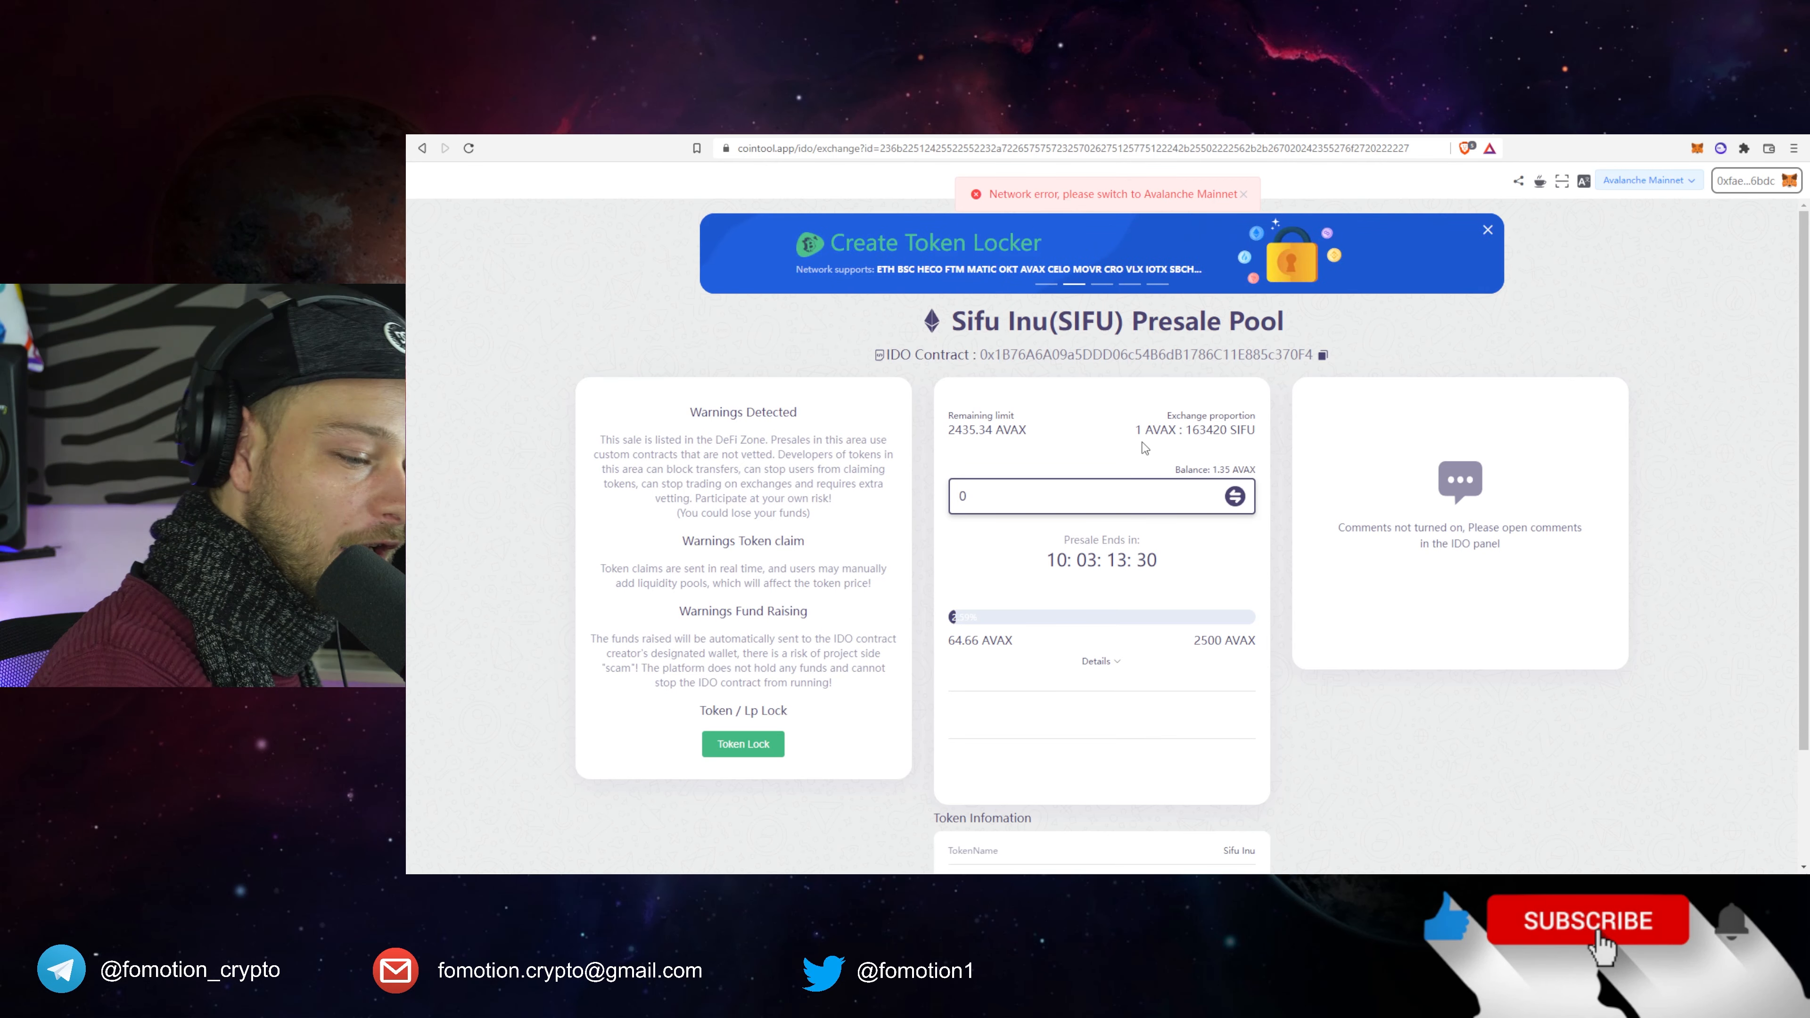
# Submit a 0.2 AVAX presale exchange for about 32684 SIFU and confirm it in MetaMask.
pyautogui.write('0.2')
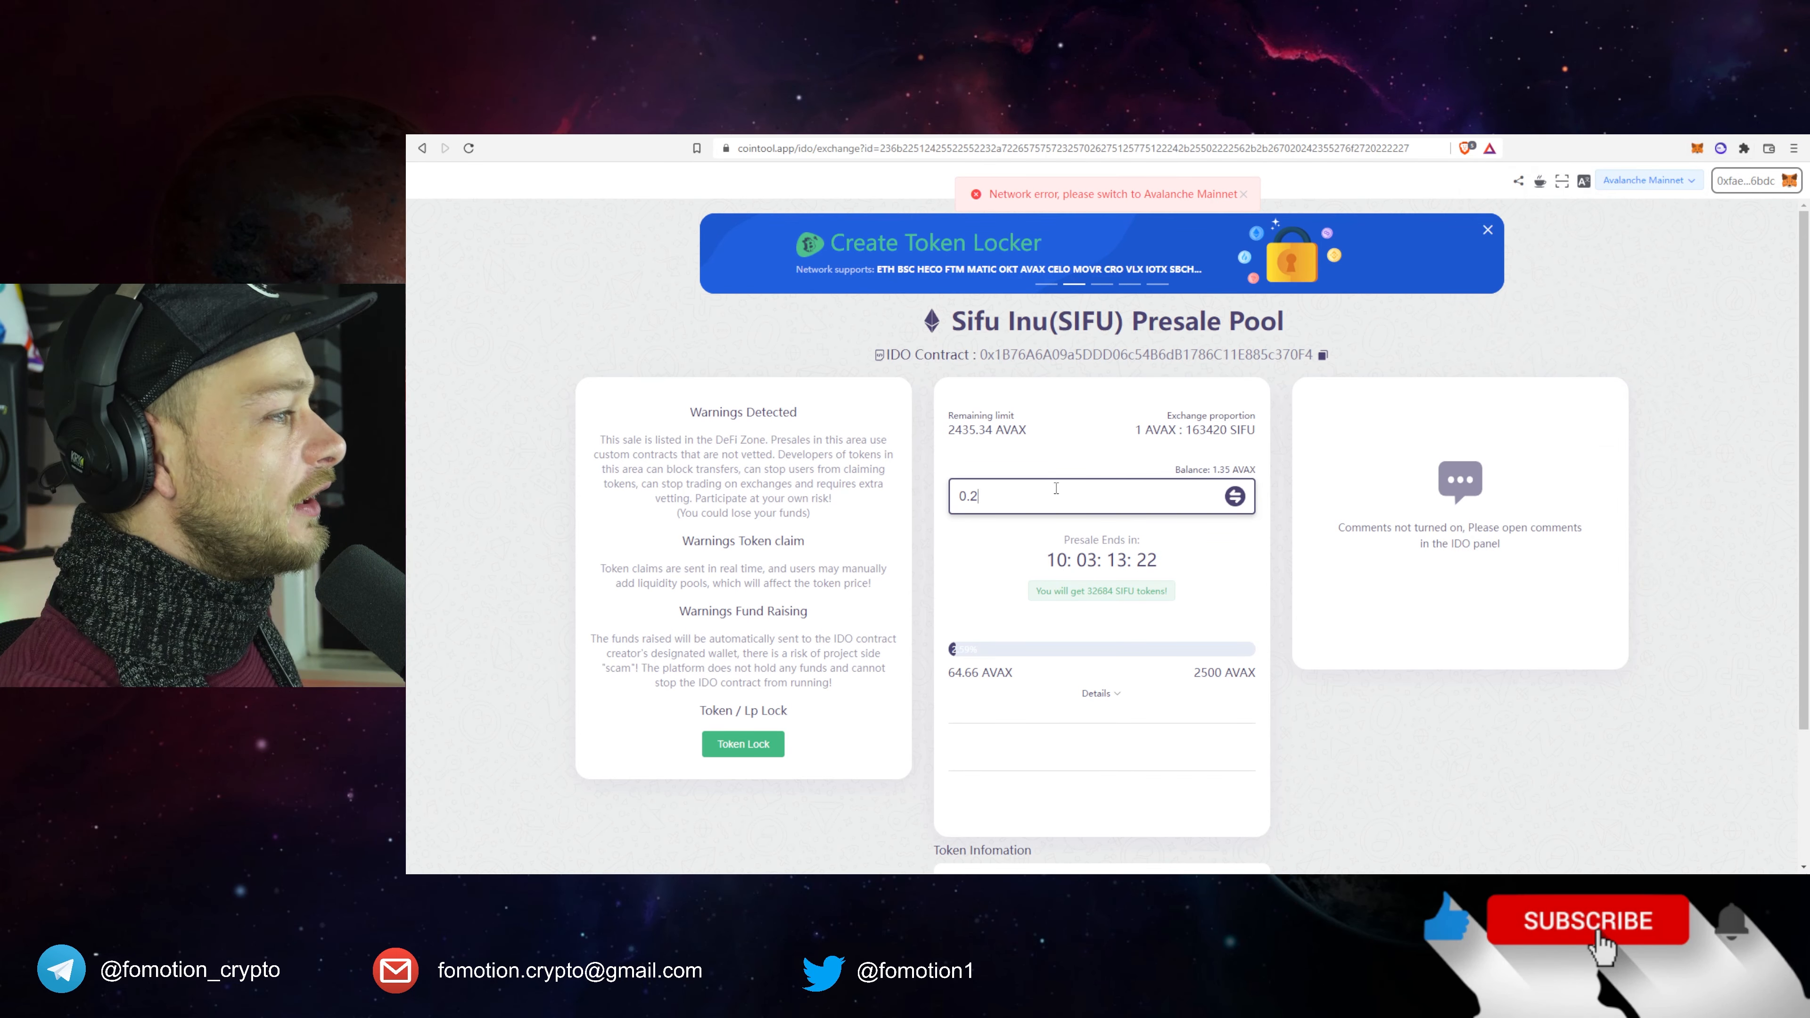
pyautogui.click(1235, 495)
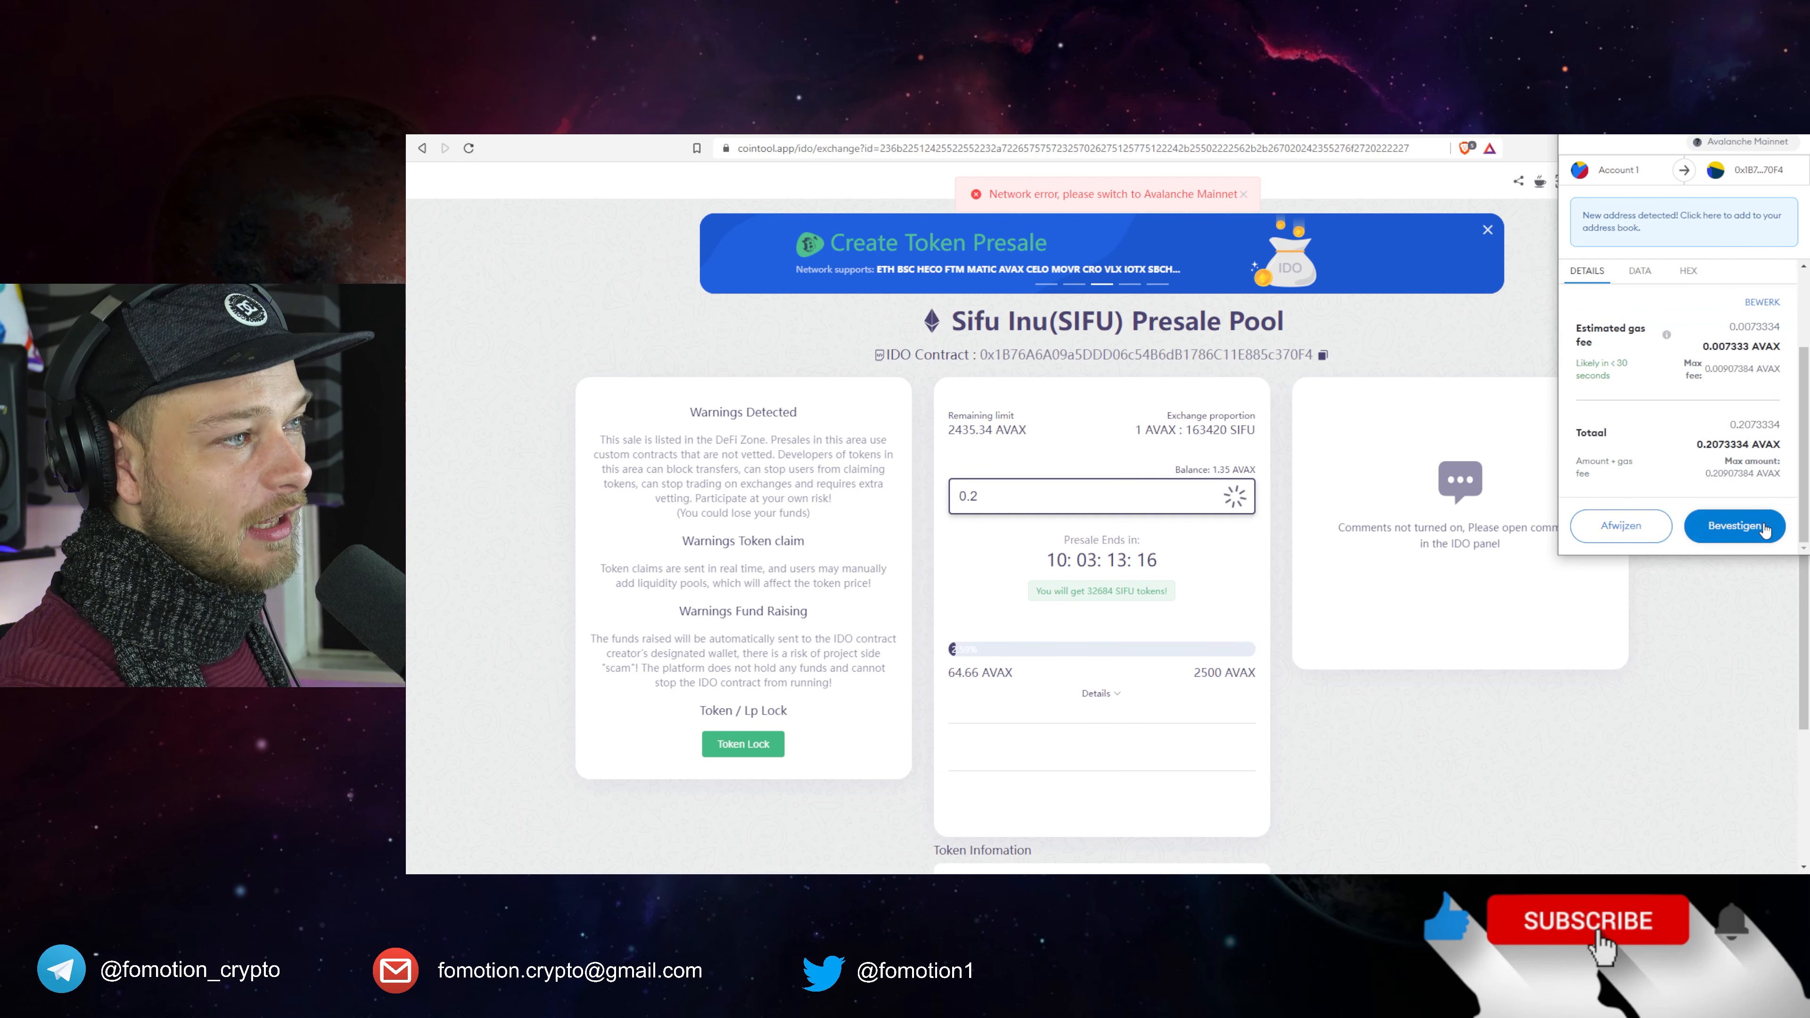
pyautogui.click(1733, 525)
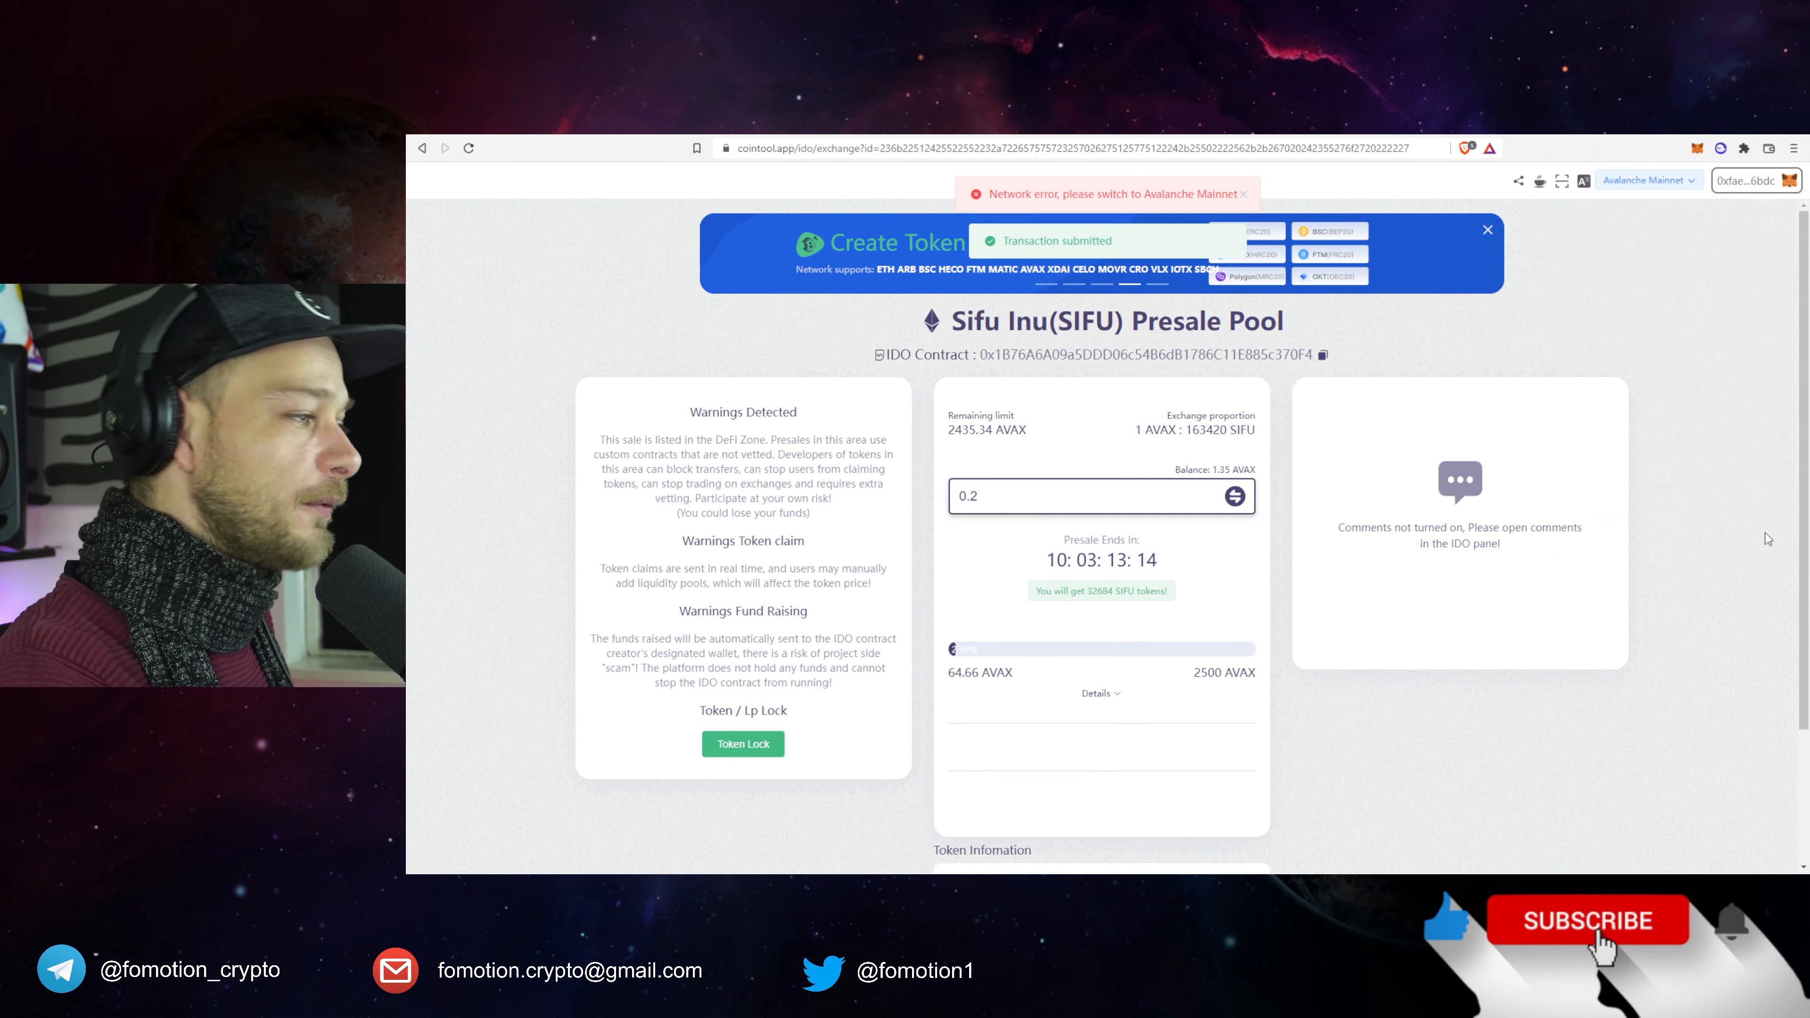